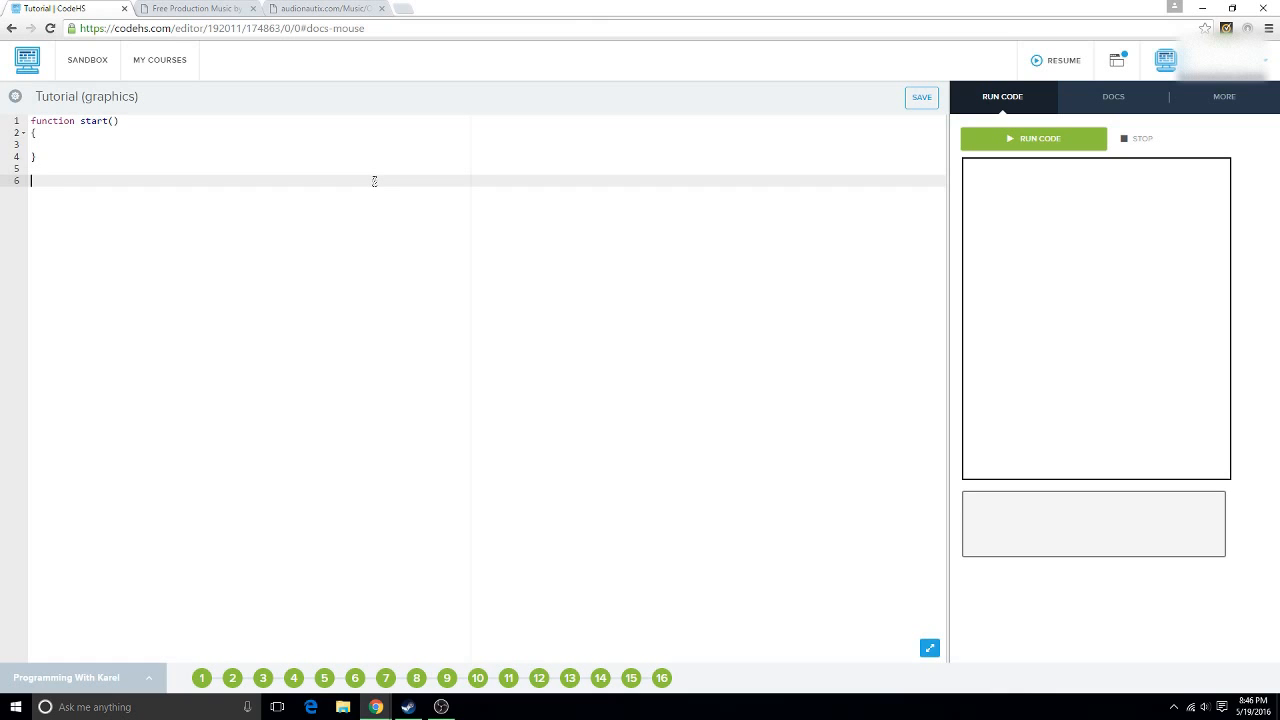
Declare an empty function flpo(){} below the start function.
text(function)
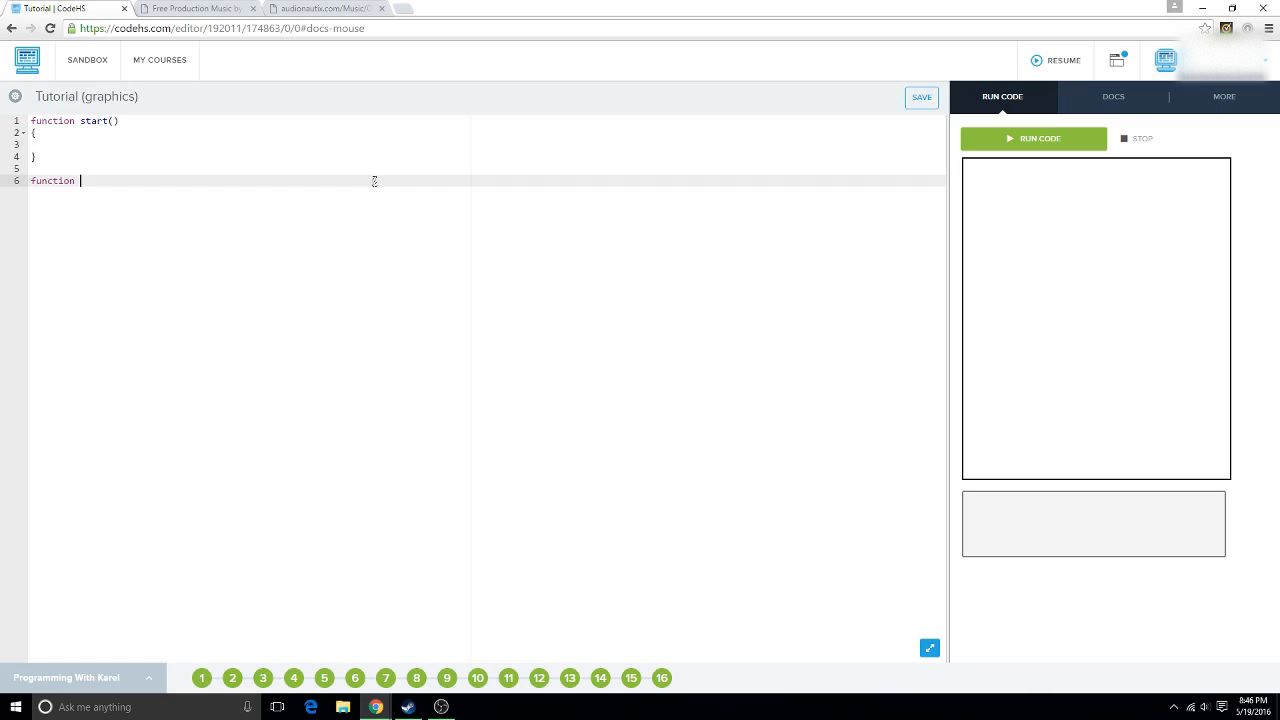
text(flpo)
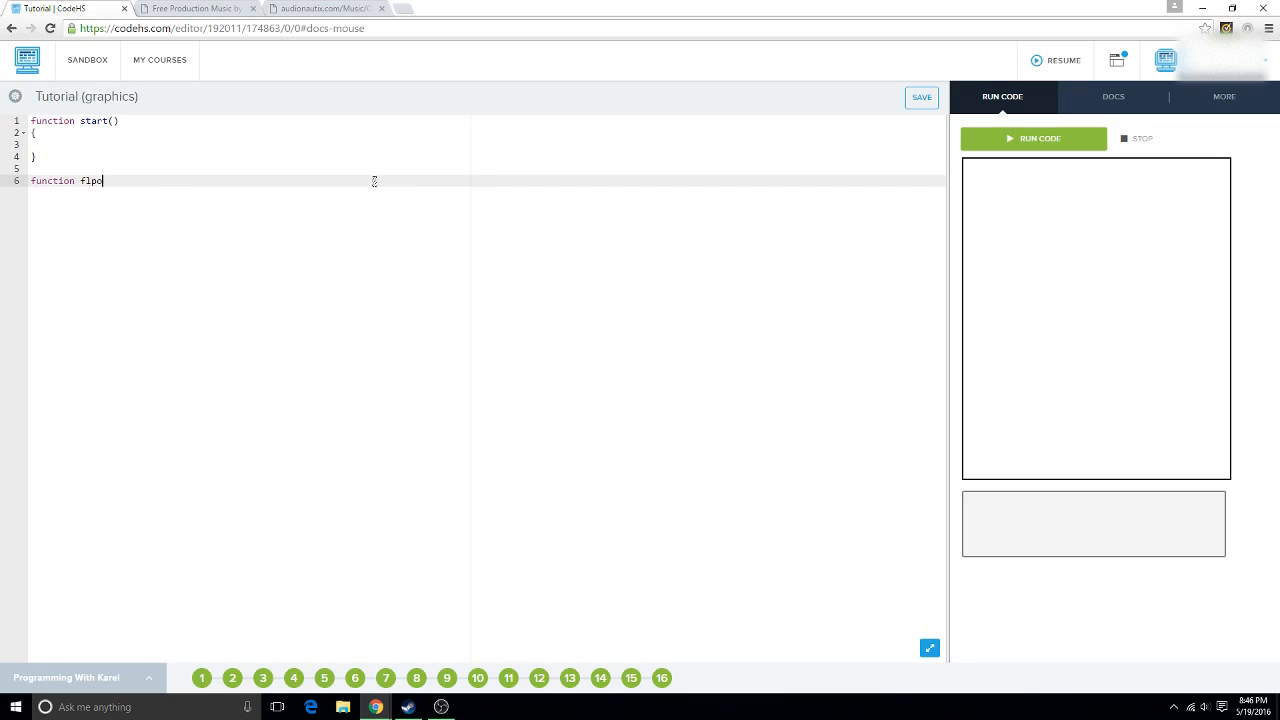
text((){})
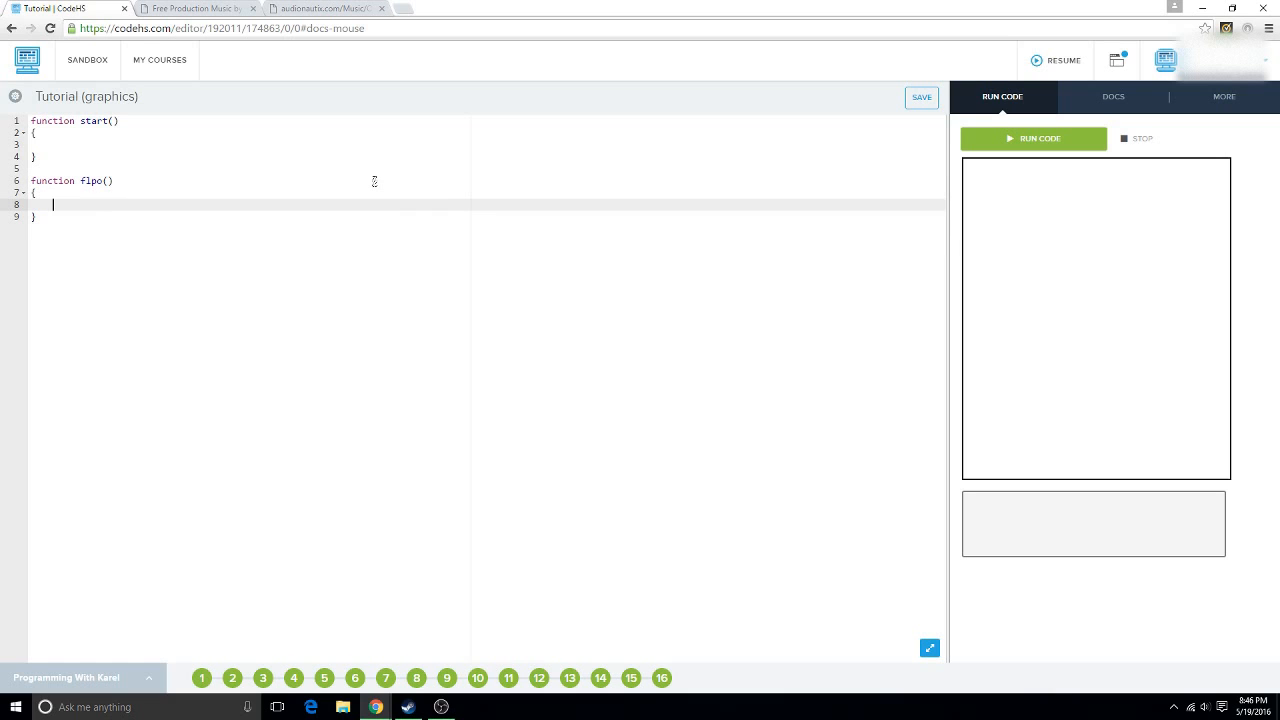
Declare var circle = new Circle(50); inside flpo.
text(var)
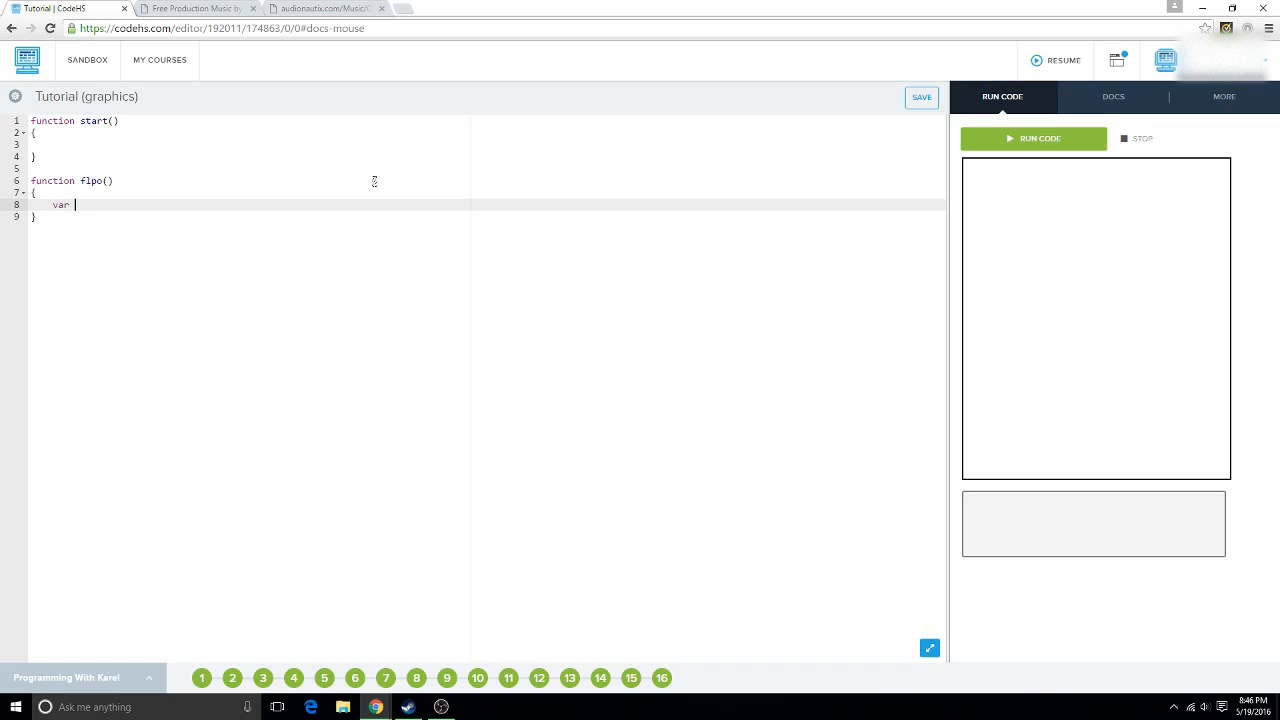
text(circle)
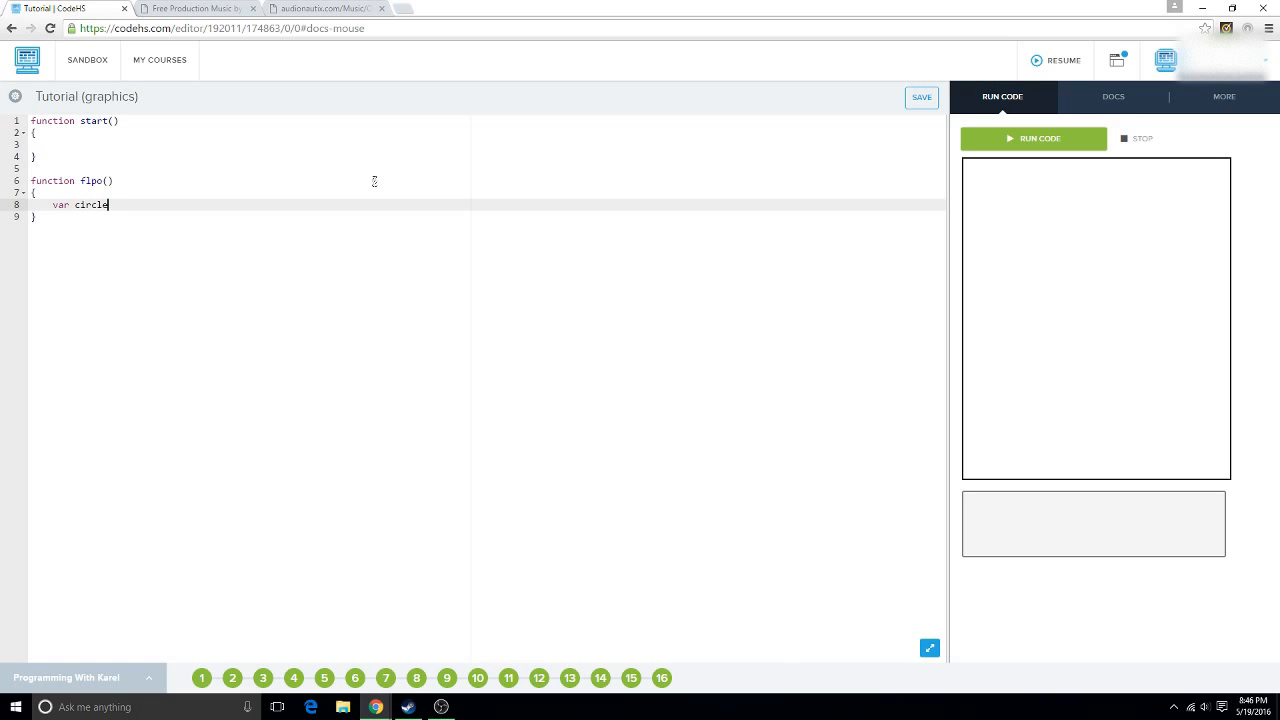
text(= new)
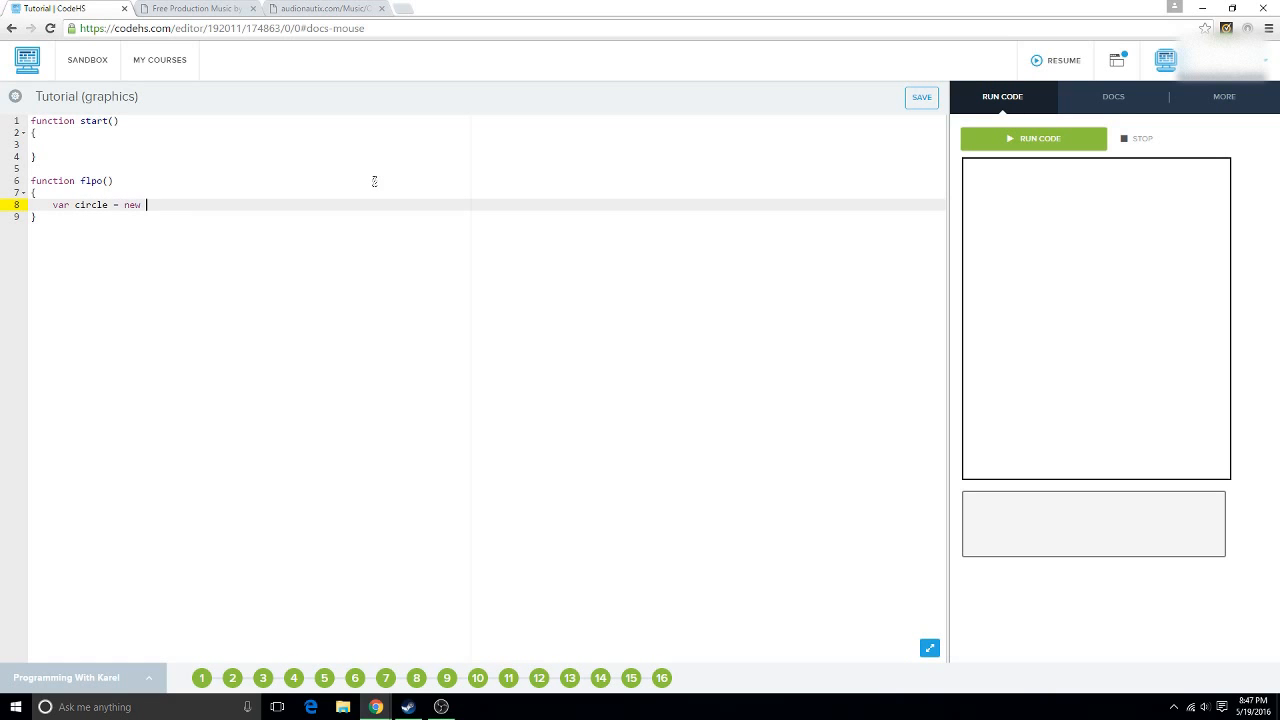
text(CI)
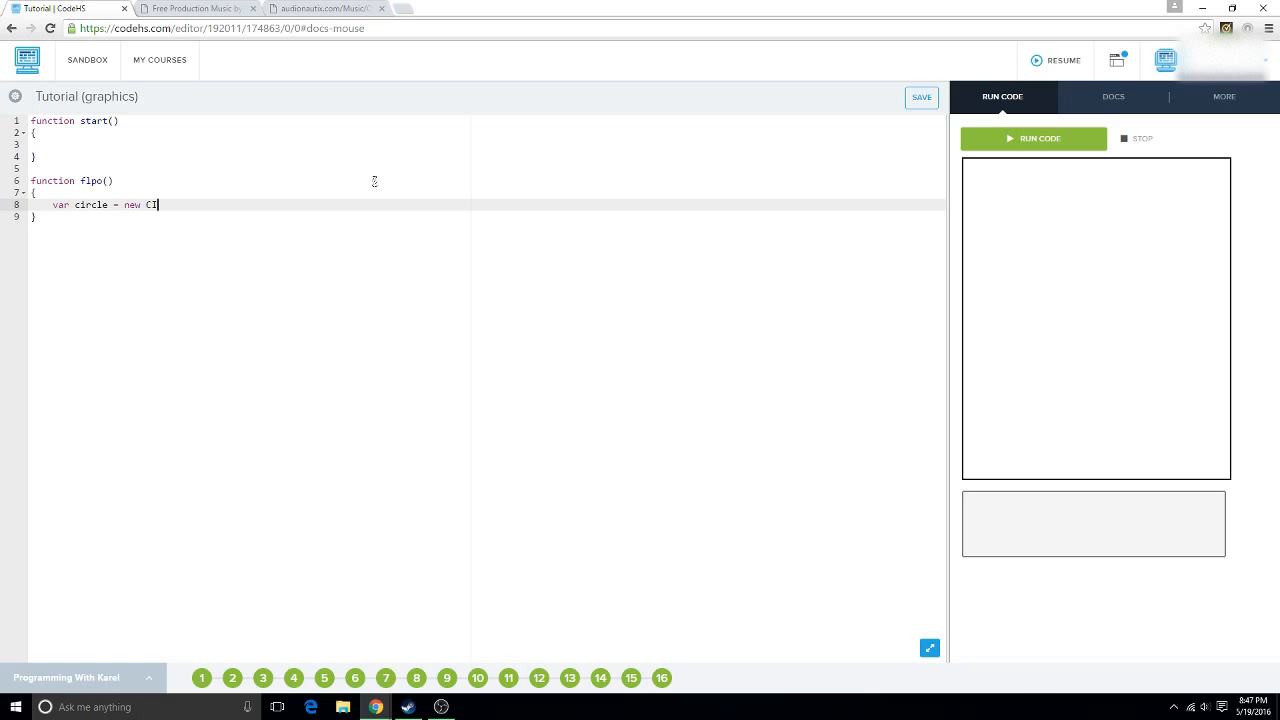
text(rcle)
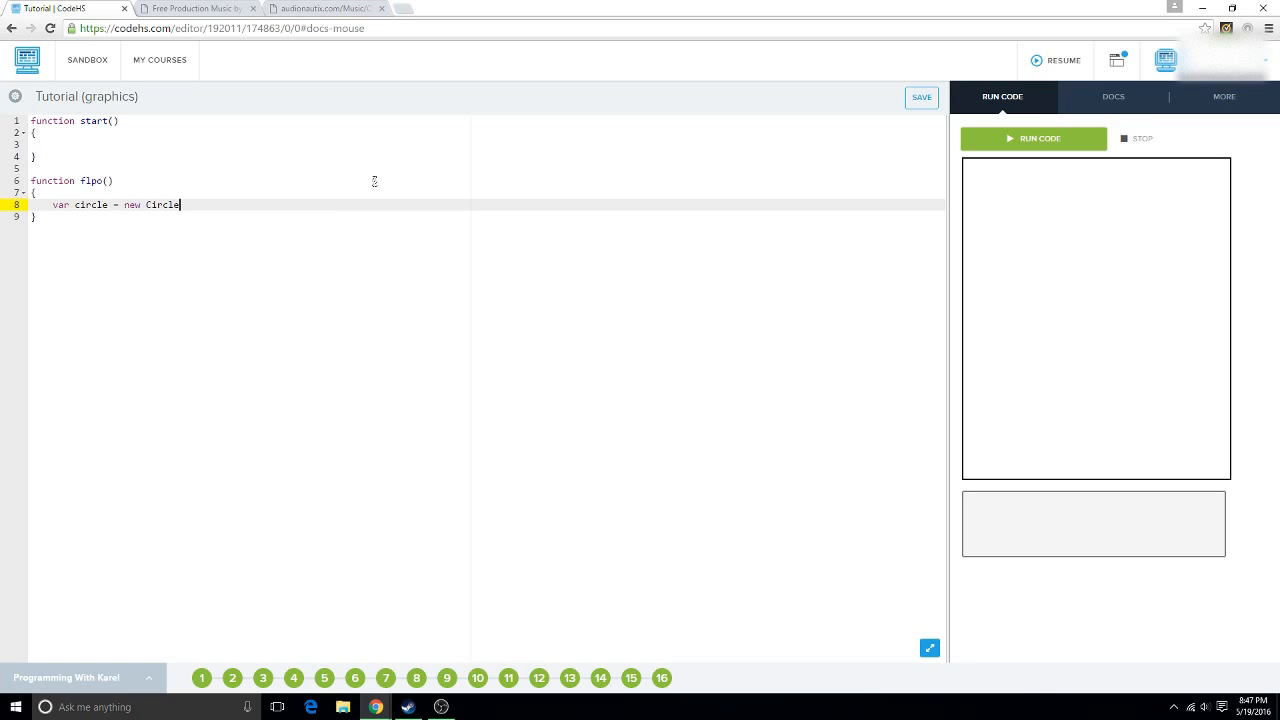
text((50))
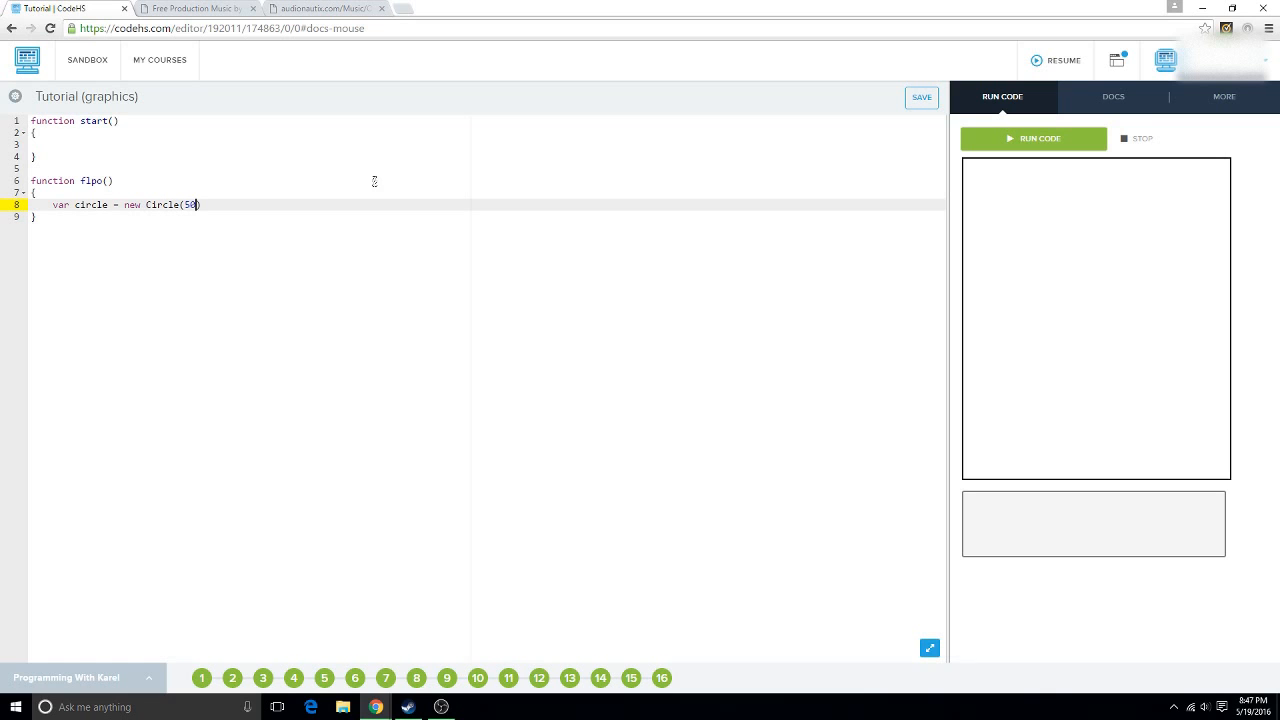
text(;)
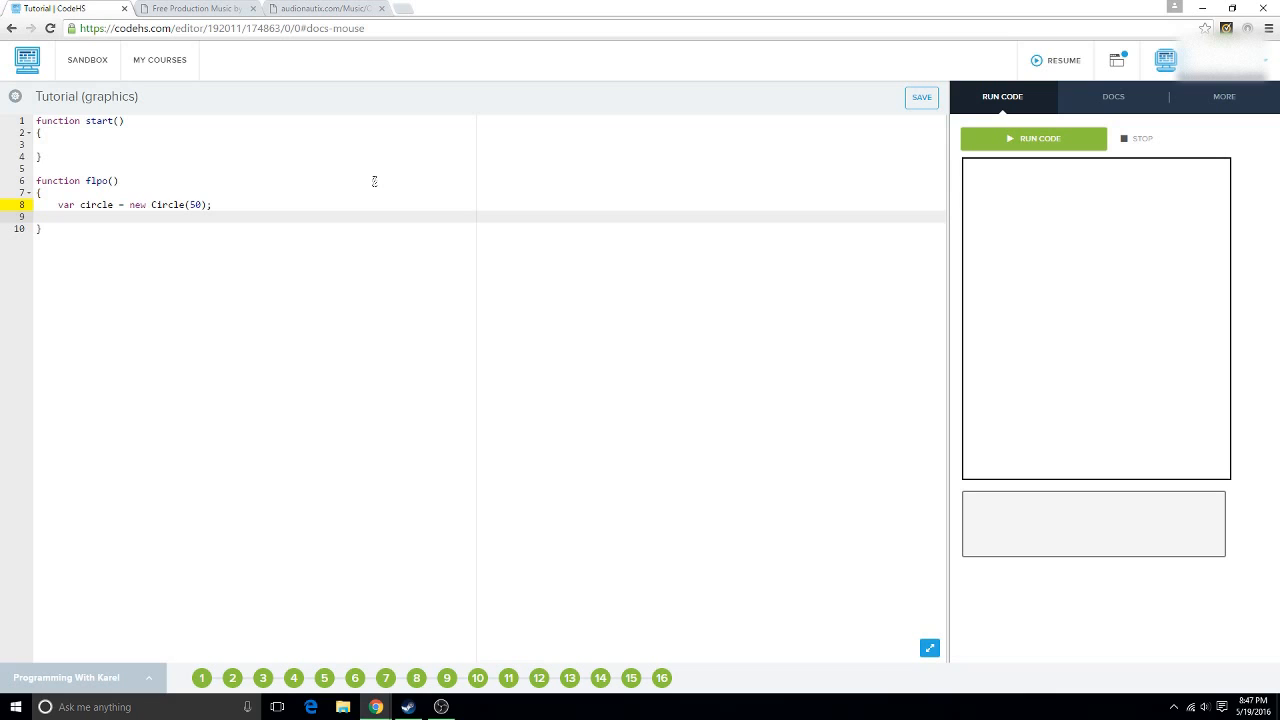
Position the circle at Randomizer.getInt(getWidth()), Randomizer.getInt(getHeight()).
text(circle)
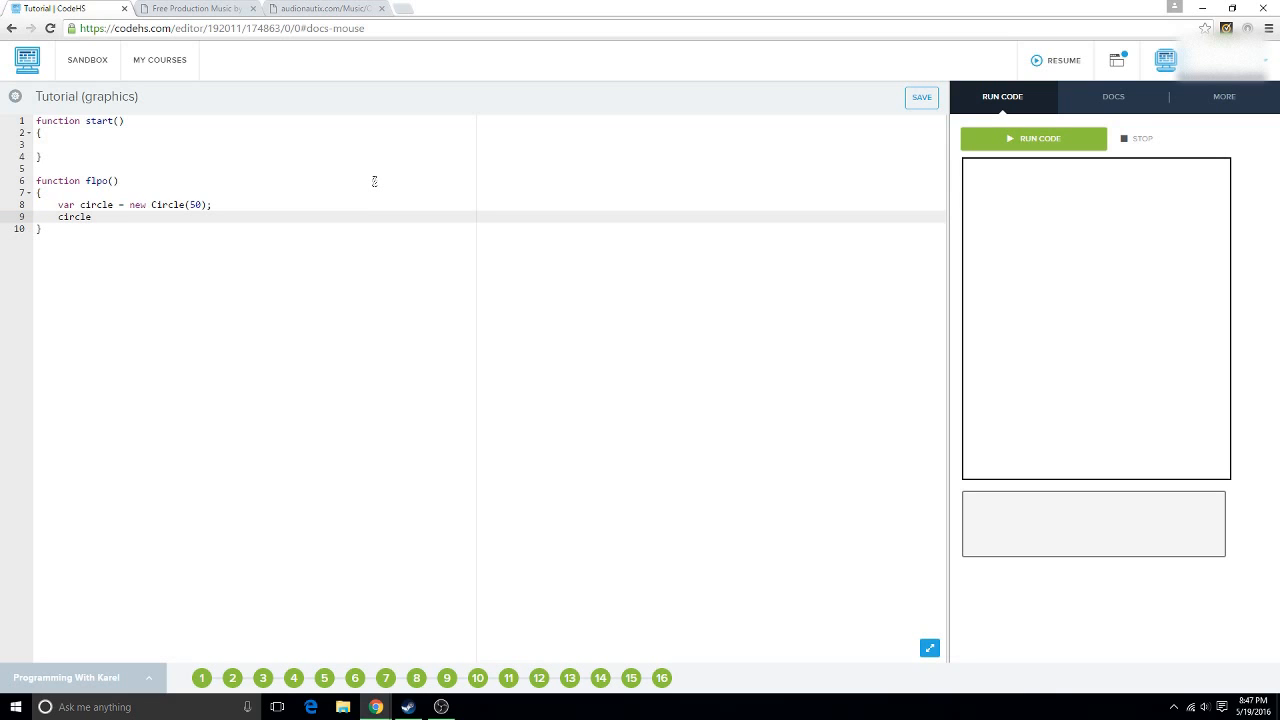
text(.g)
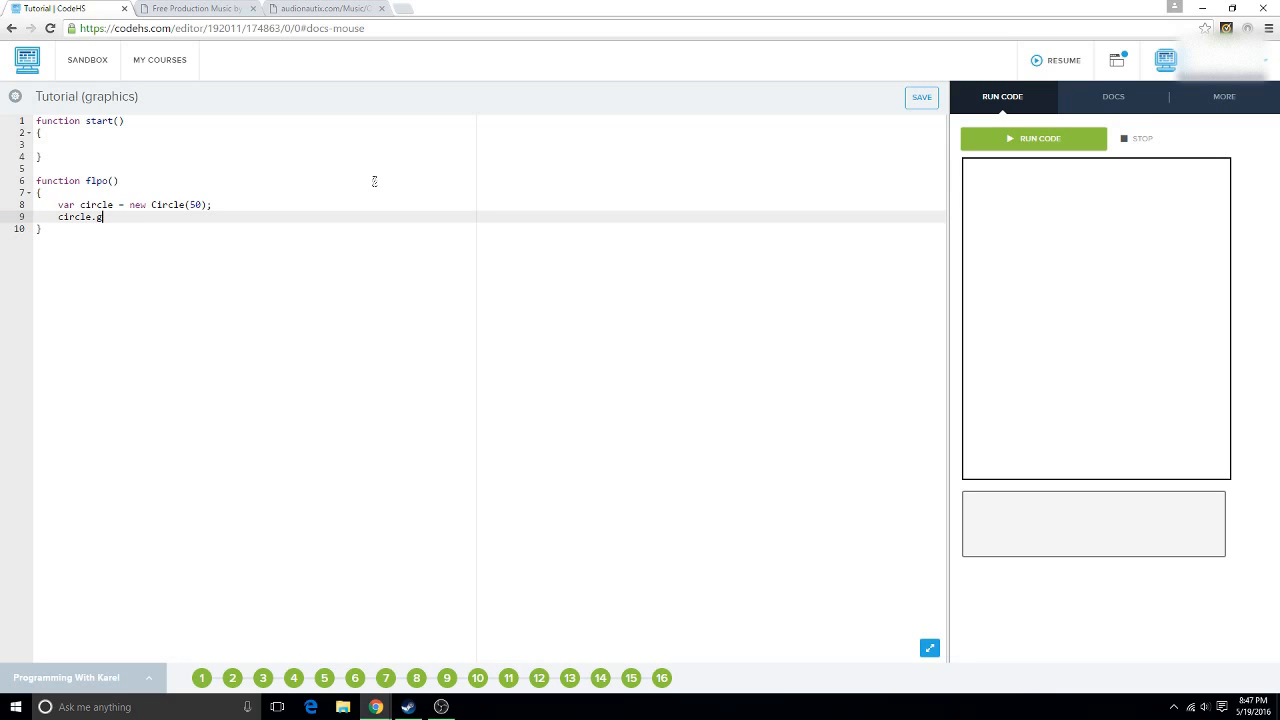
text(etPositi)
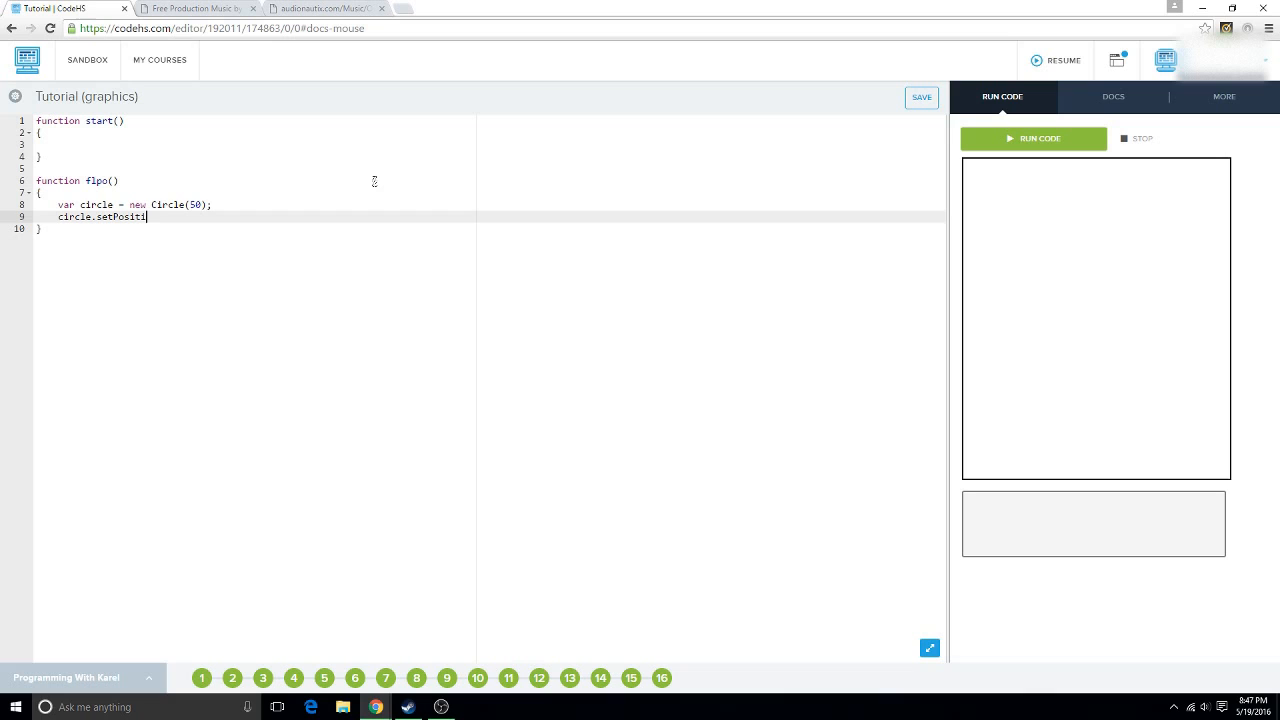
text(on())
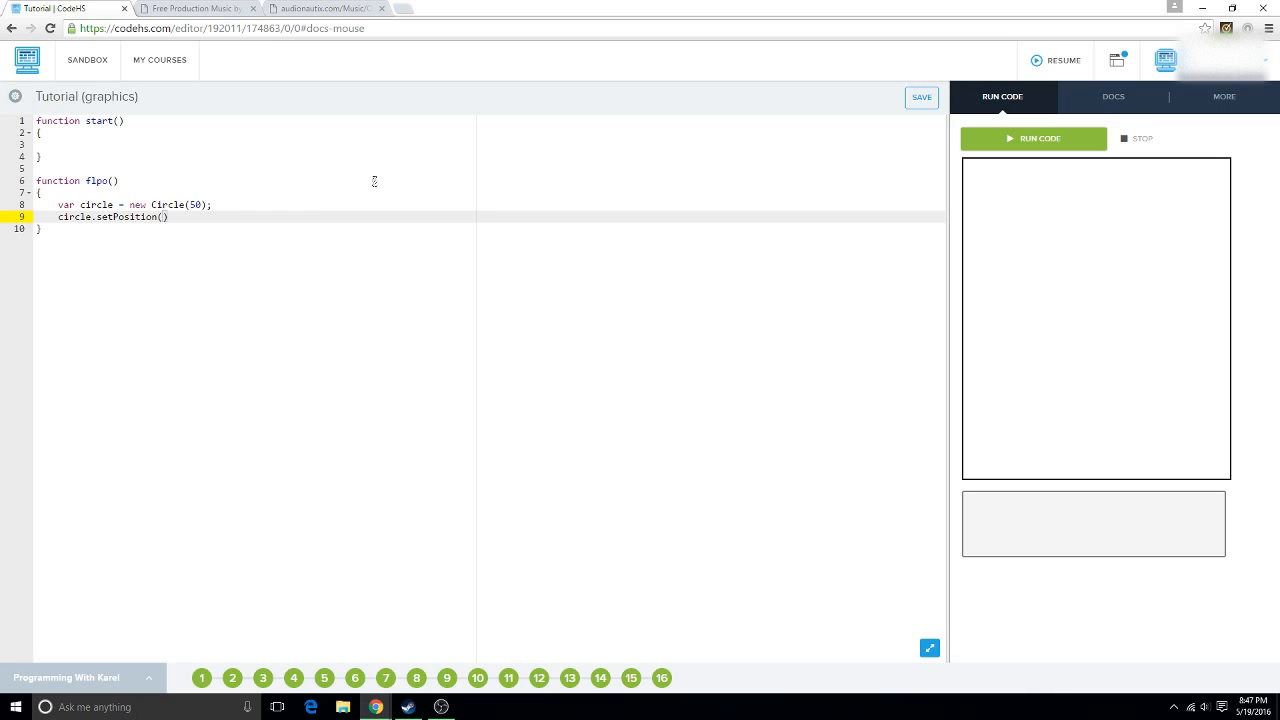
text(getWidth)
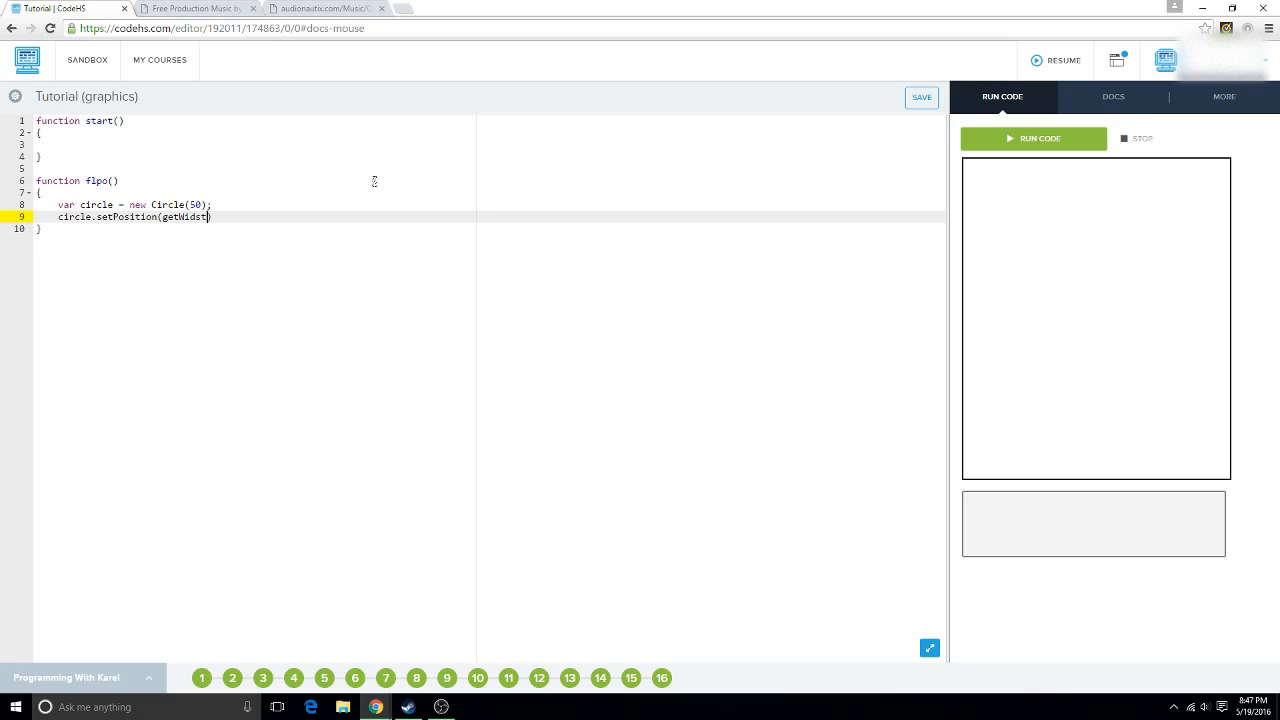
key(Backspace)
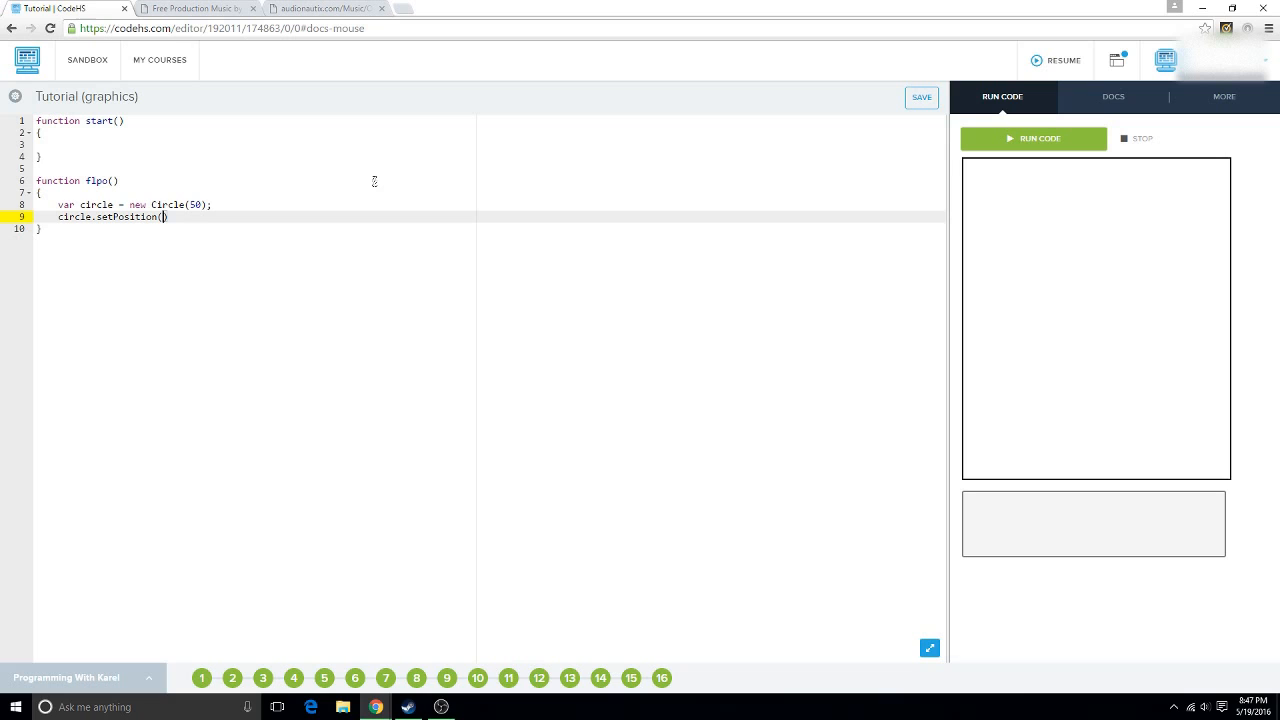
text(Rand)
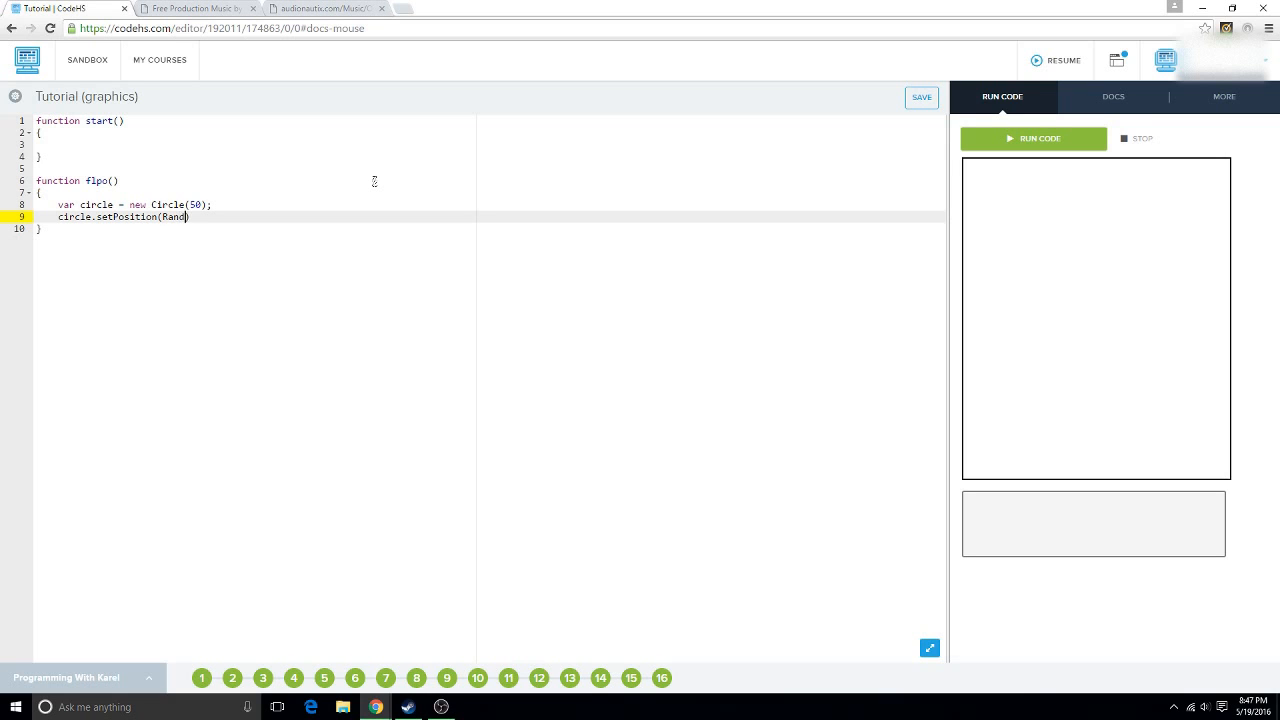
text(omizer.g)
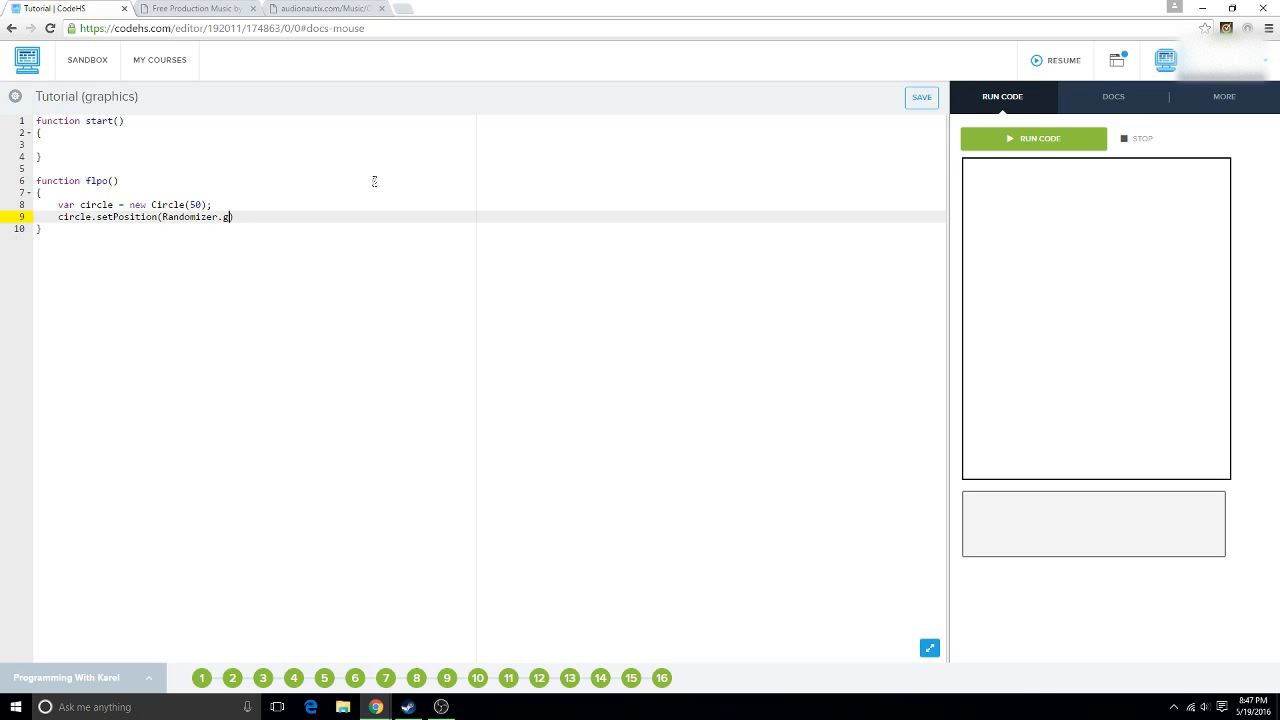
text(et)
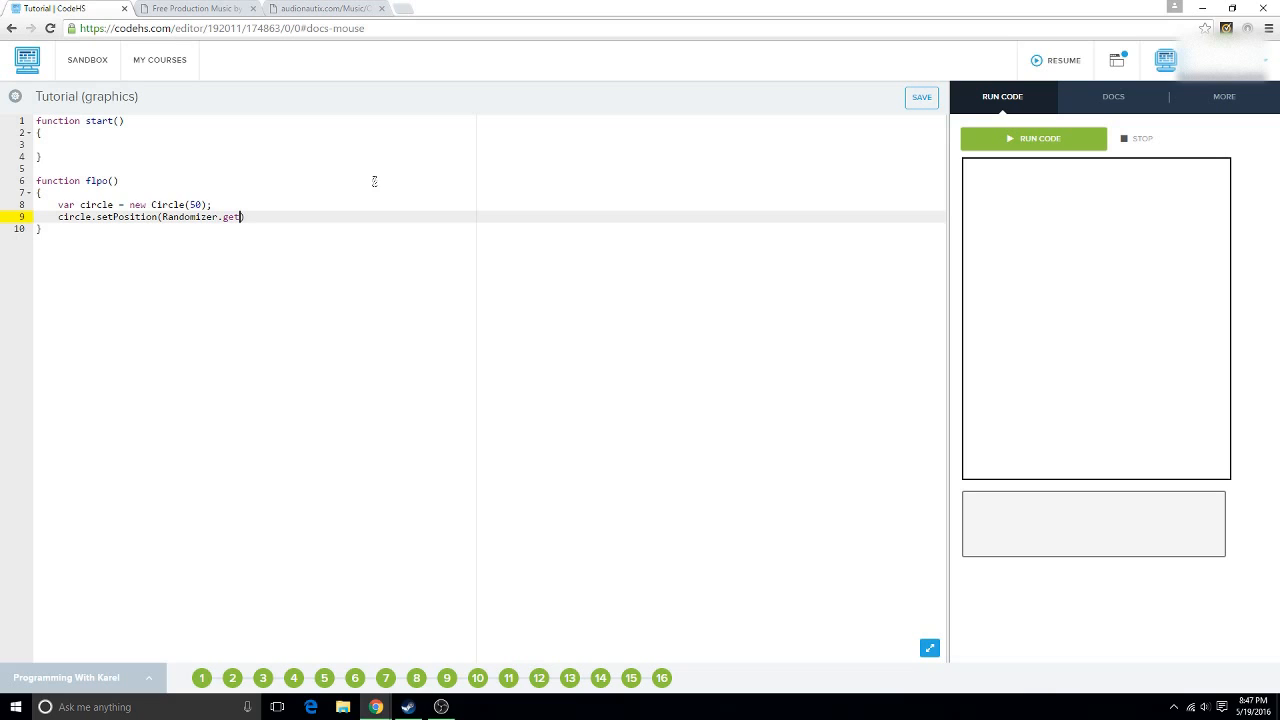
text(Int))
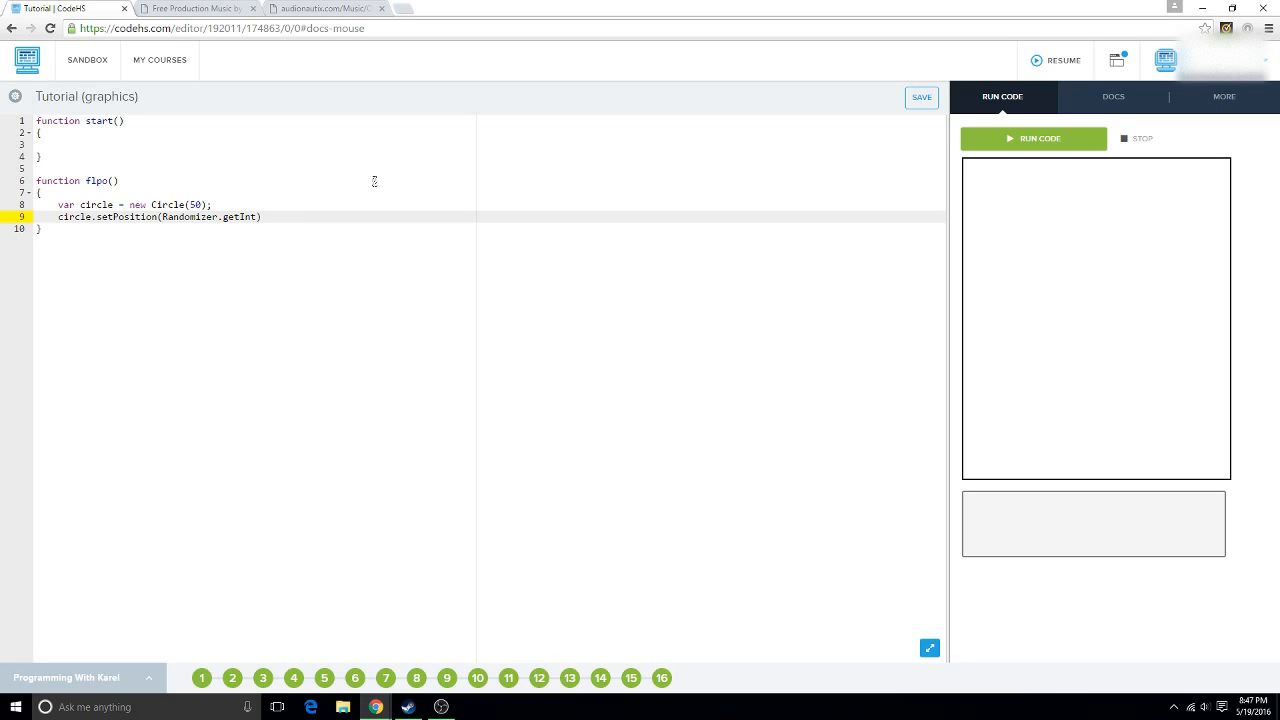
text(getWid)
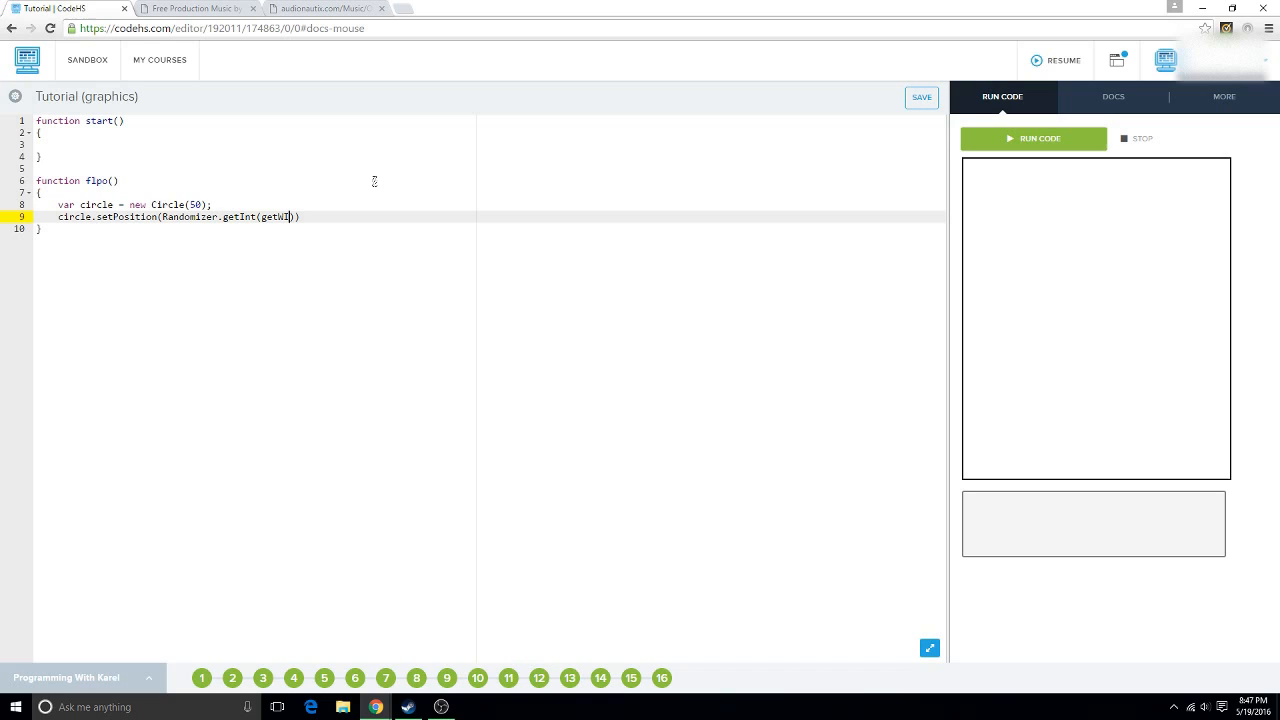
text(dth)
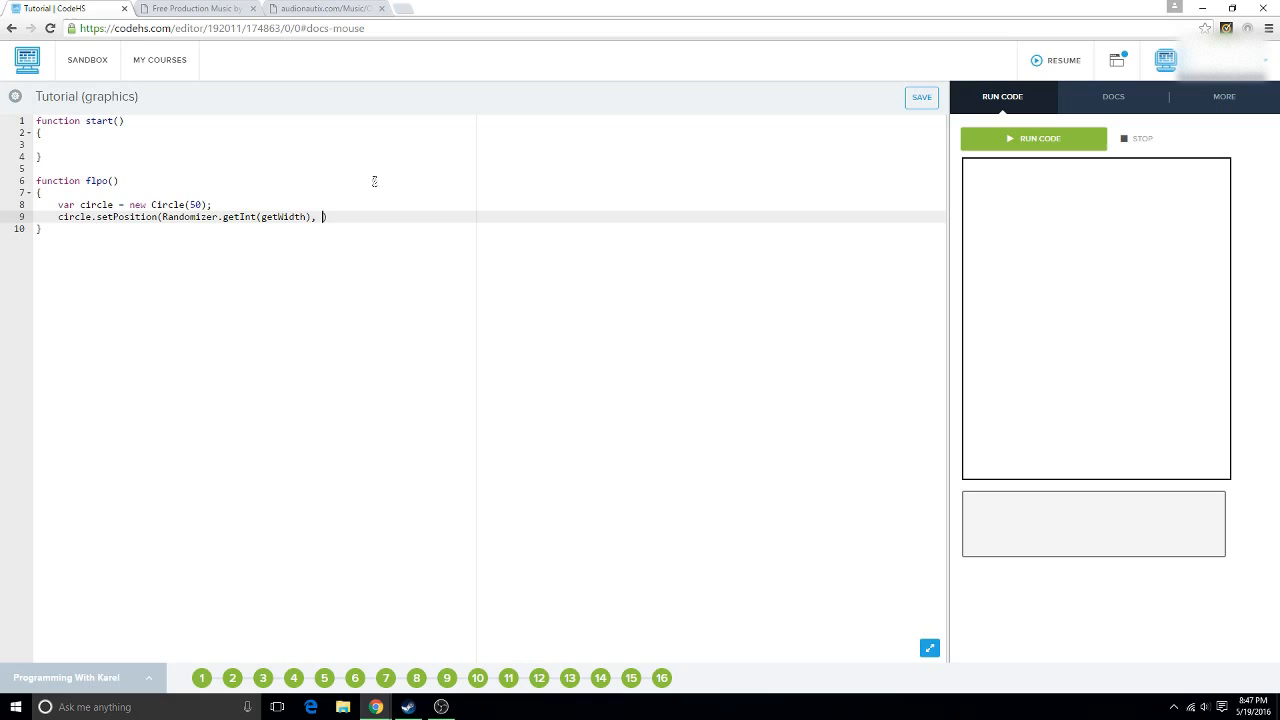
text(Randomizer.getH()
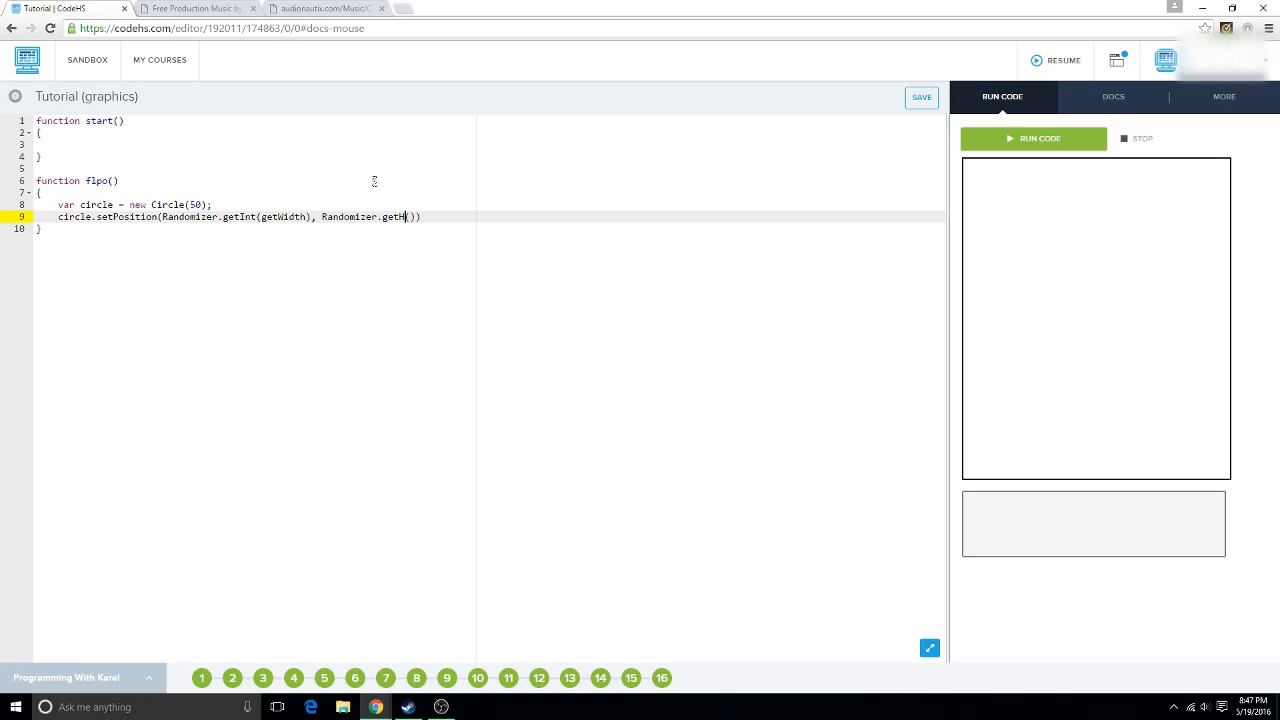
text(Int)
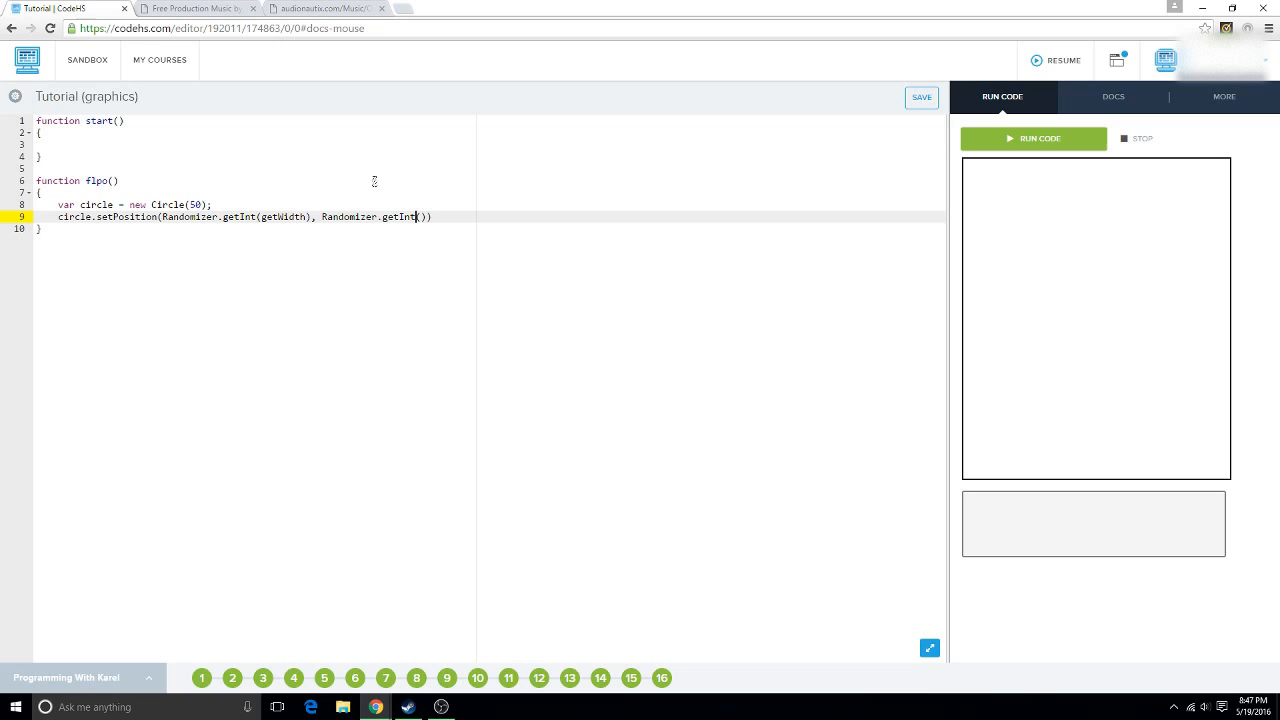
text(getHeight()));)
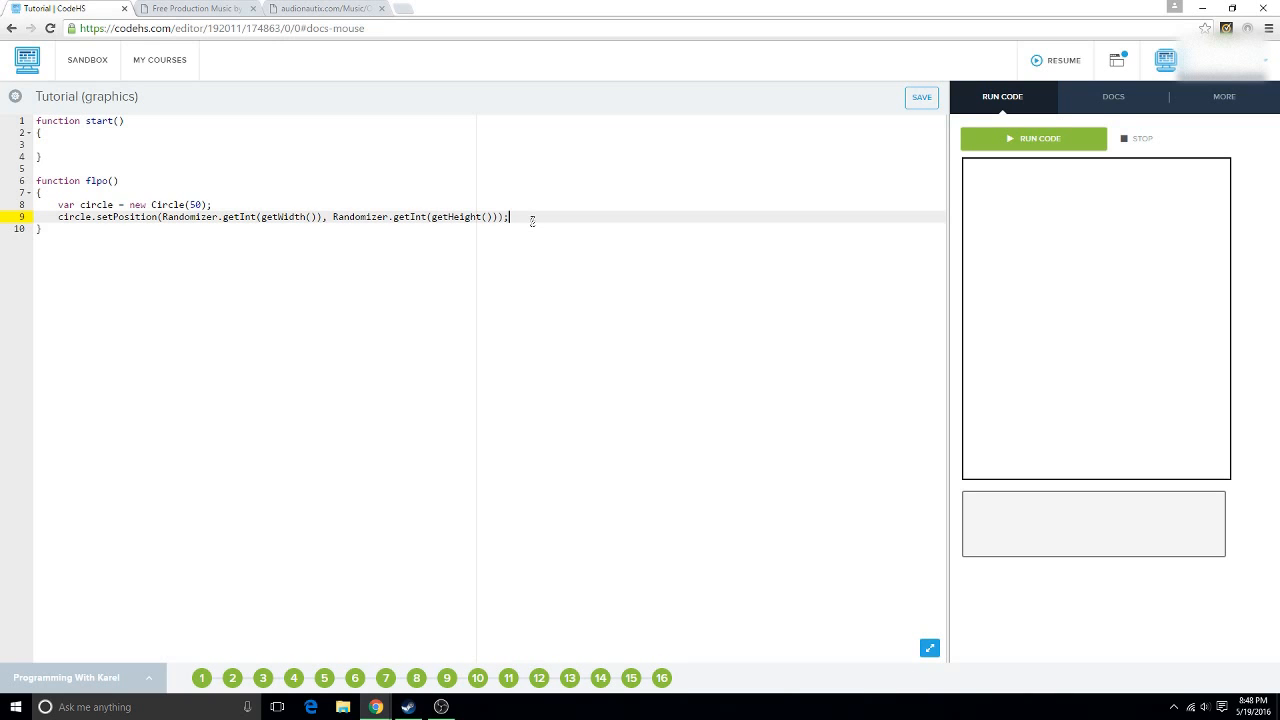
key(enter)
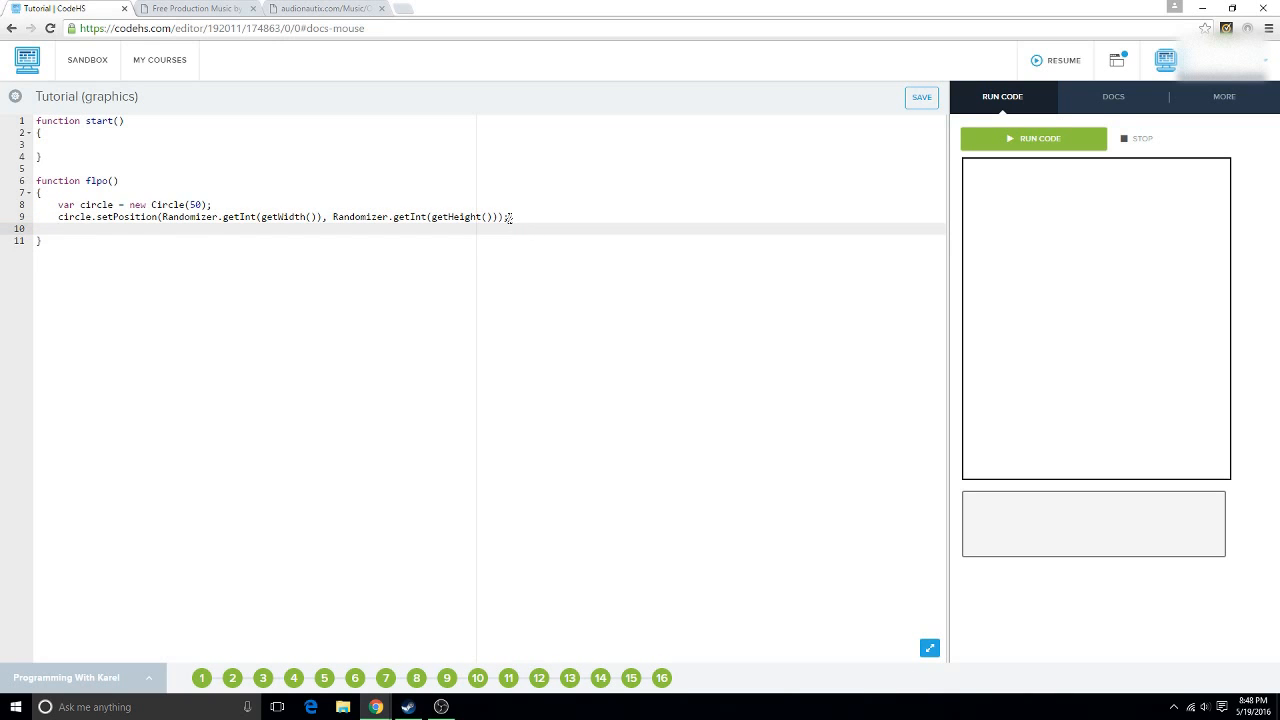
Add circle.setColor(Color.green); to make the circle green.
text(circle.)
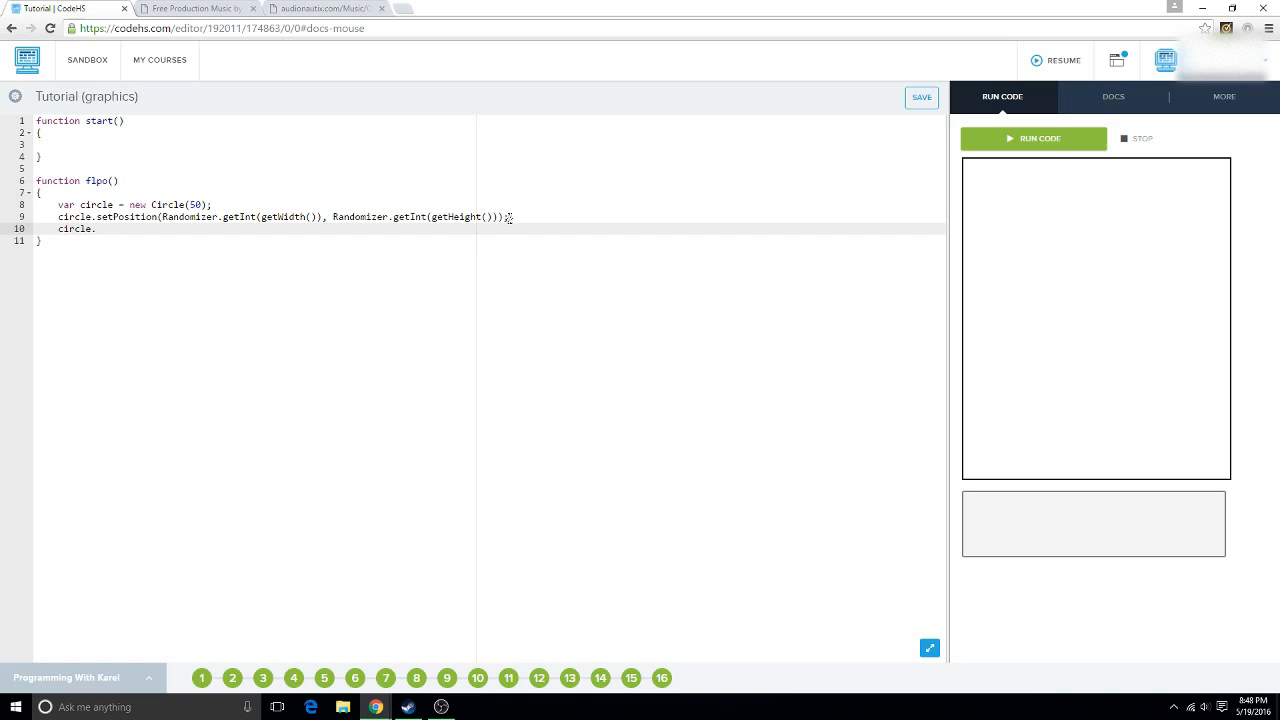
text(setColor)
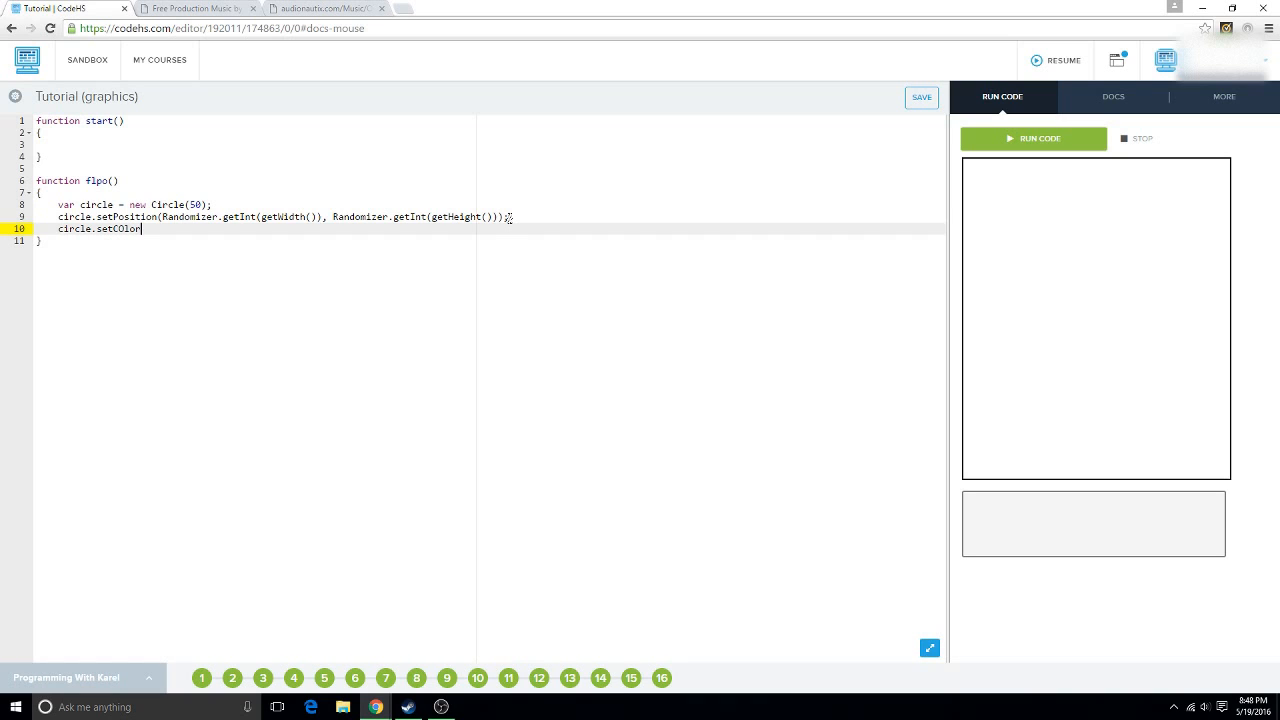
key(Backspace)
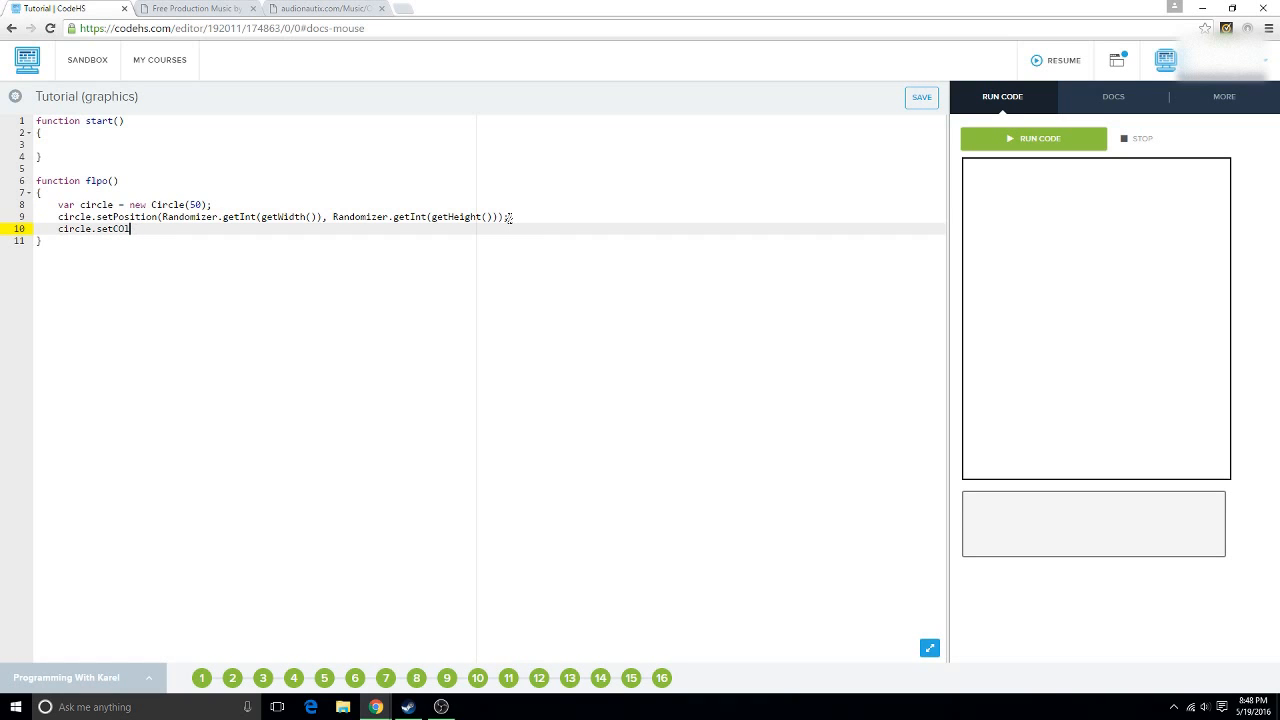
text(or)
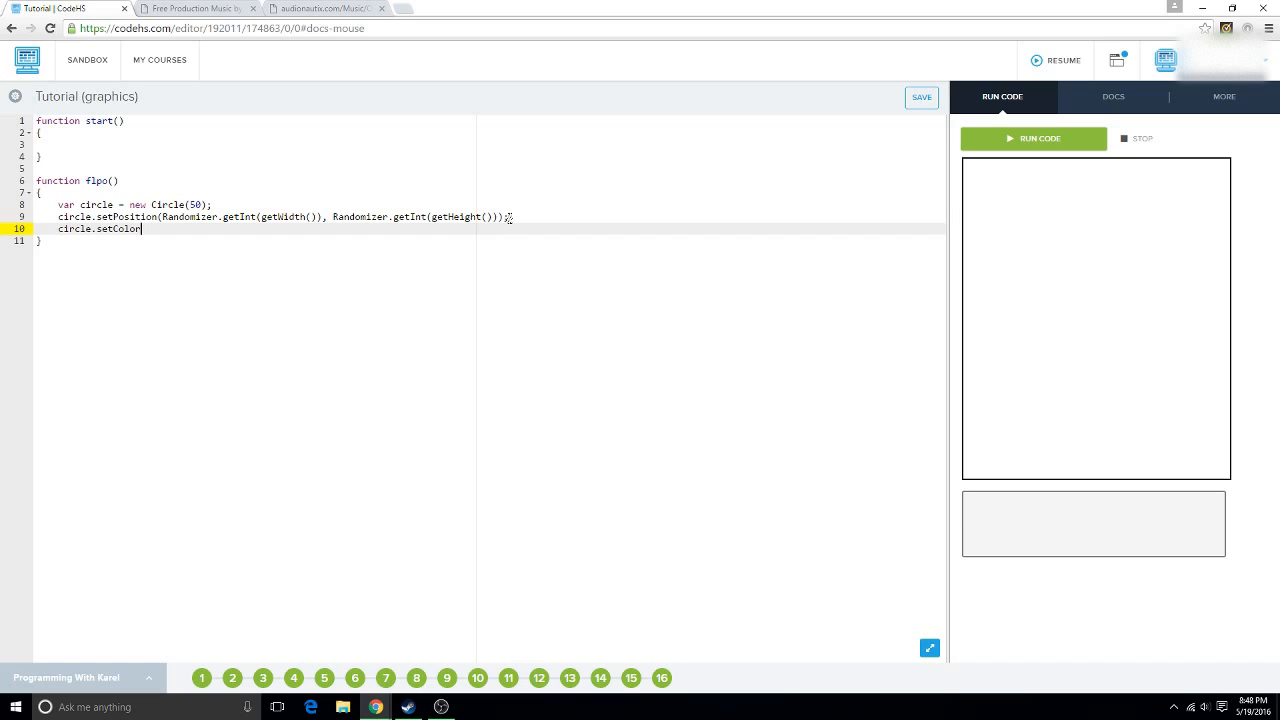
text((Color))
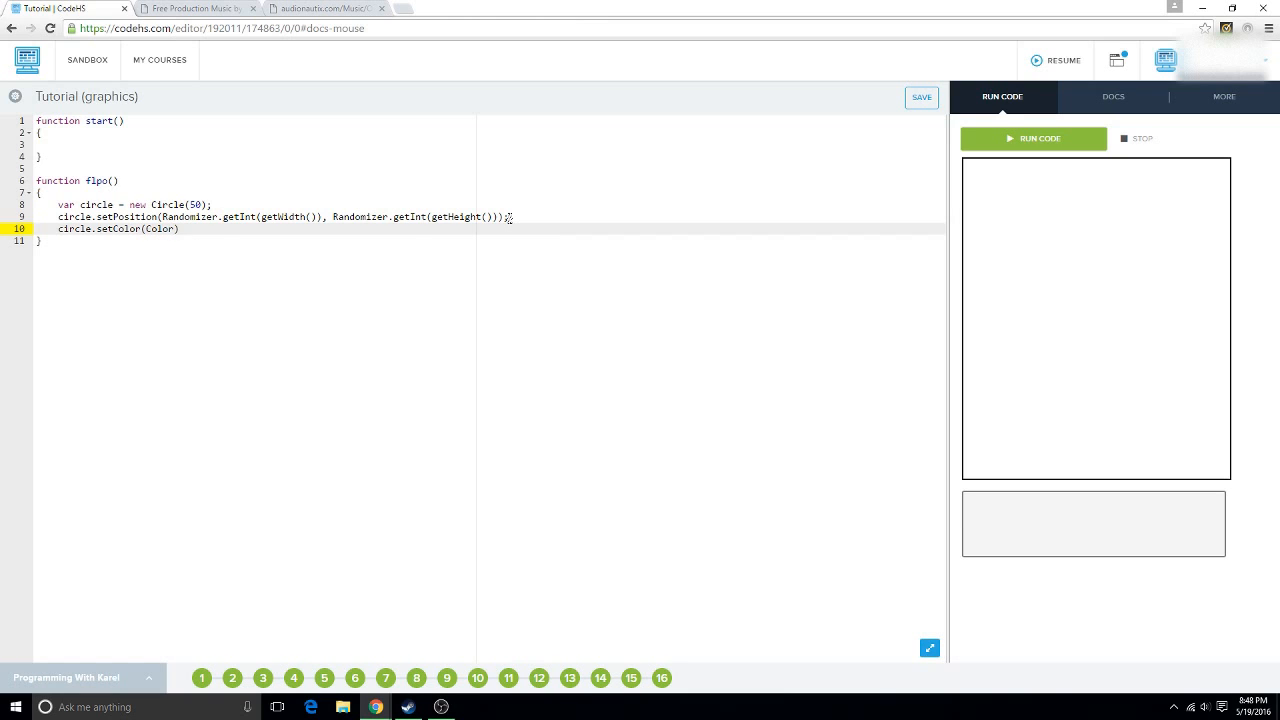
text(.green)
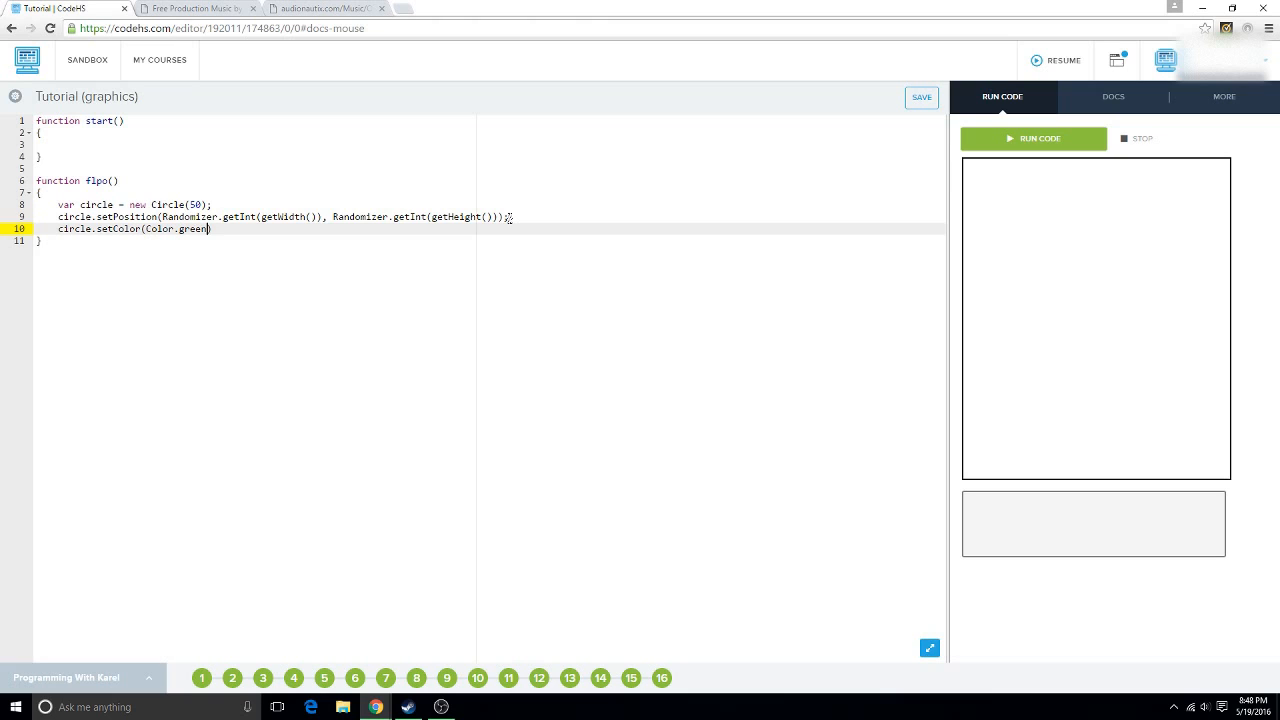
text(;)
text(var)
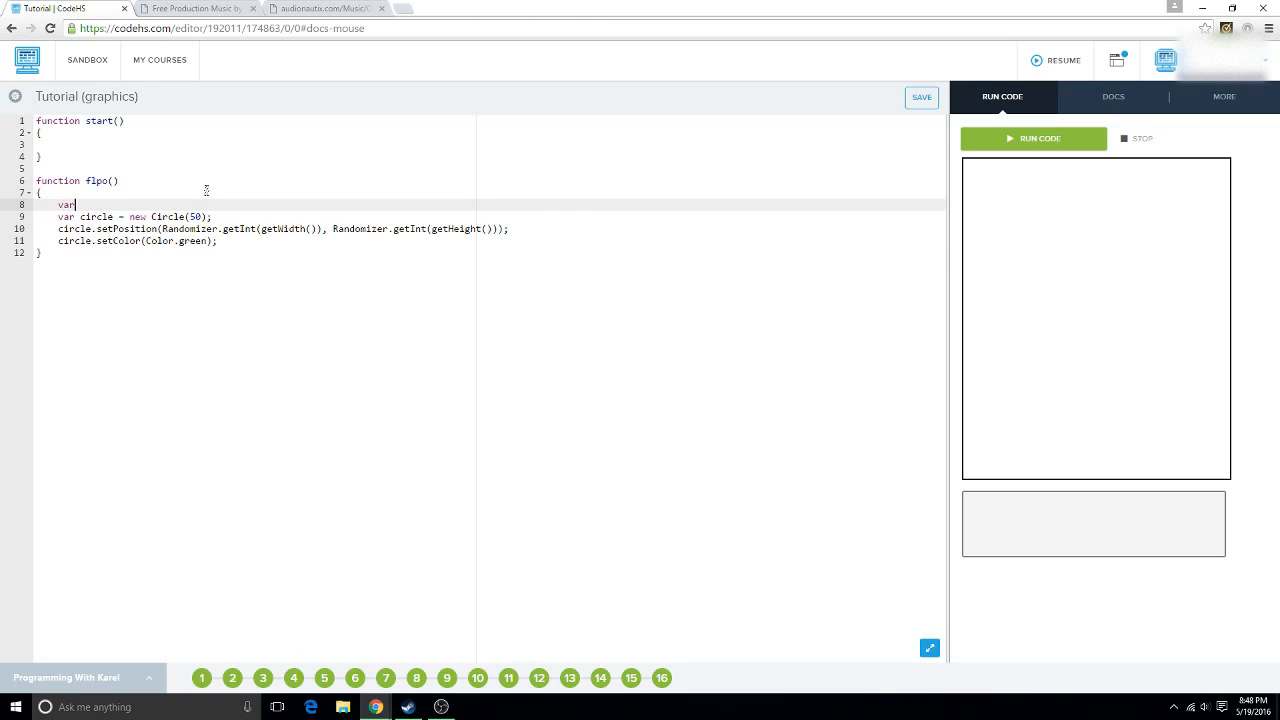
Store Randomizer.getInt(getWidth()) in var x and getHeight() version in var y for the position.
text(x =)
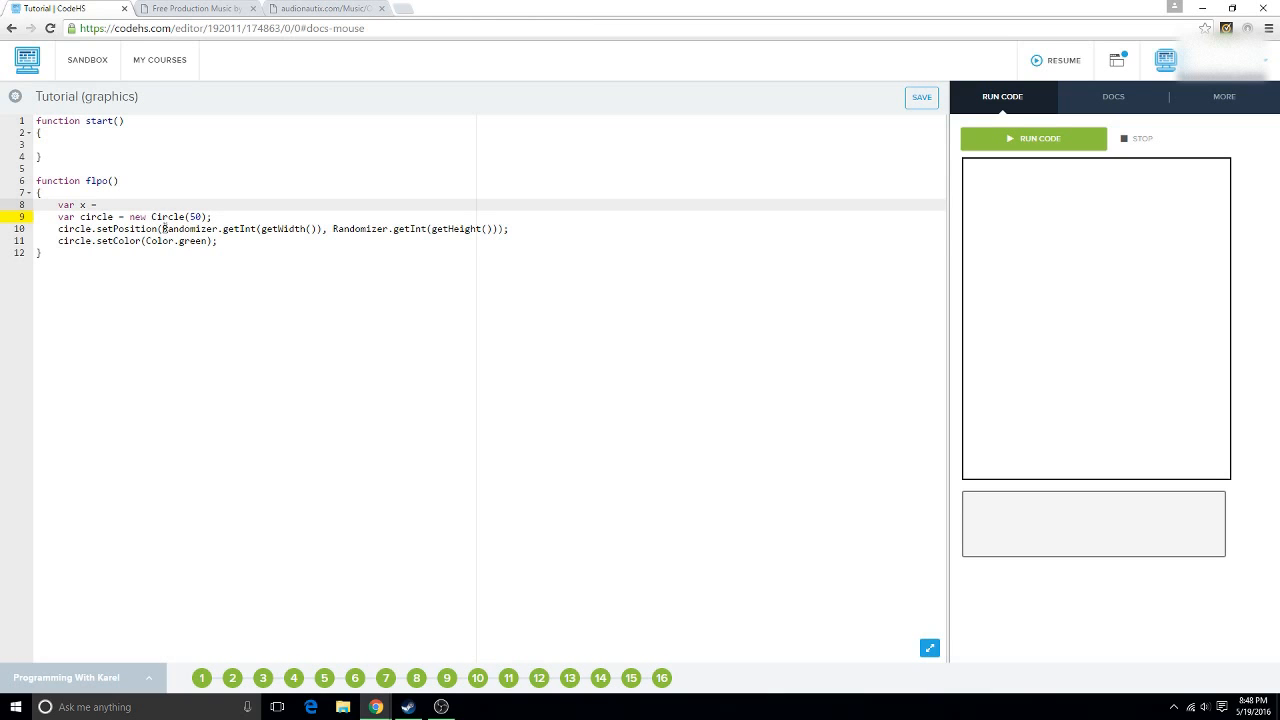
double_click(238, 228)
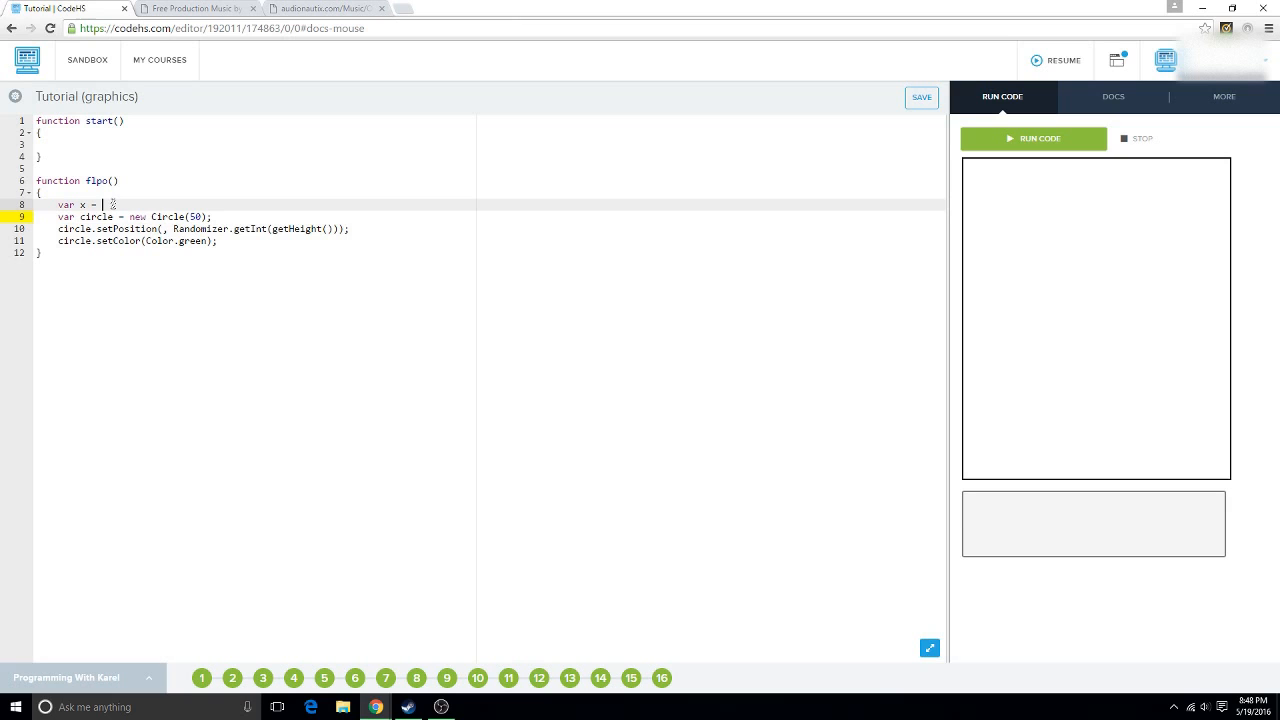
text(Randomizer.getInt(getWidth());)
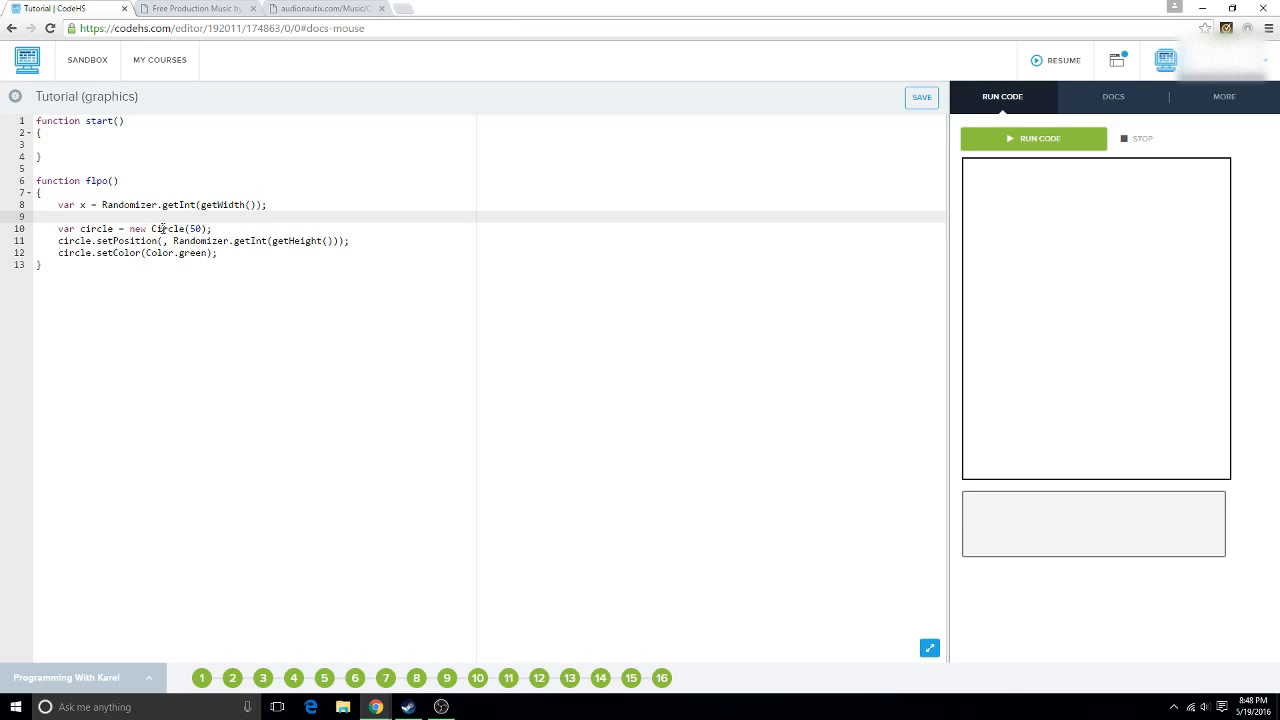
text(var y =)
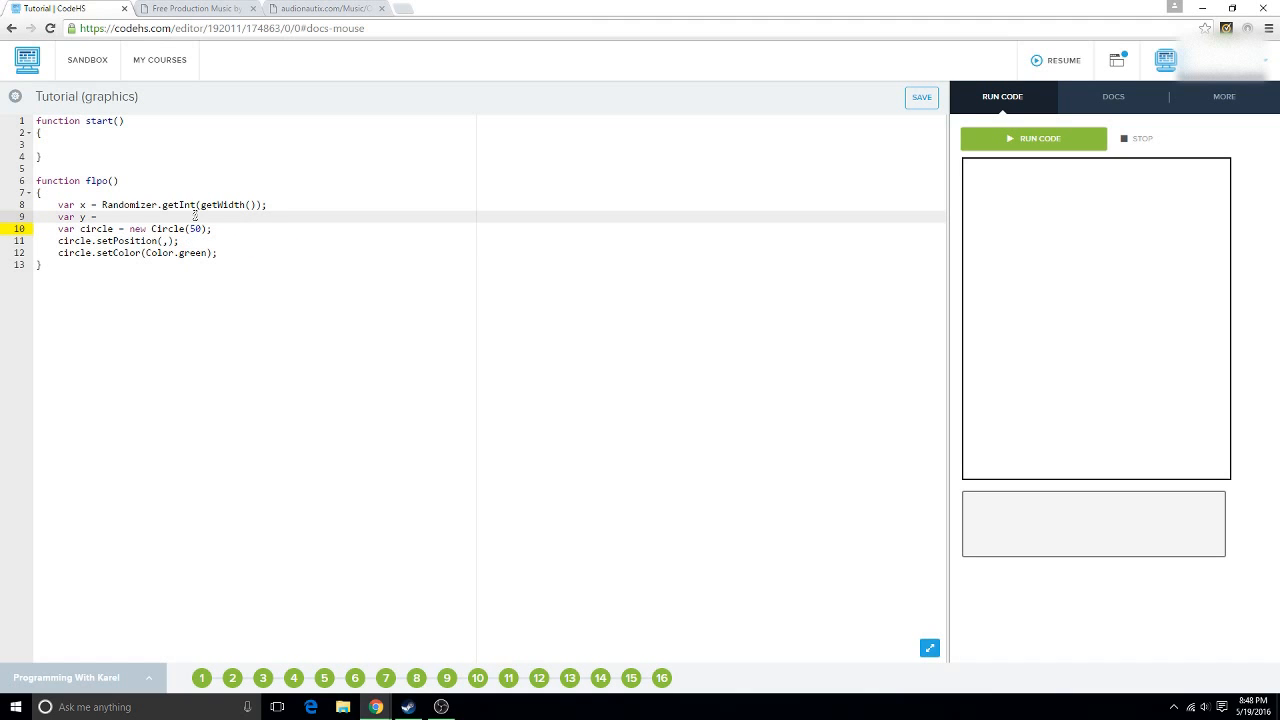
text(Randomizer.getInt(getHeight()))
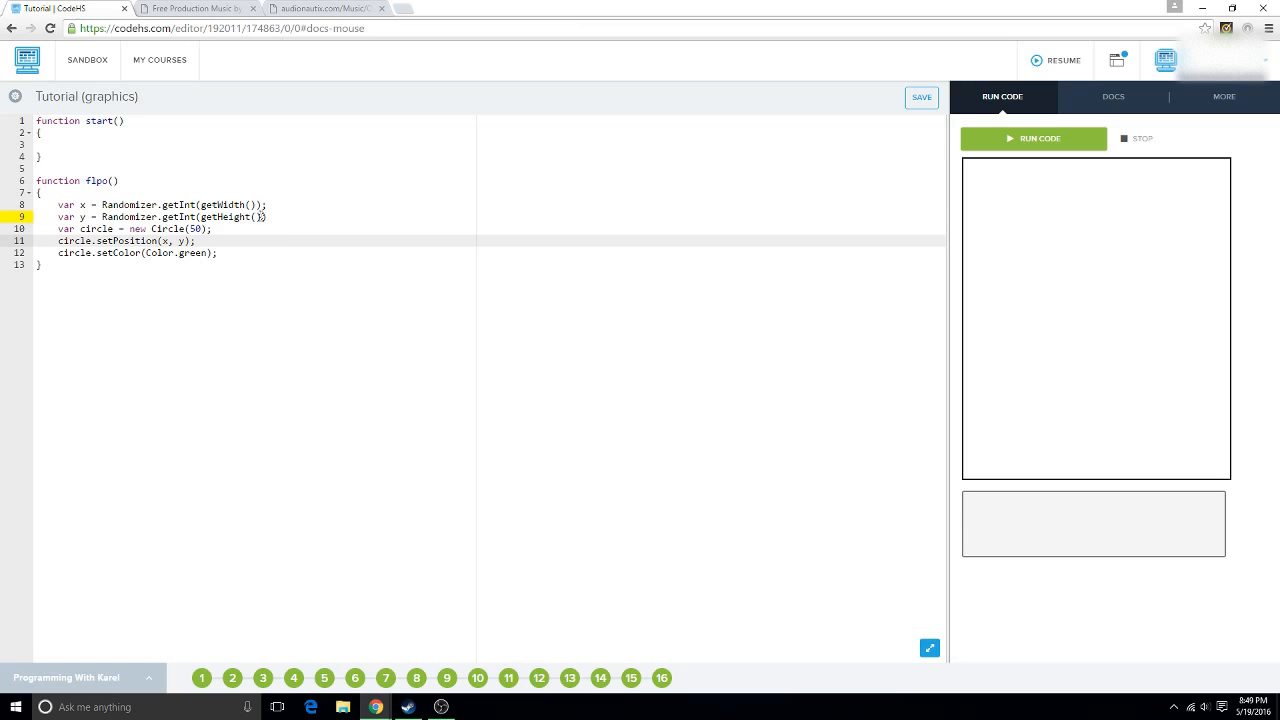
Add add(circle); at the end of flpo and return to fix the y line ending.
text(ad)
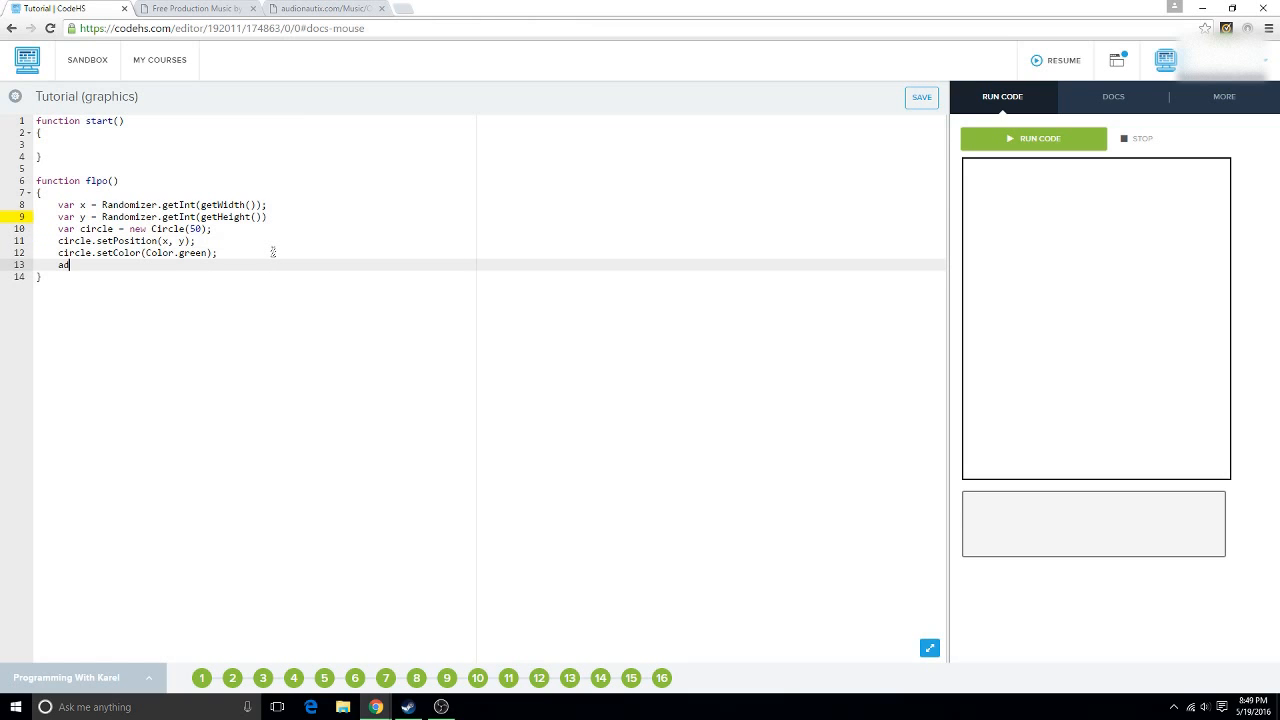
text(d(circle))
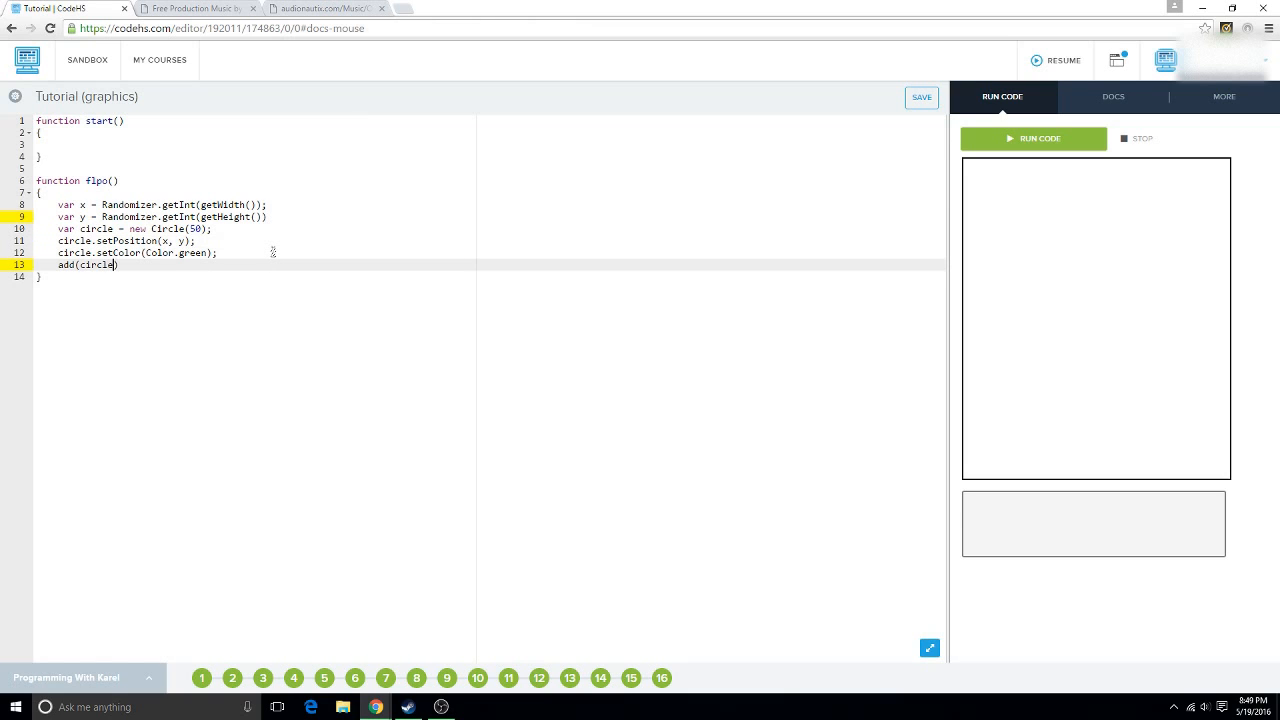
text(;)
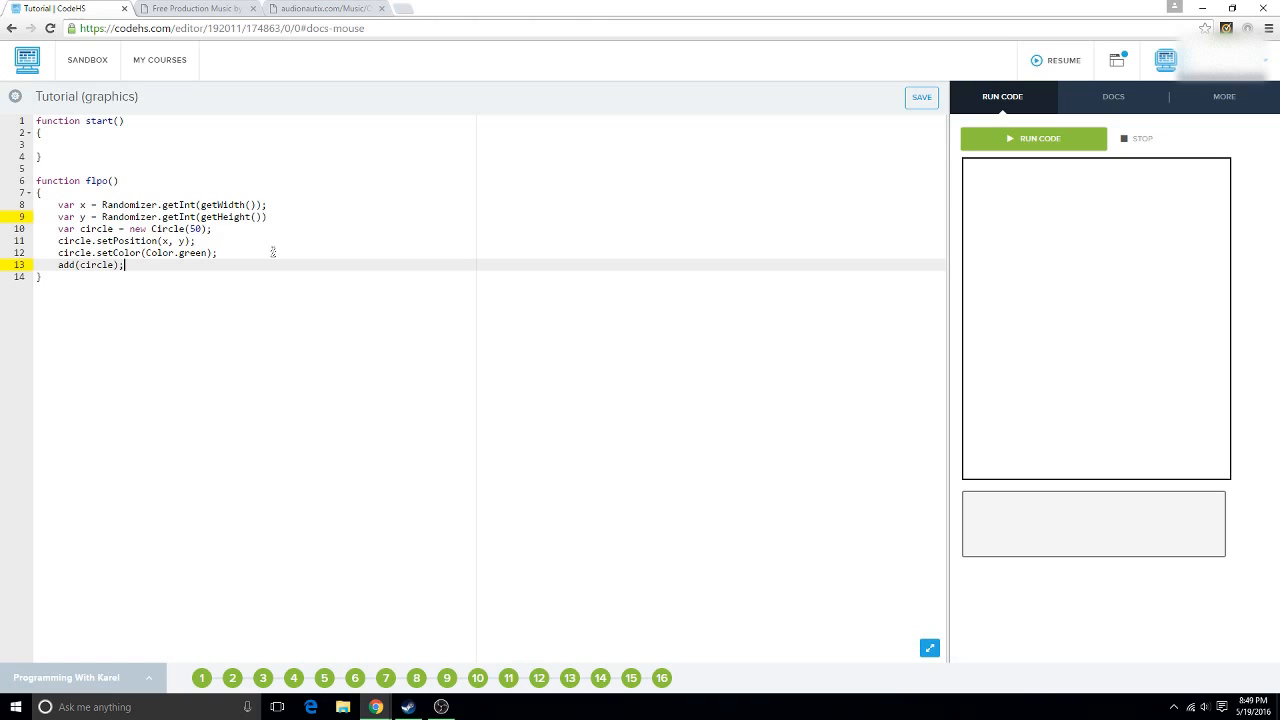
click(260, 216)
text(;)
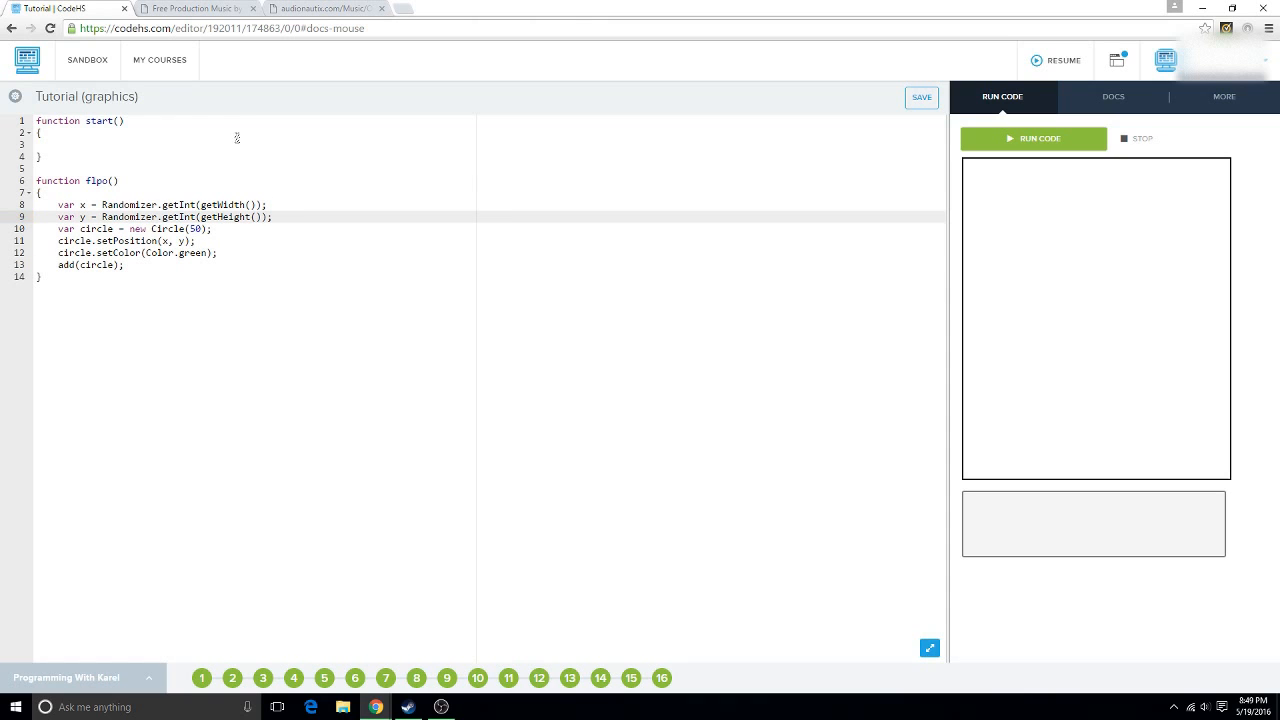
Call flpo(); from inside the start function.
click(60, 144)
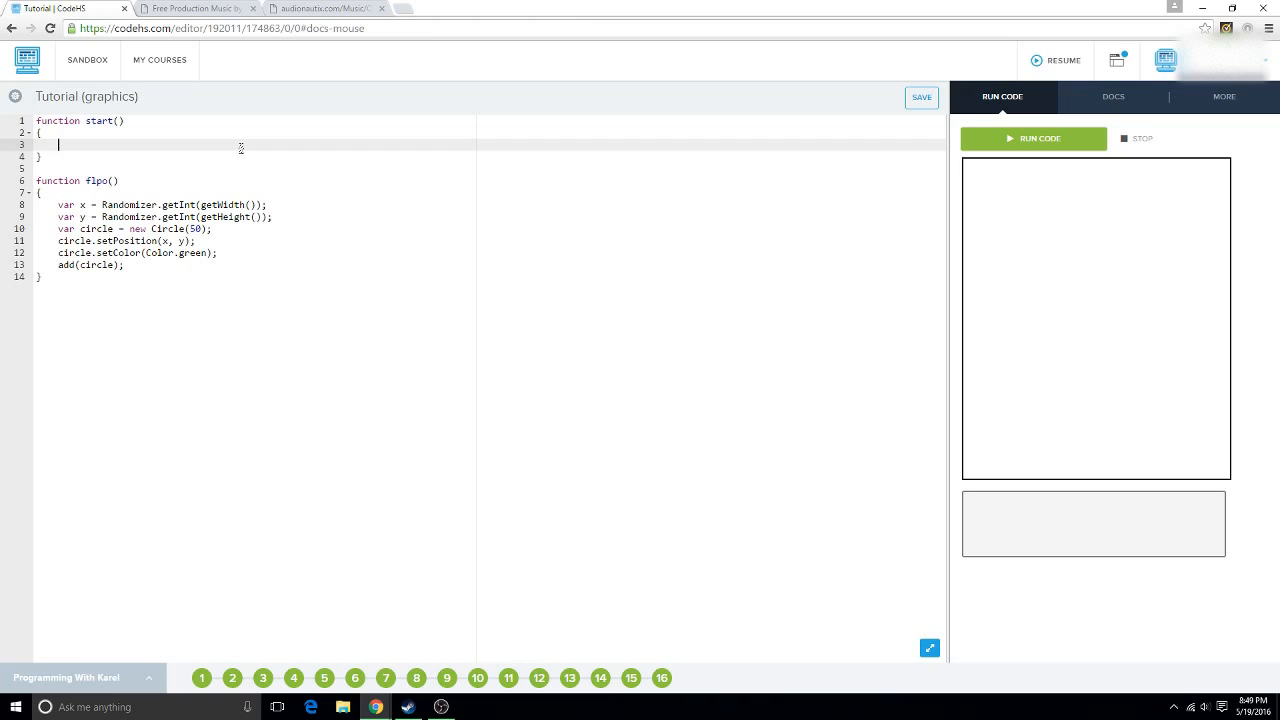
text(si)
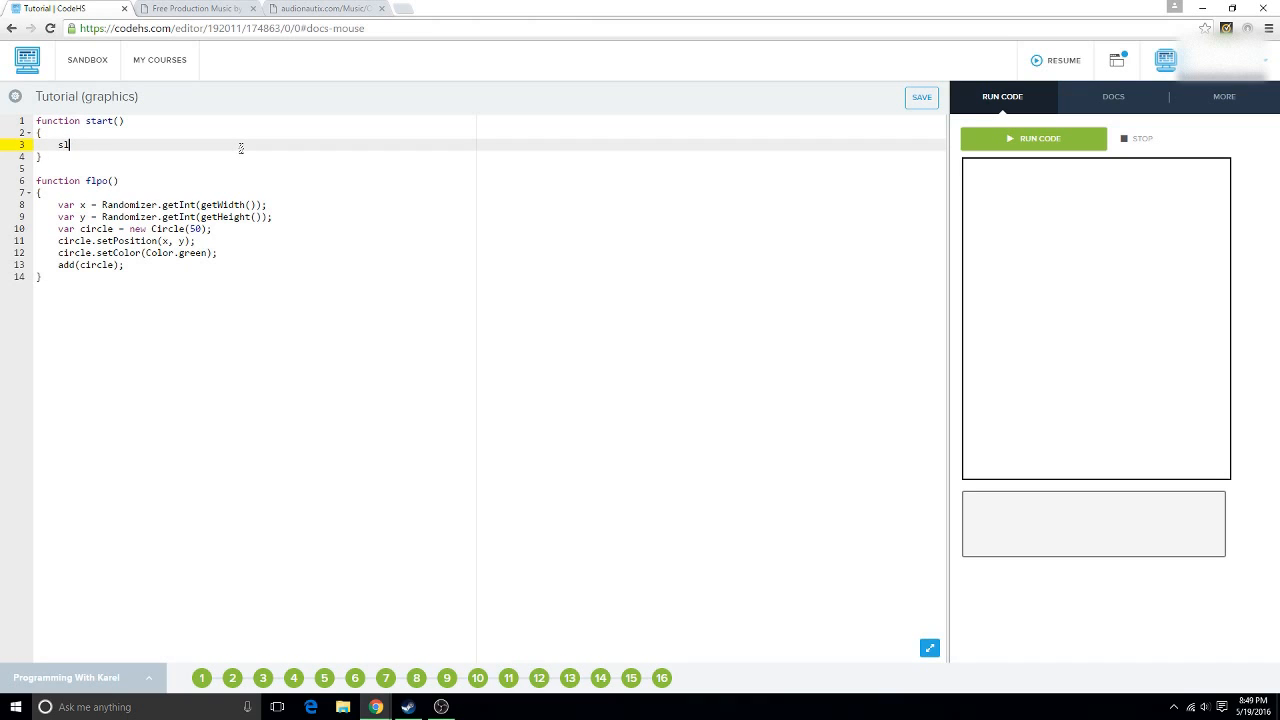
text(flpo)
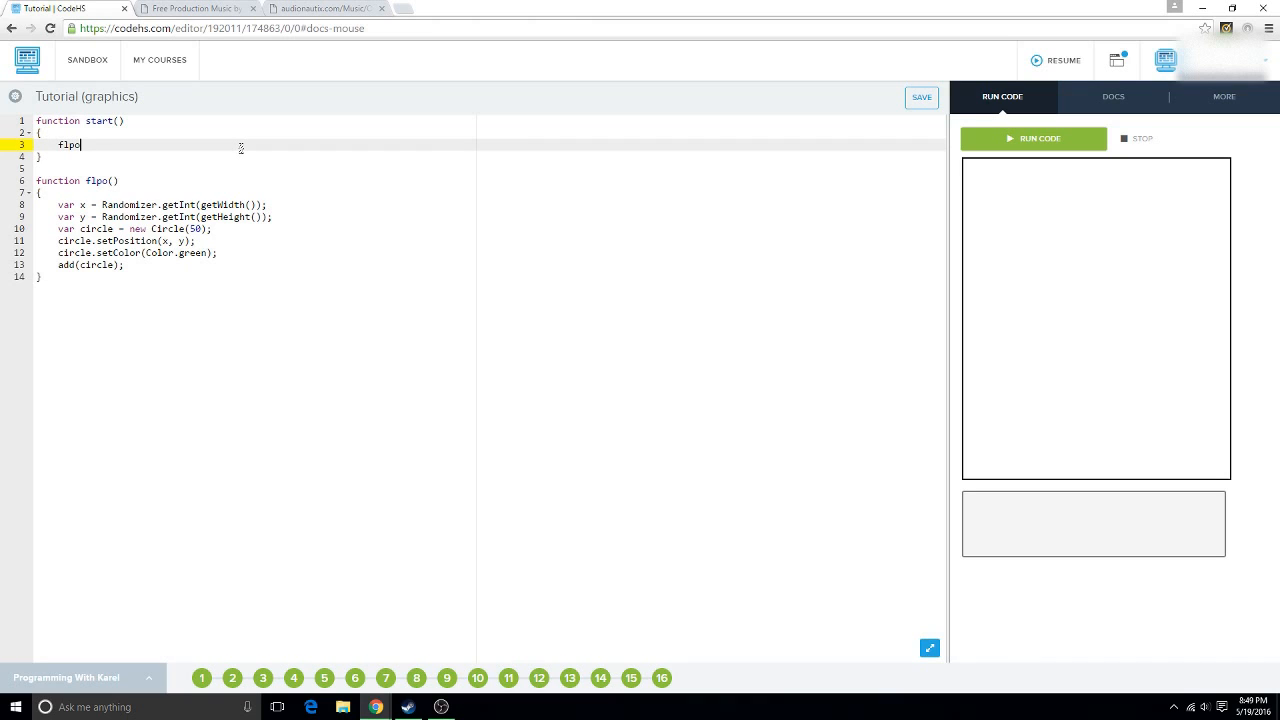
text(();)
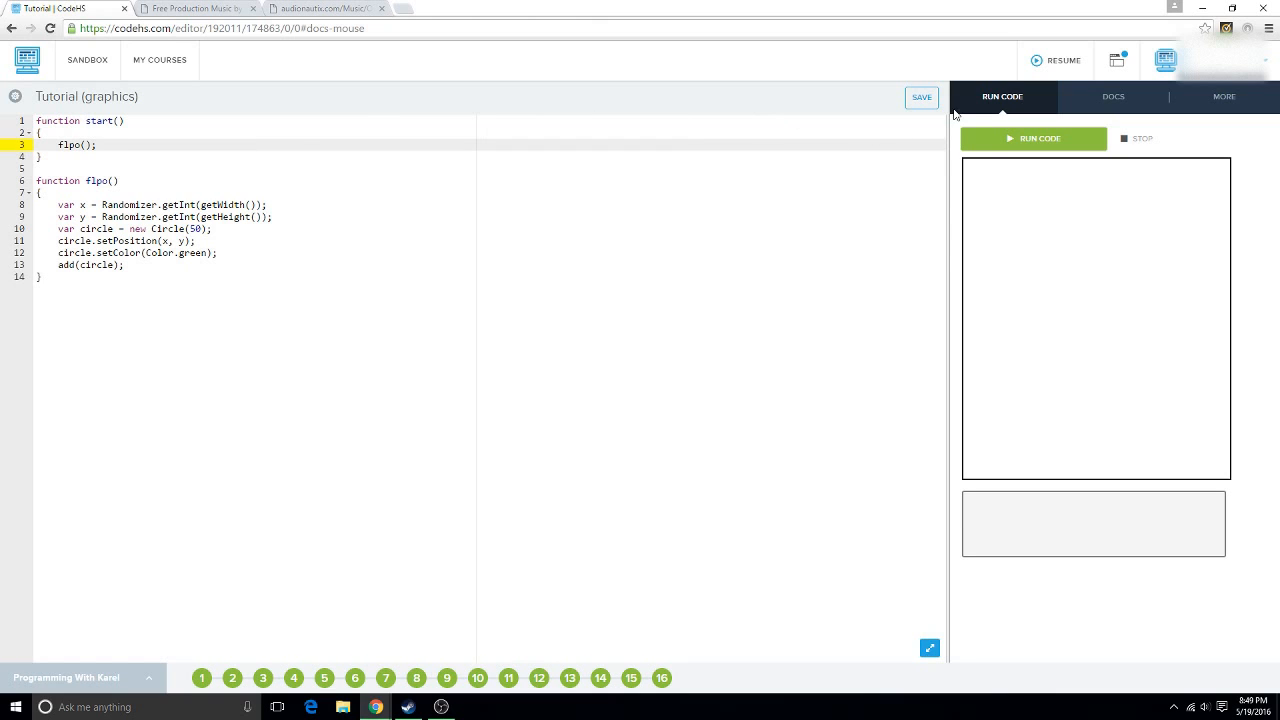
Run, replace getInt with nextInt after the error, and rerun to draw random green circles.
click(1034, 138)
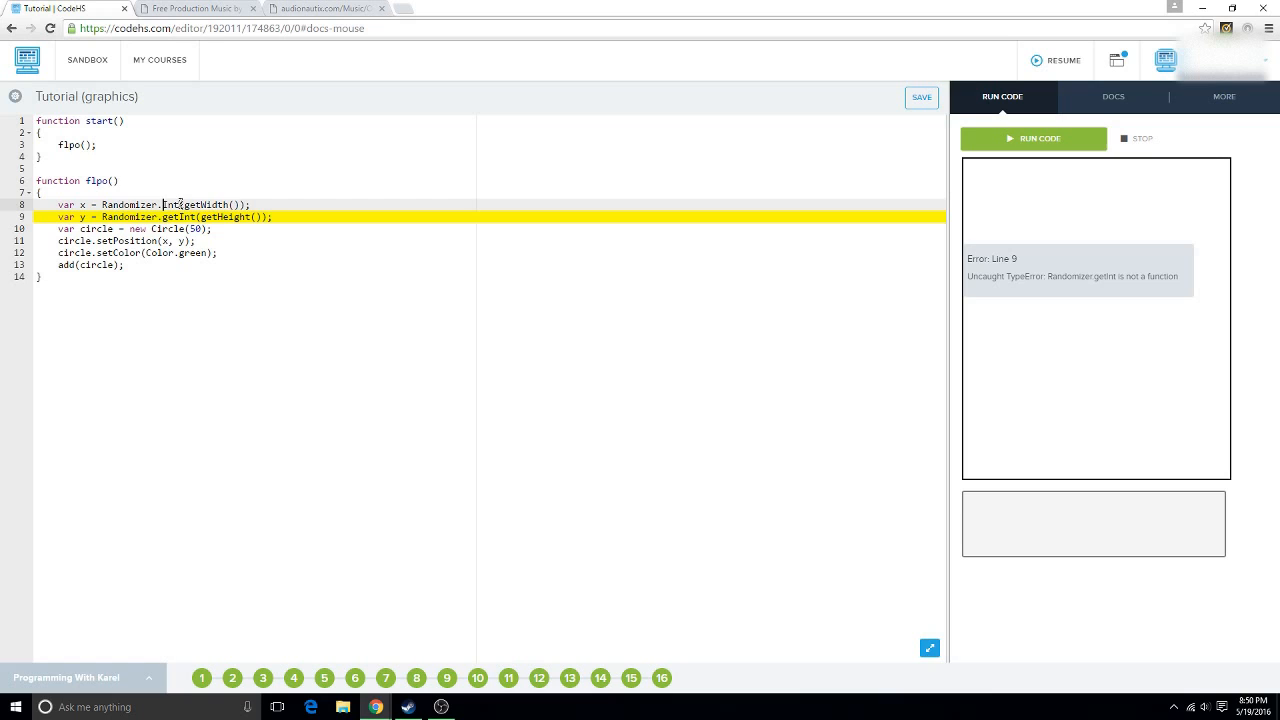
text(nextInt()
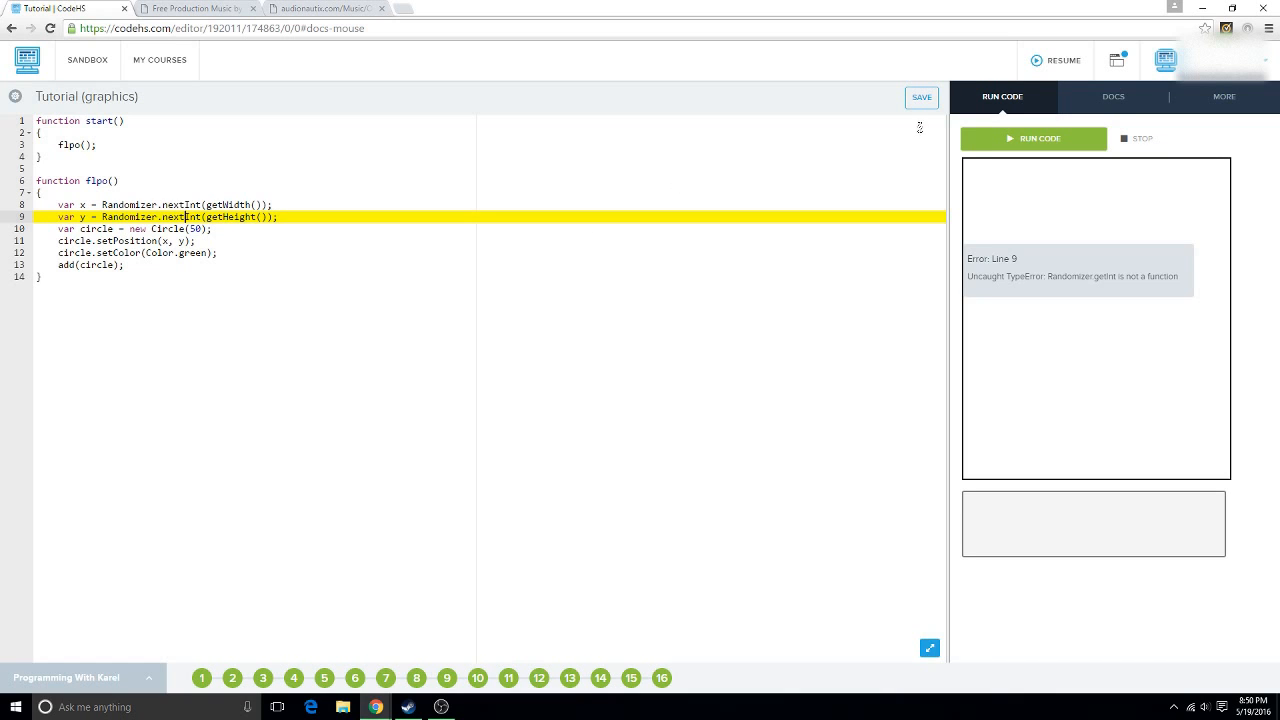
click(1032, 138)
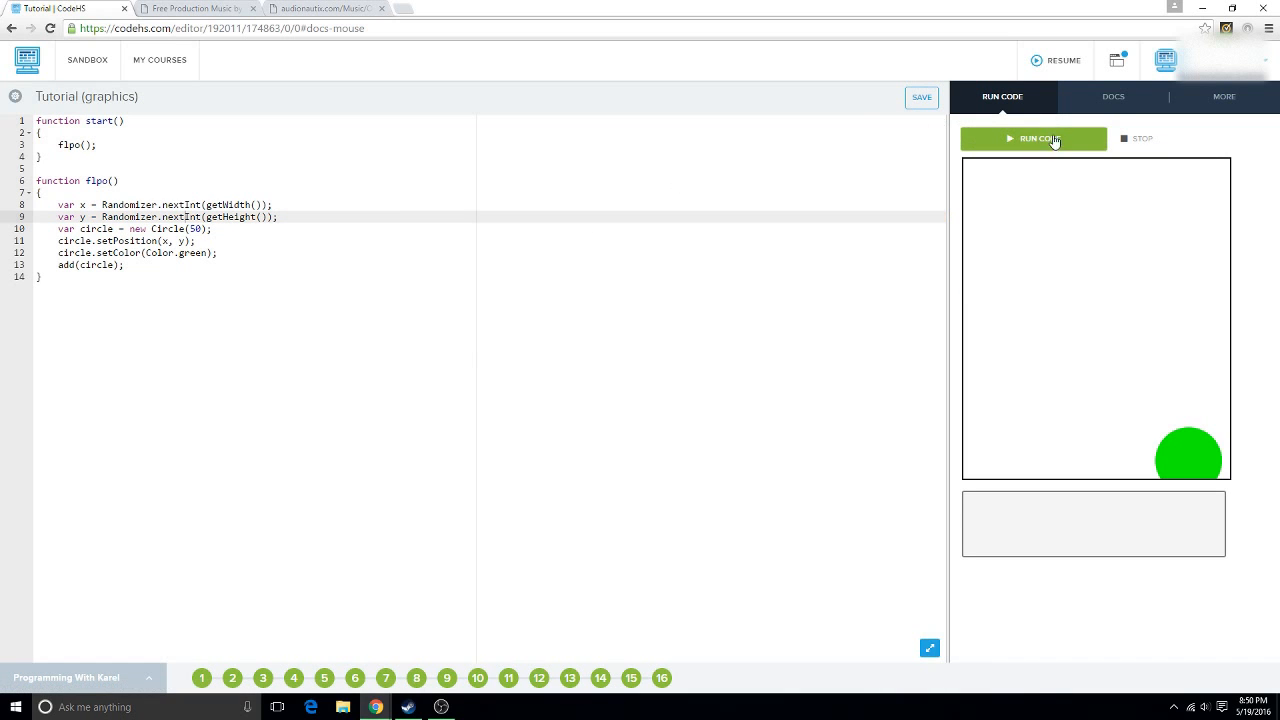
click(1032, 138)
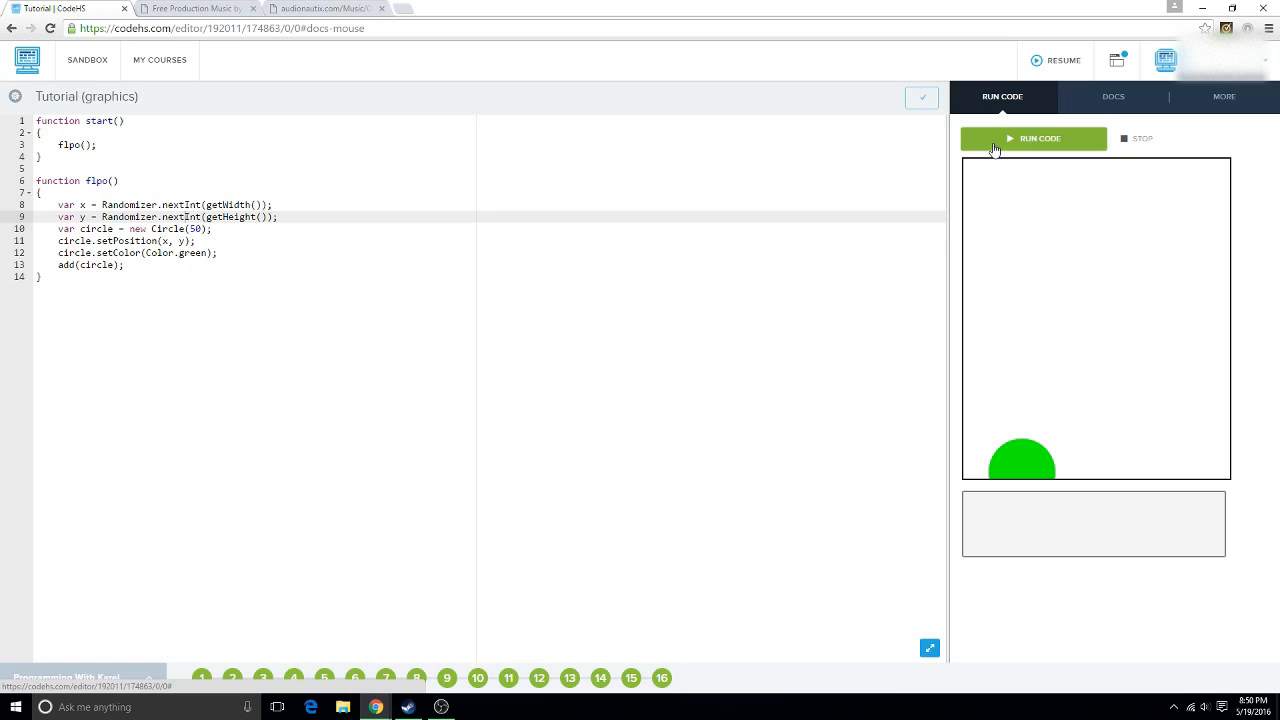
mouse_move(1072, 148)
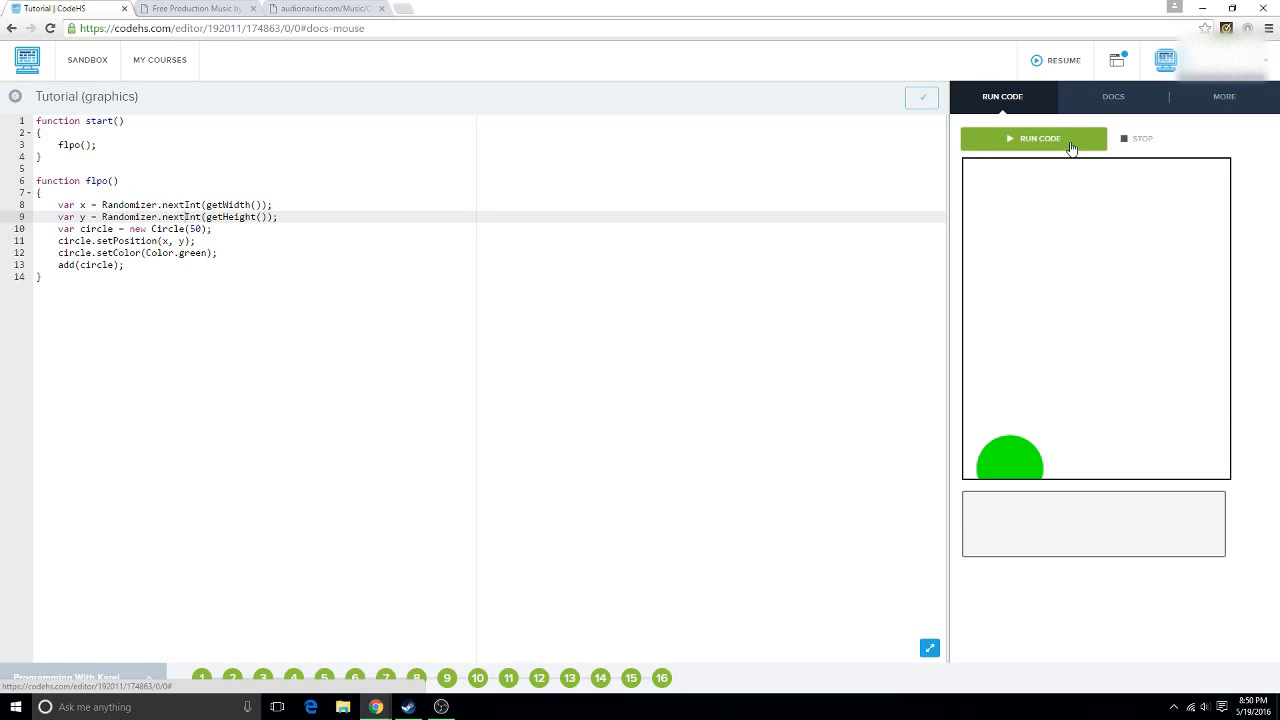
click(1032, 138)
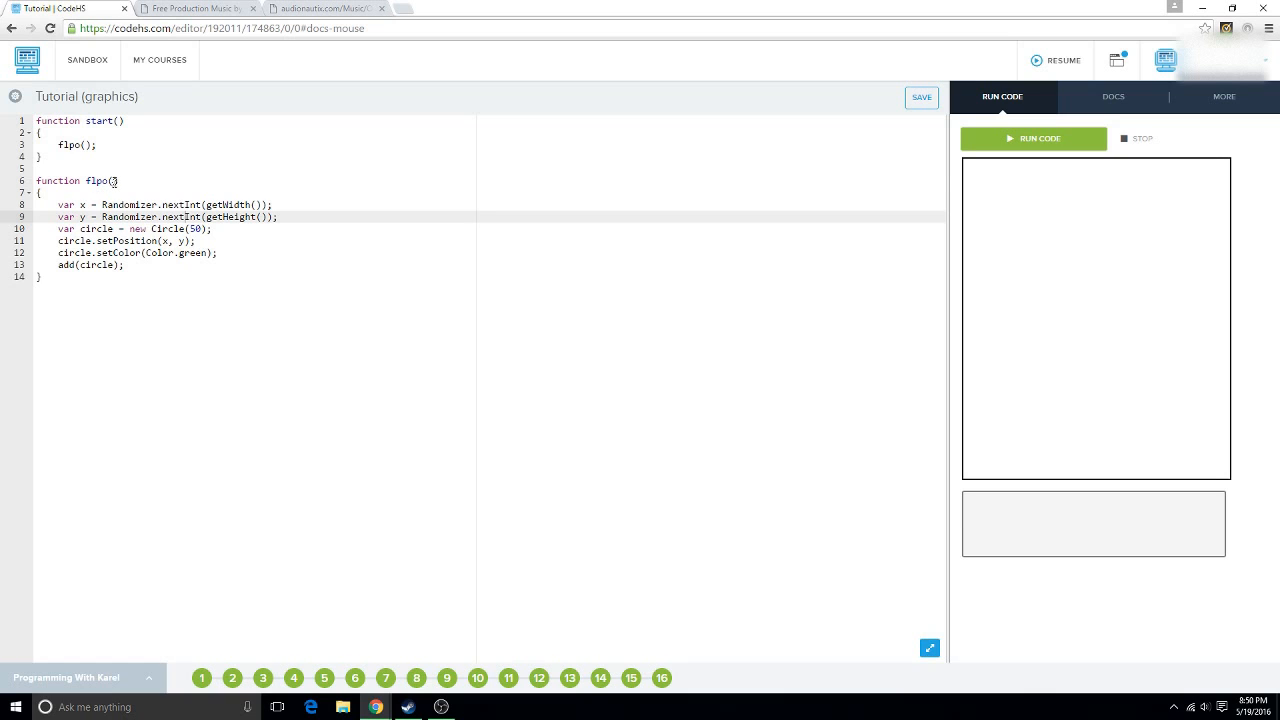
Replace the flpo() call with setTimer(flpo, 1000) in start and run the program.
text(e)
click(490, 146)
text(se)
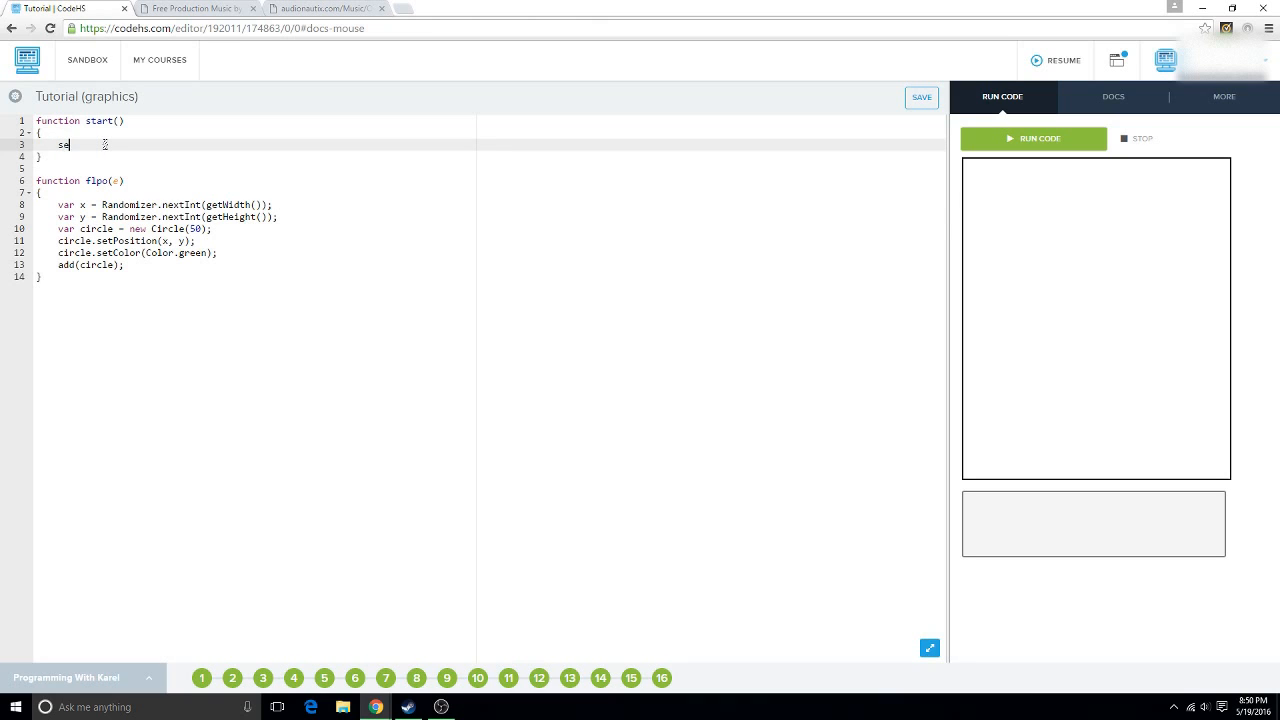
text(tTimer)
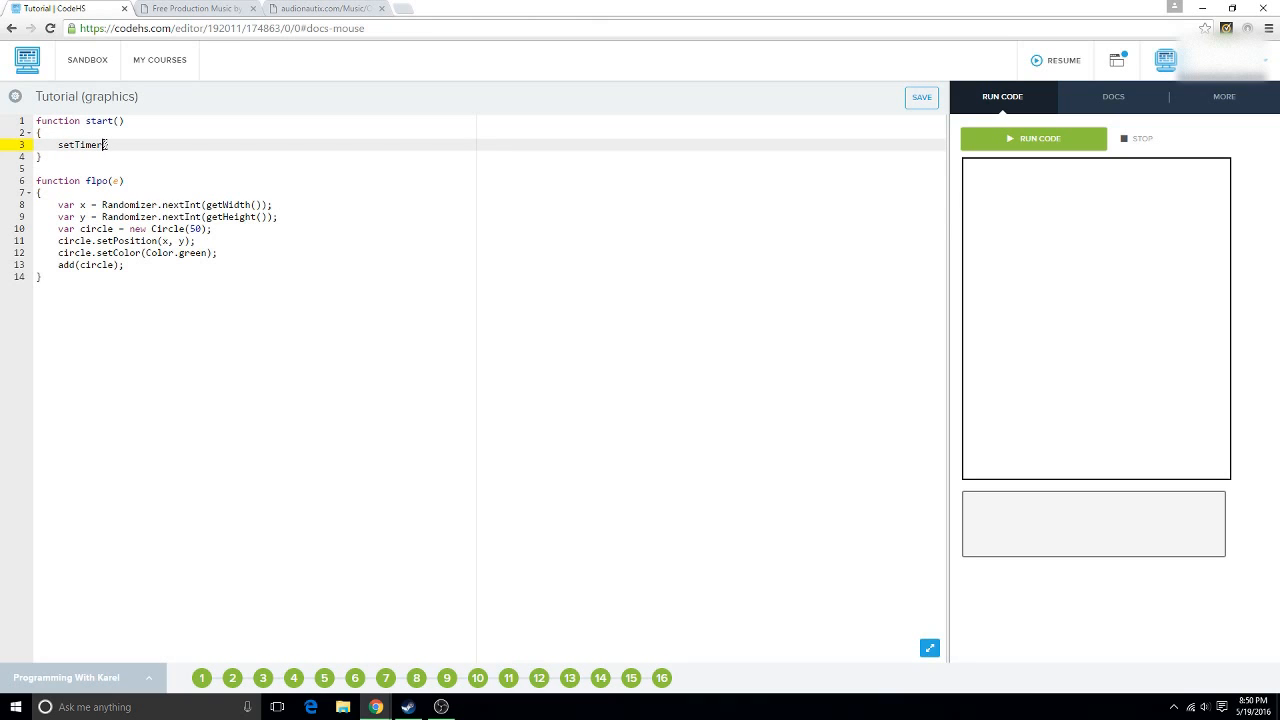
text(()
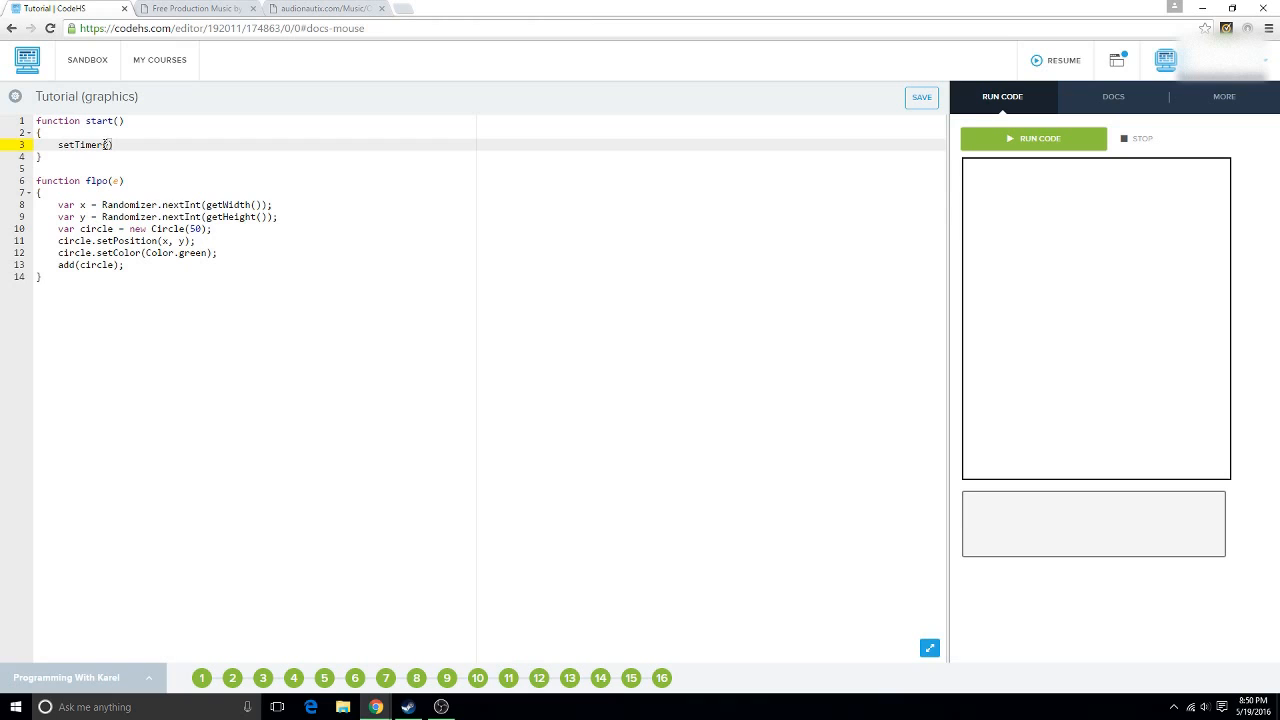
text(flpo,)
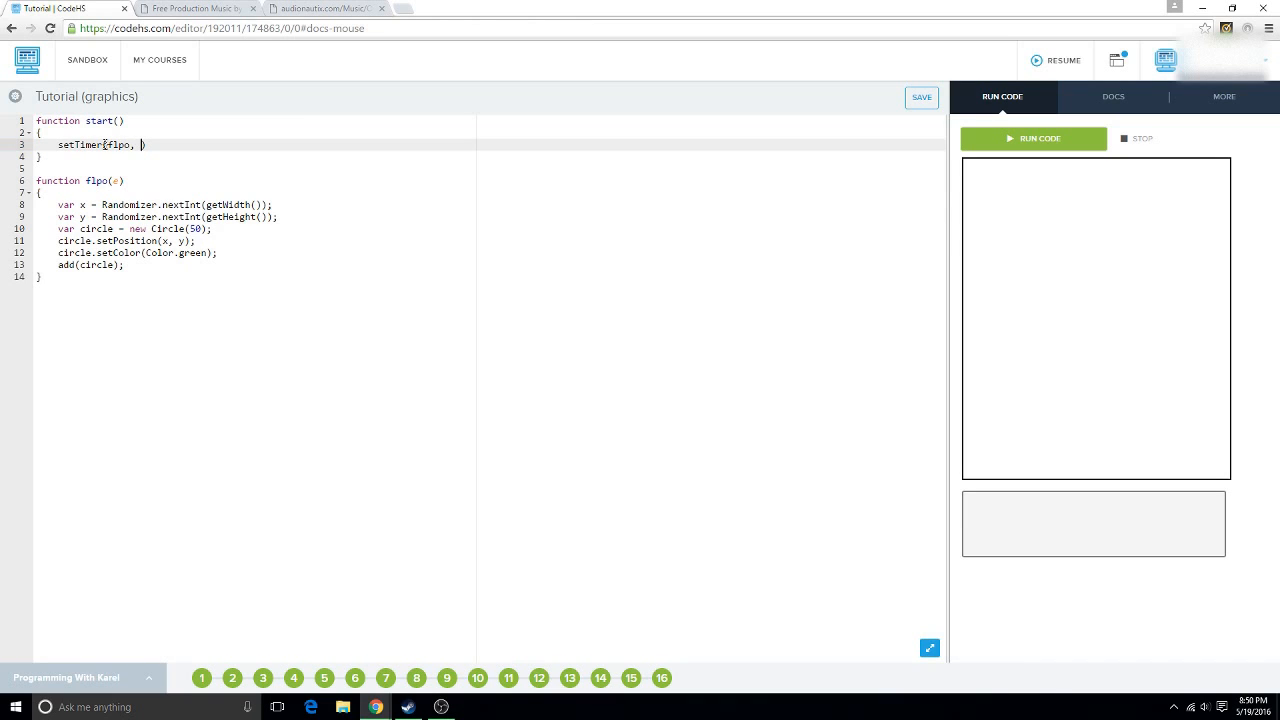
text(25)
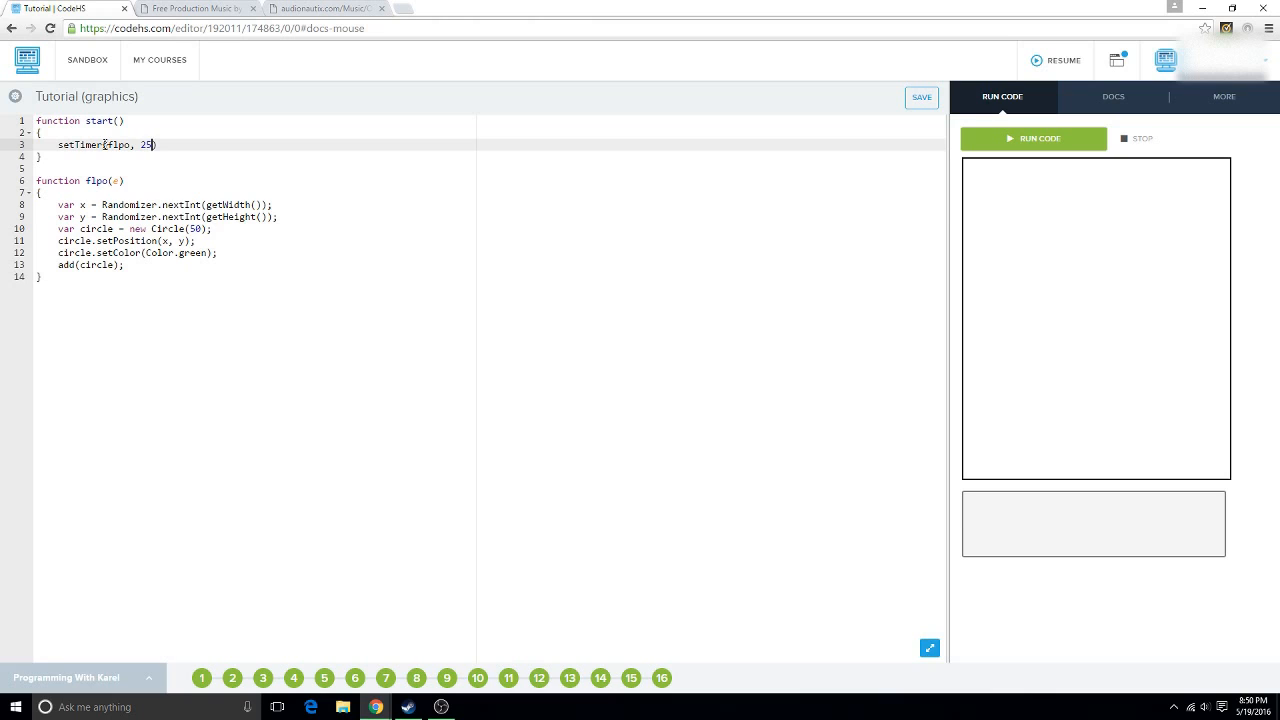
text(00)
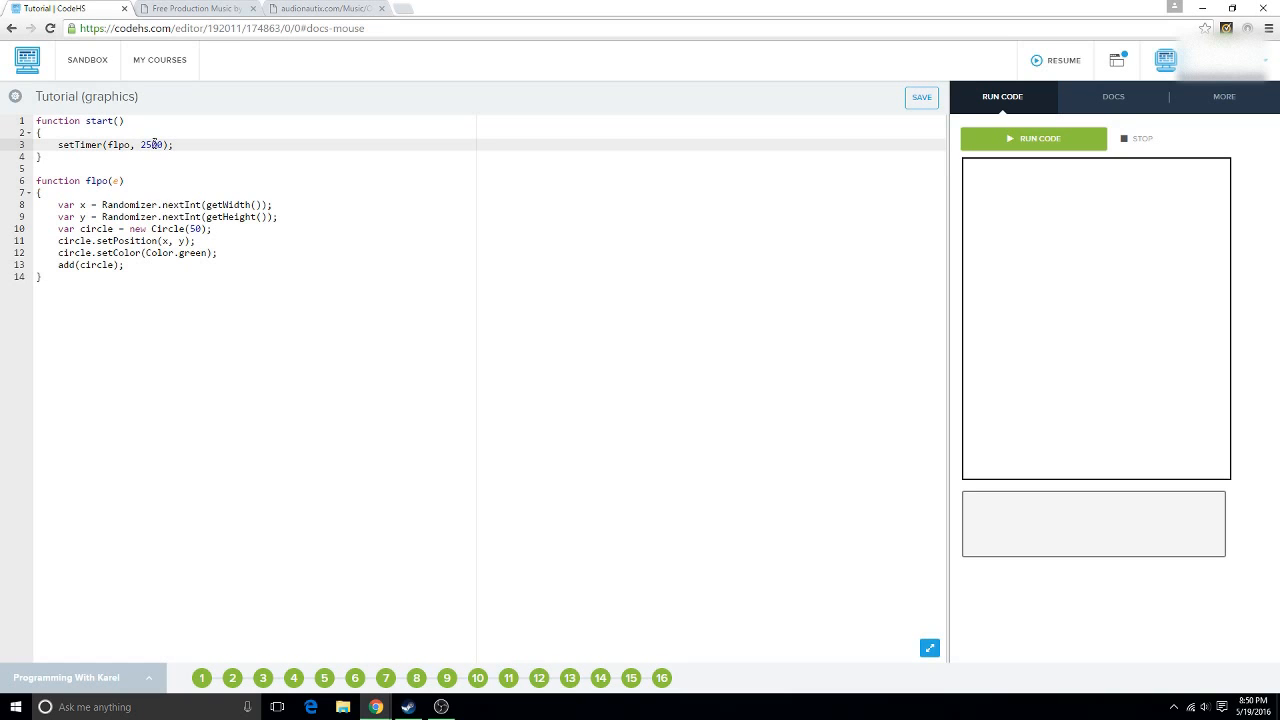
text(100)
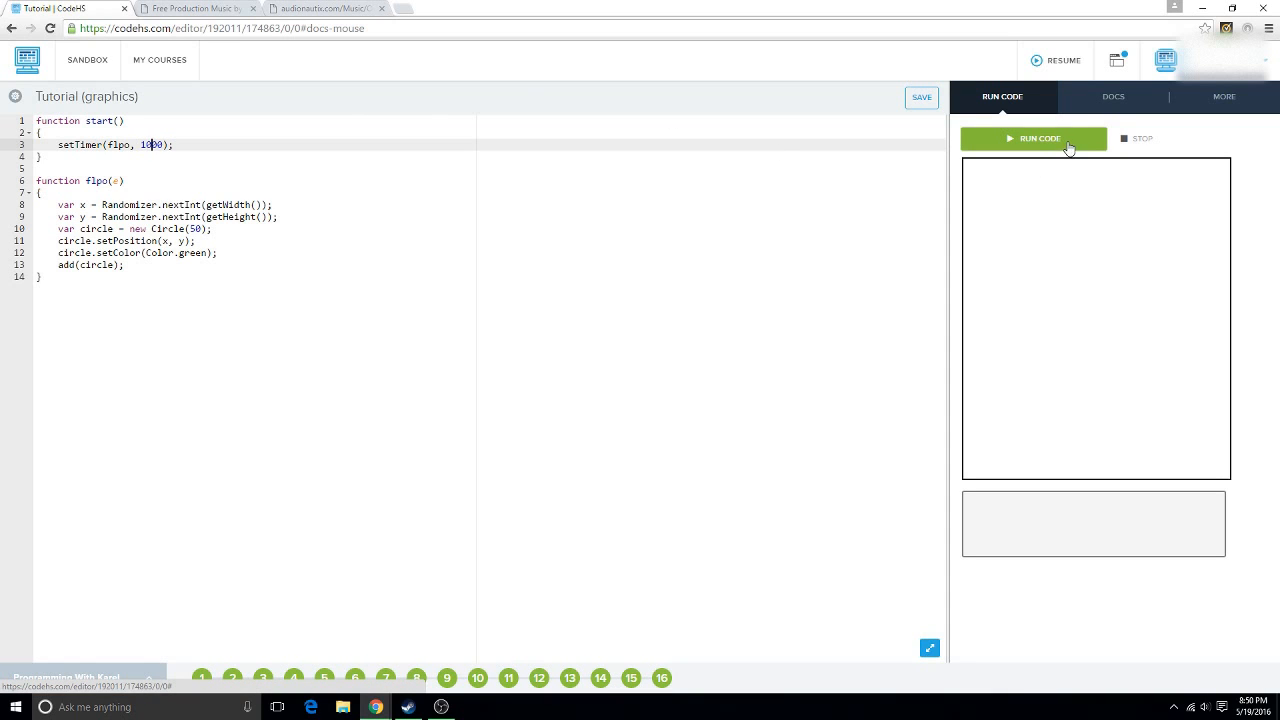
click(920, 96)
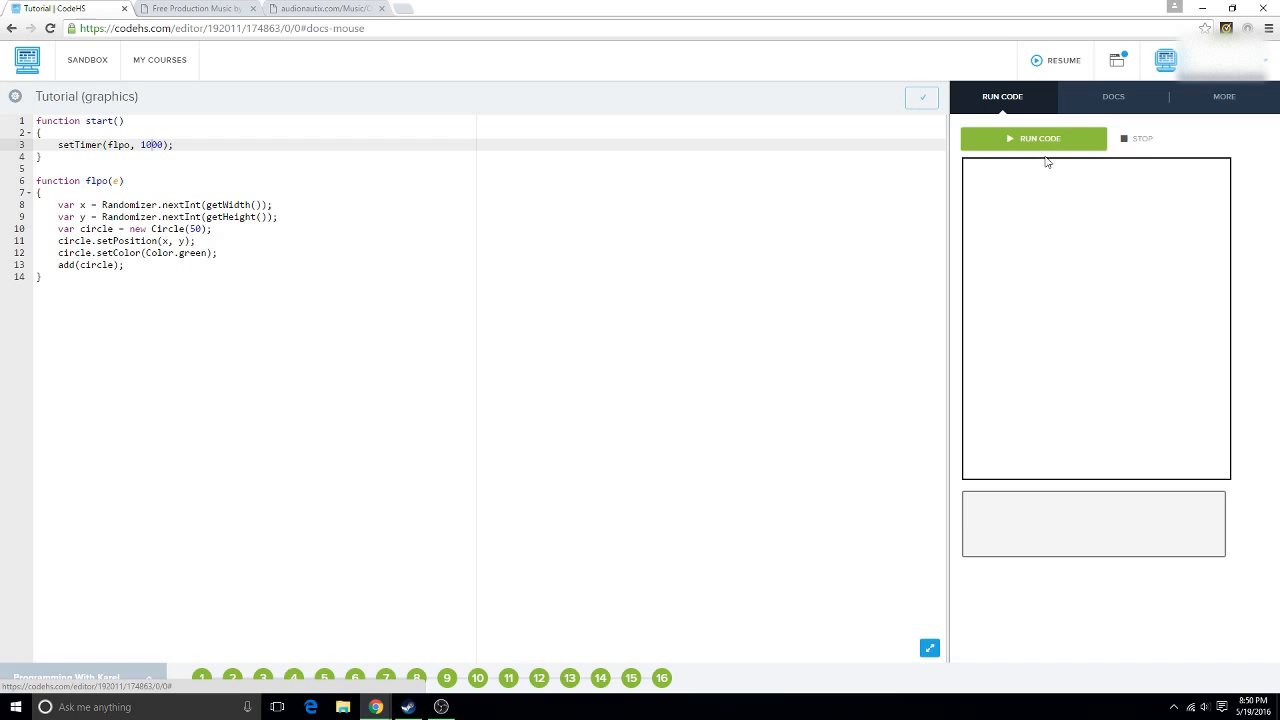
click(1034, 138)
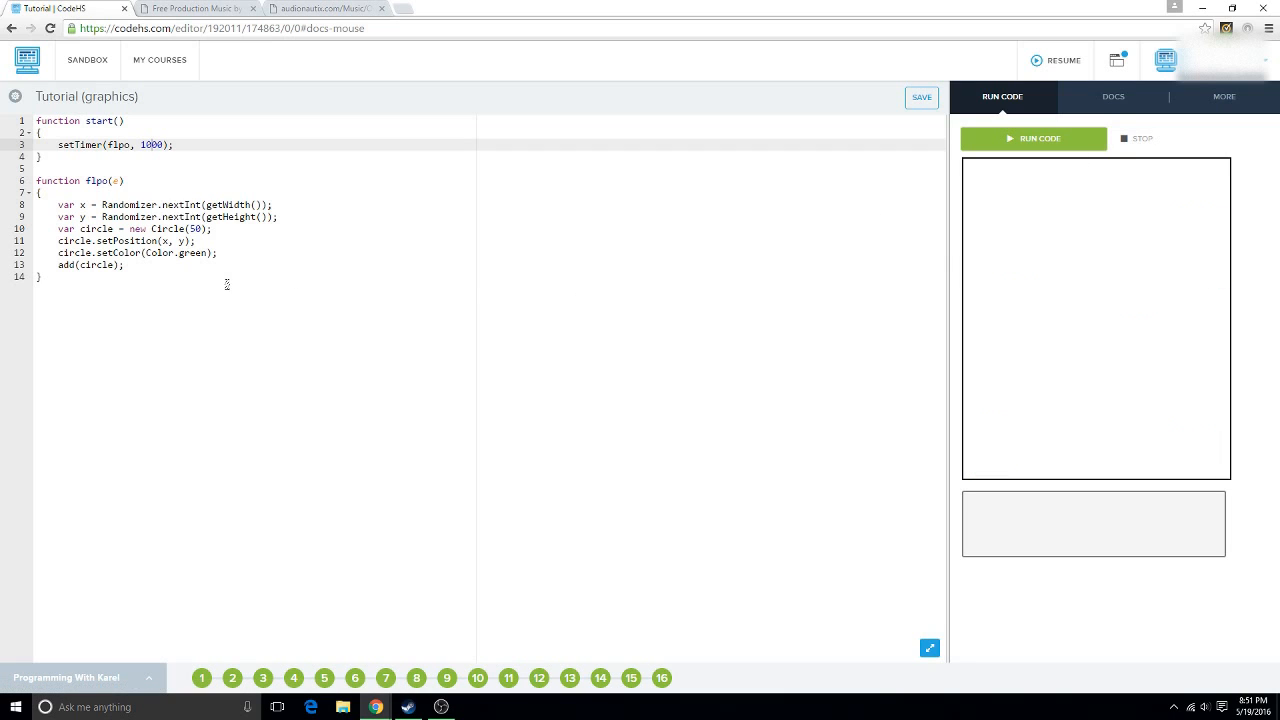
mouse_move(1096, 168)
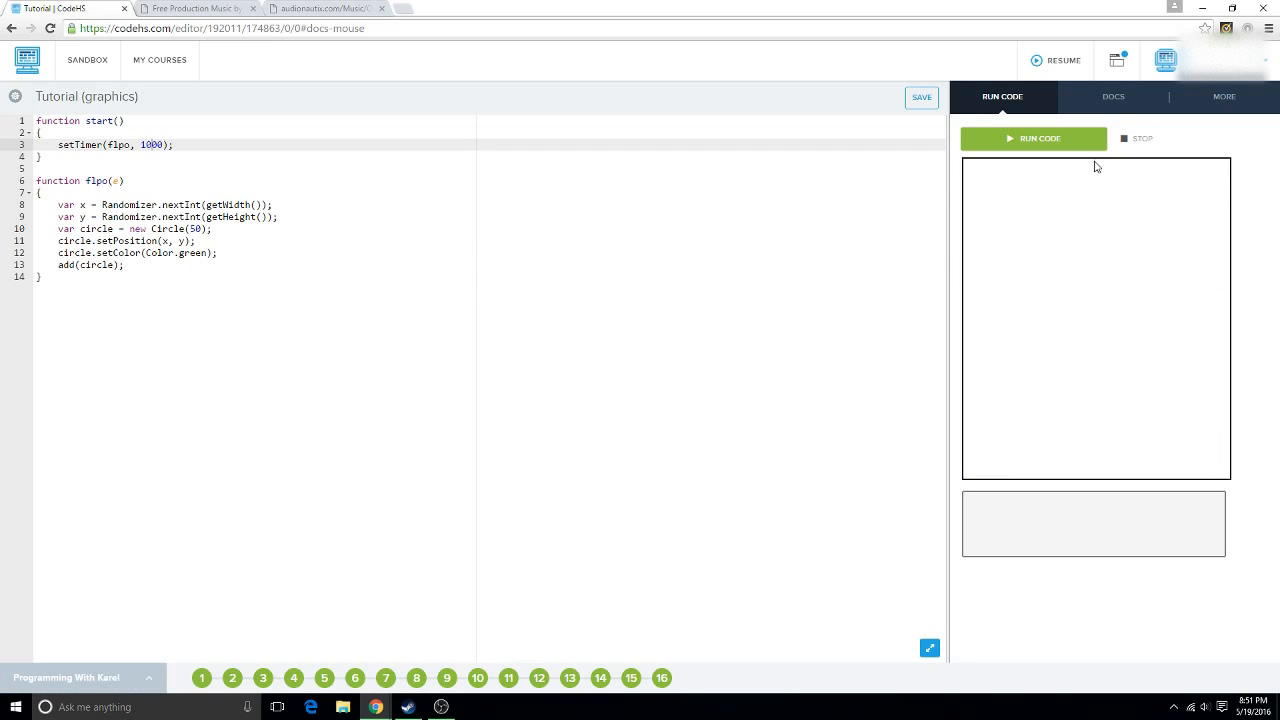
mouse_move(1088, 172)
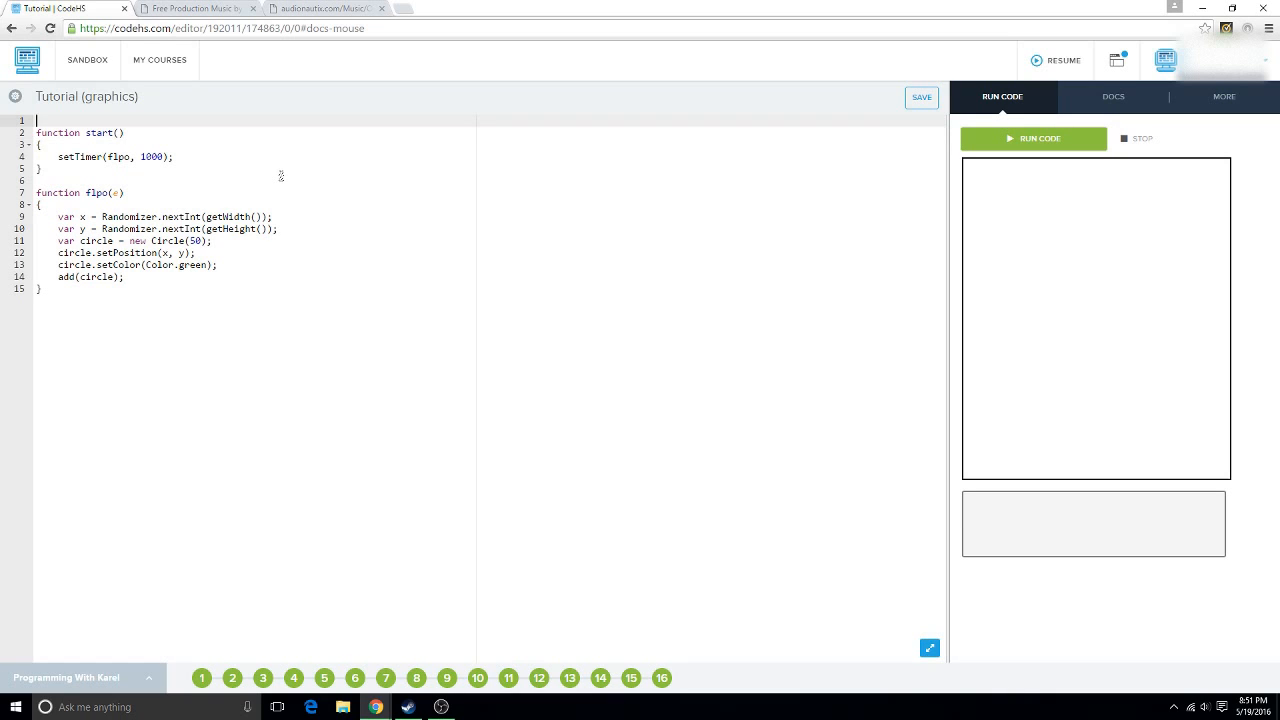
Declare global var COUNTER = 0; at the top of the program.
text(var C)
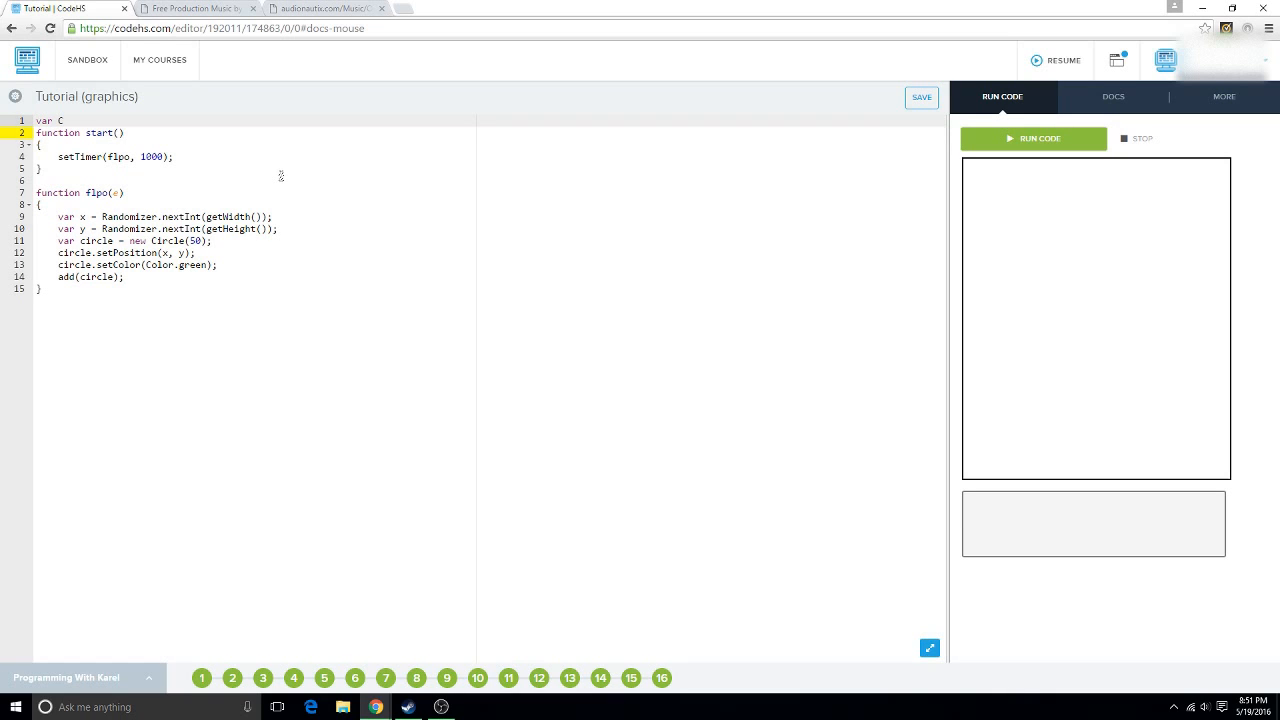
text(OUNTE)
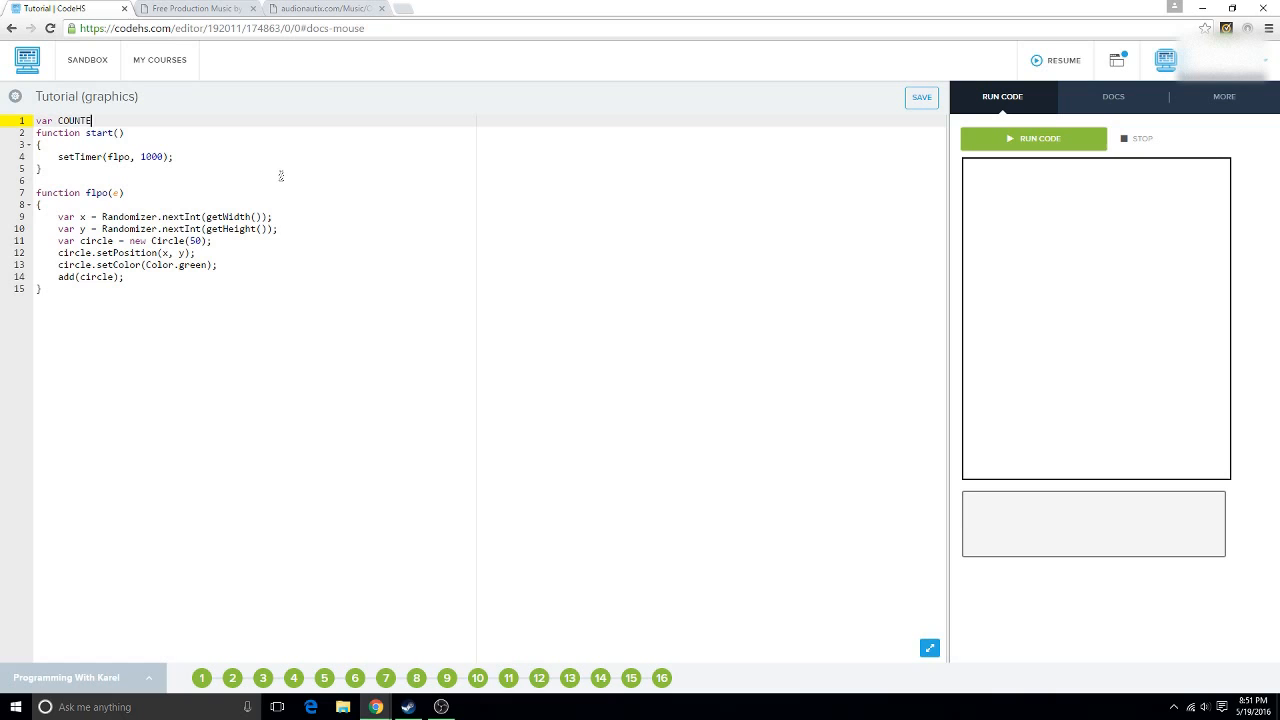
text(=)
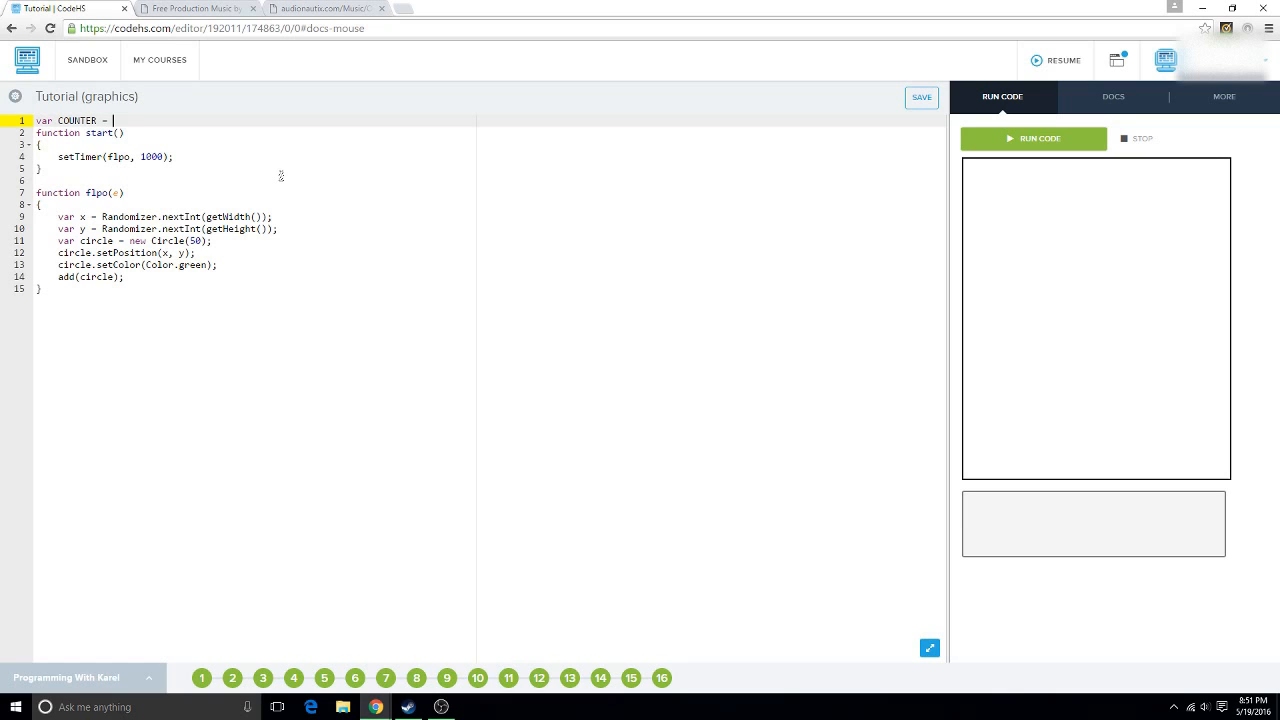
text(0;)
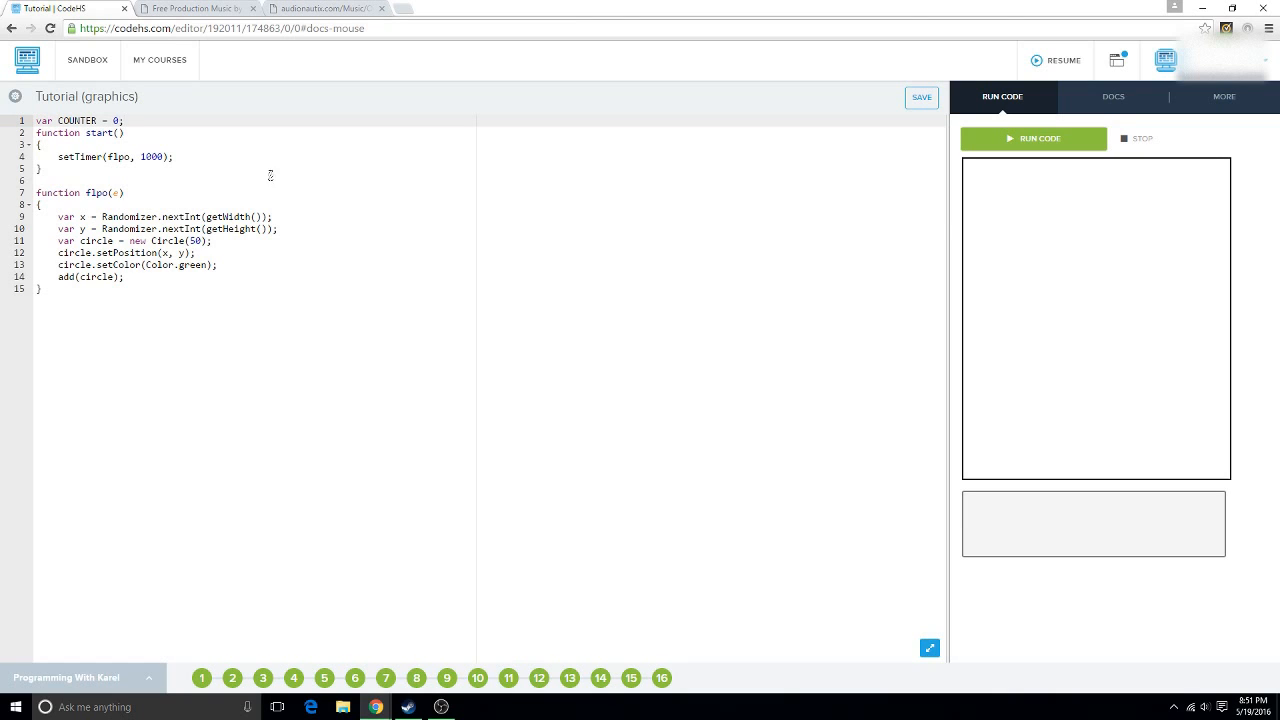
mouse_move(244, 168)
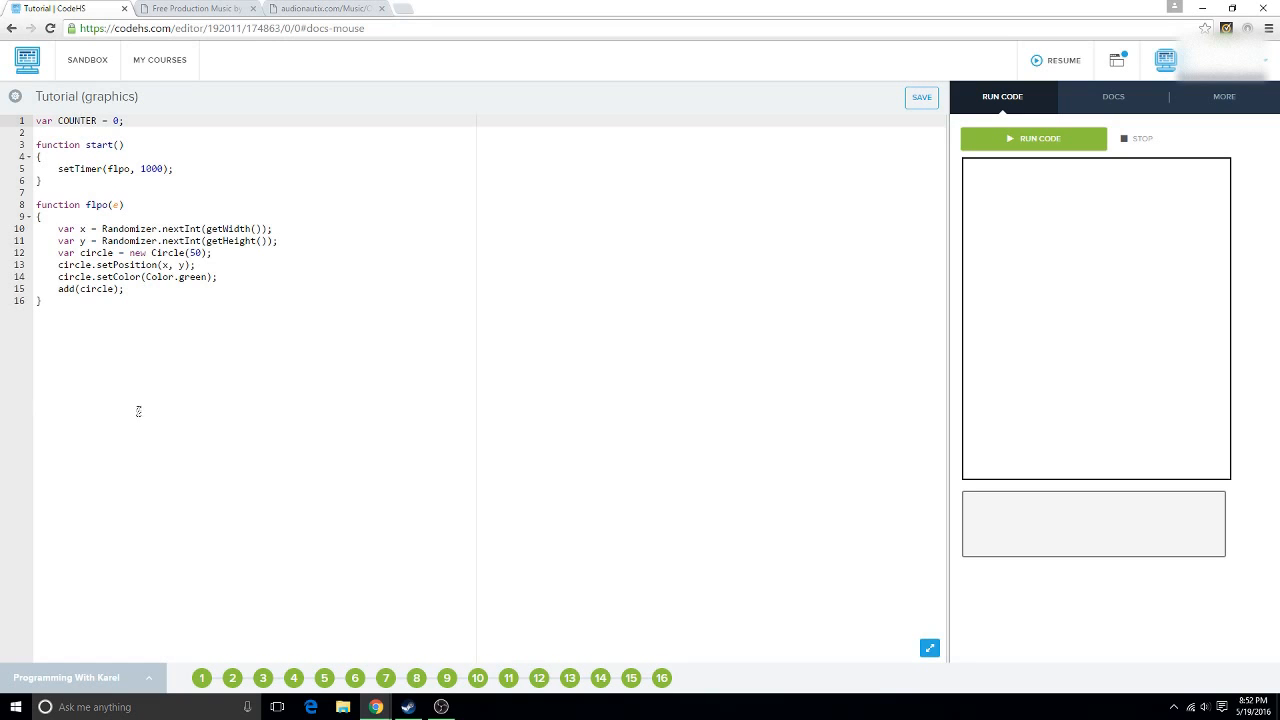
Add COUNTER++; and an if(COUNTER == 5){ condition after add(circle) in flpo.
click(124, 288)
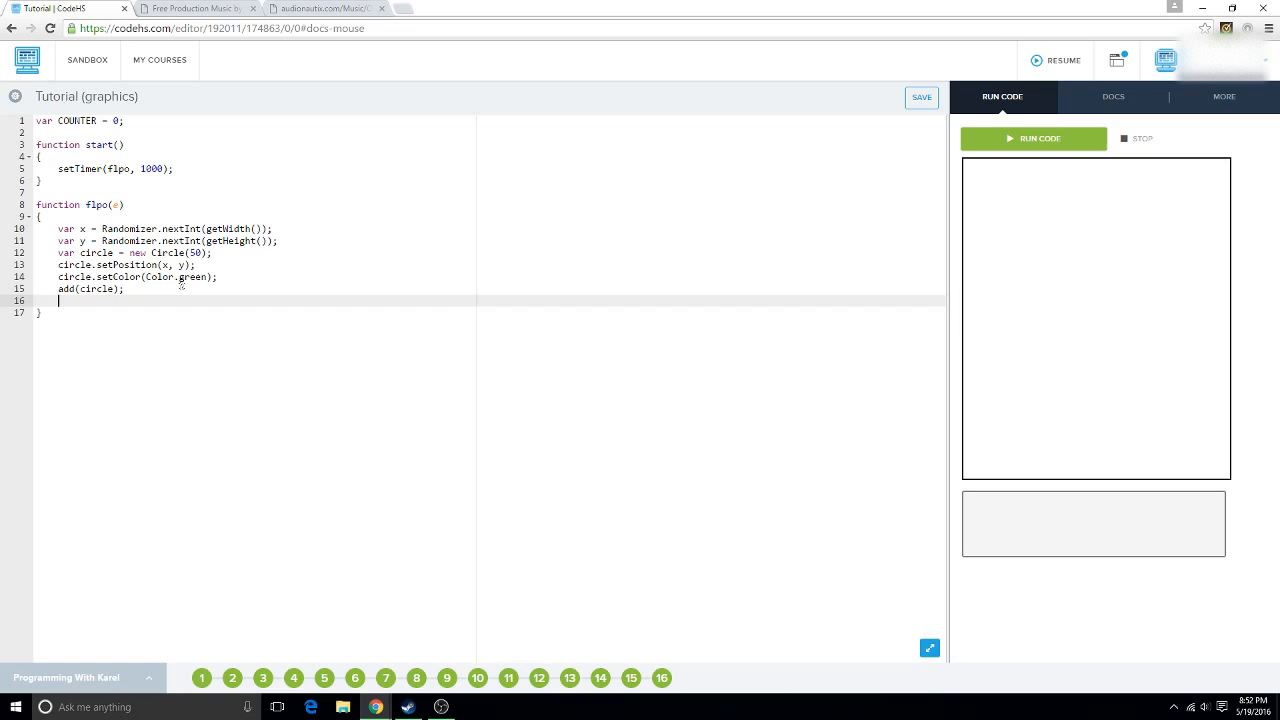
text(if)
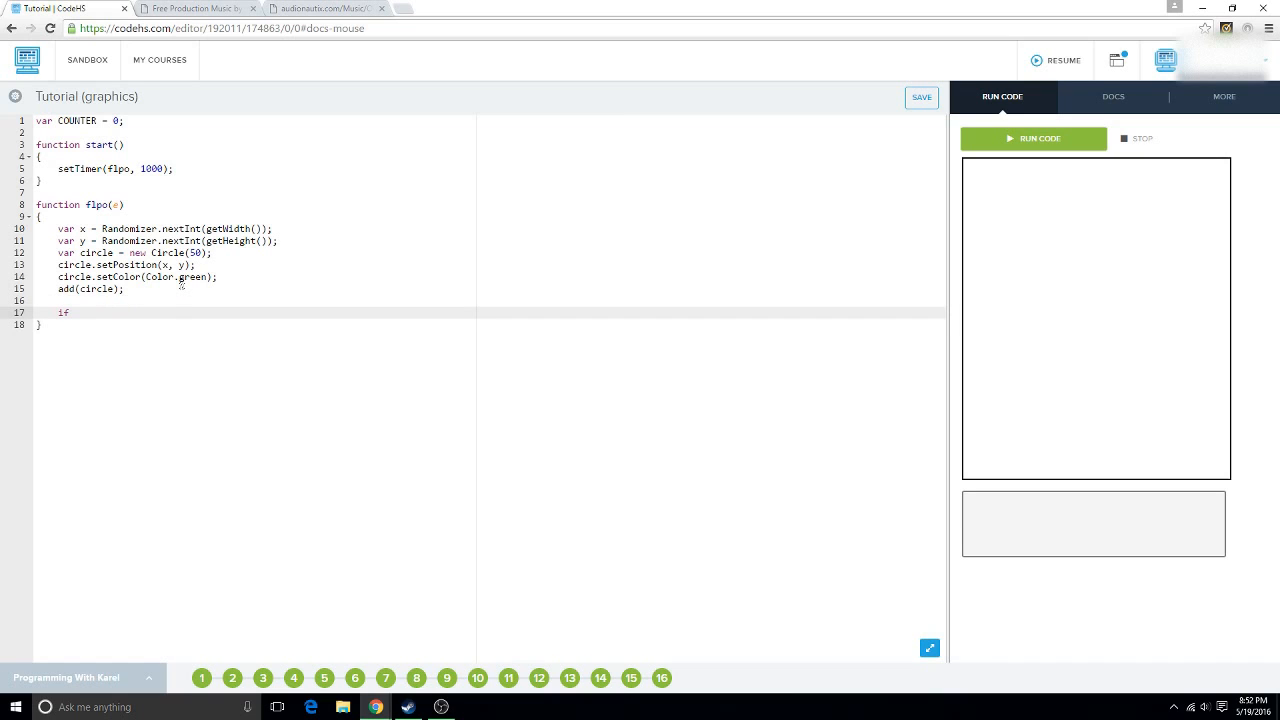
text(COU)
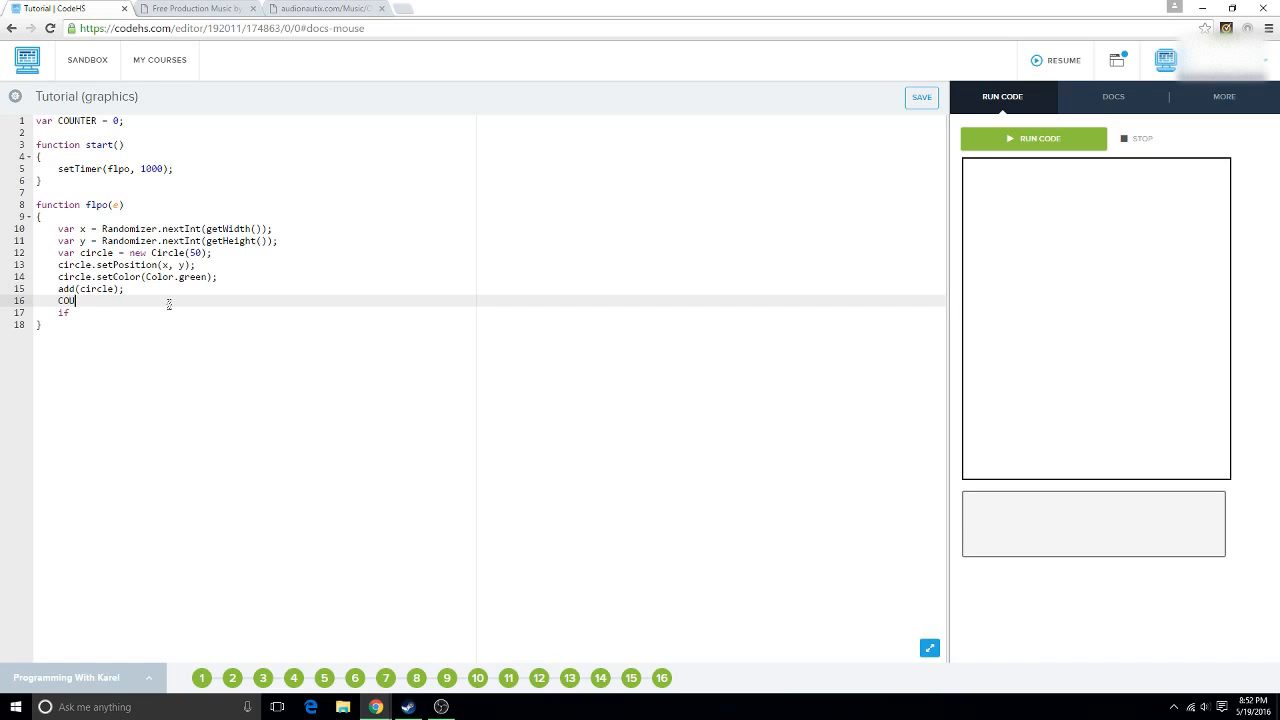
text(NTER++;)
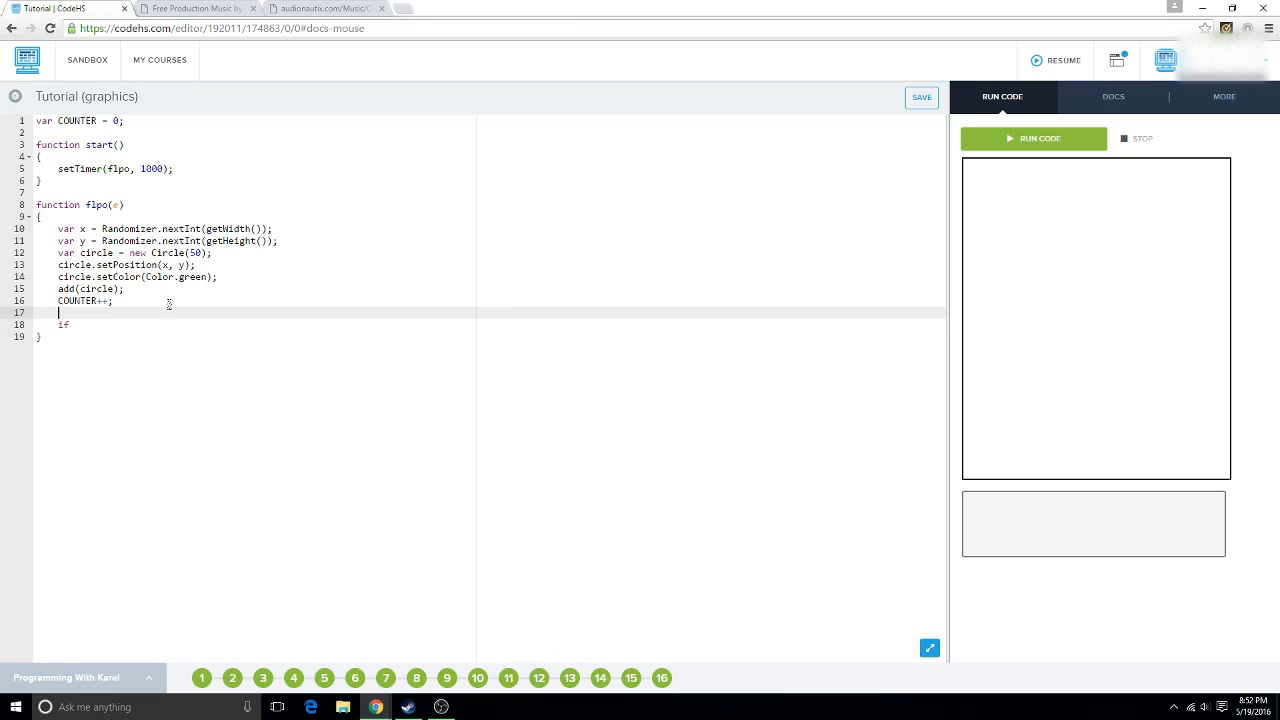
mouse_move(152, 324)
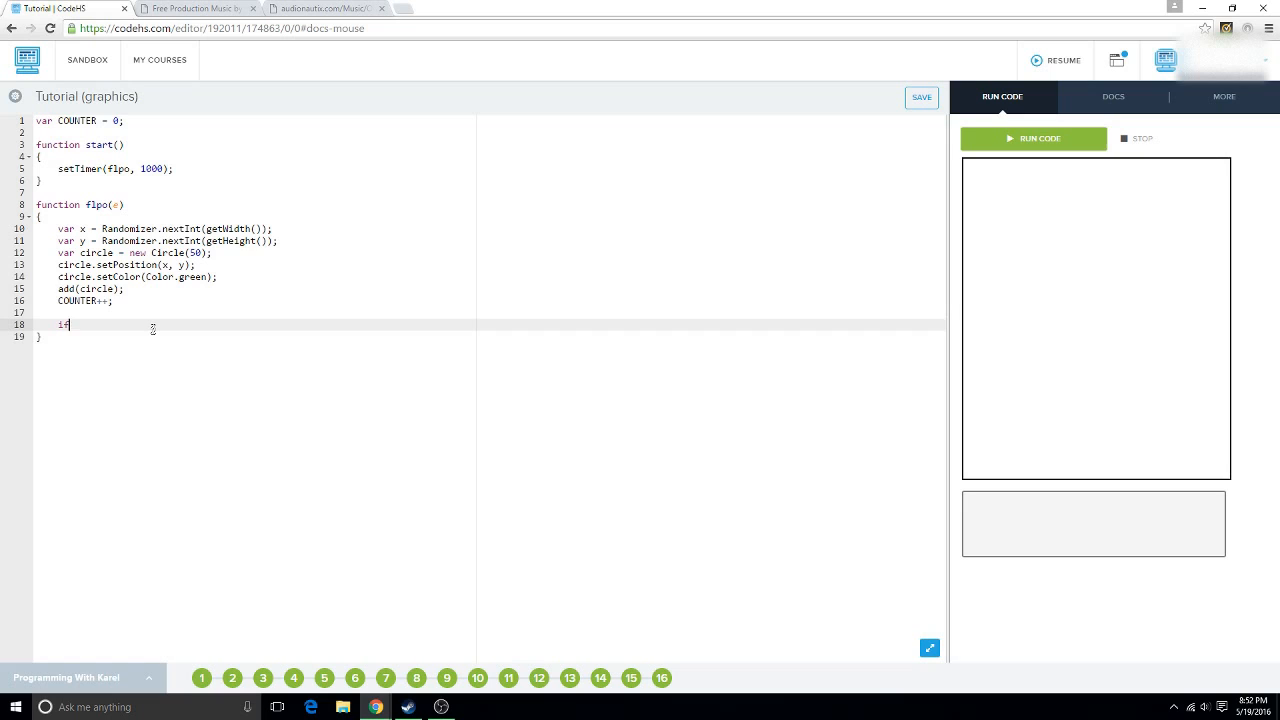
text((COUNTER))
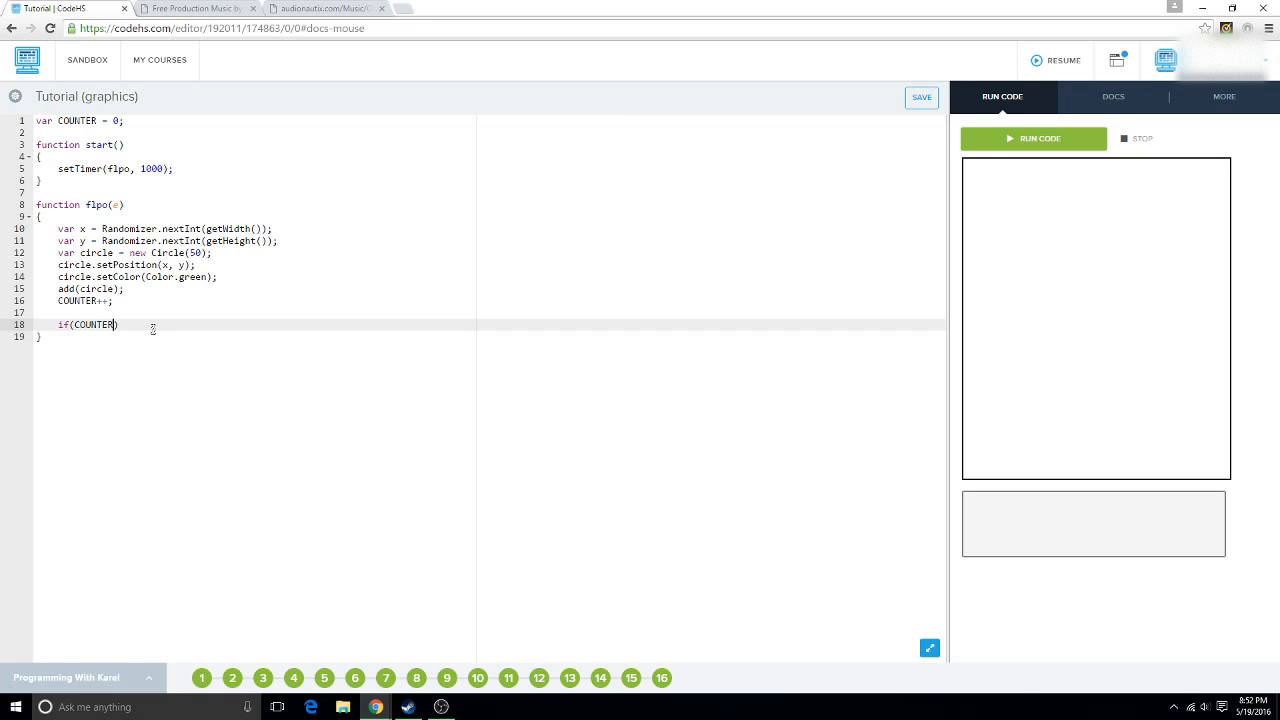
text(== 5)
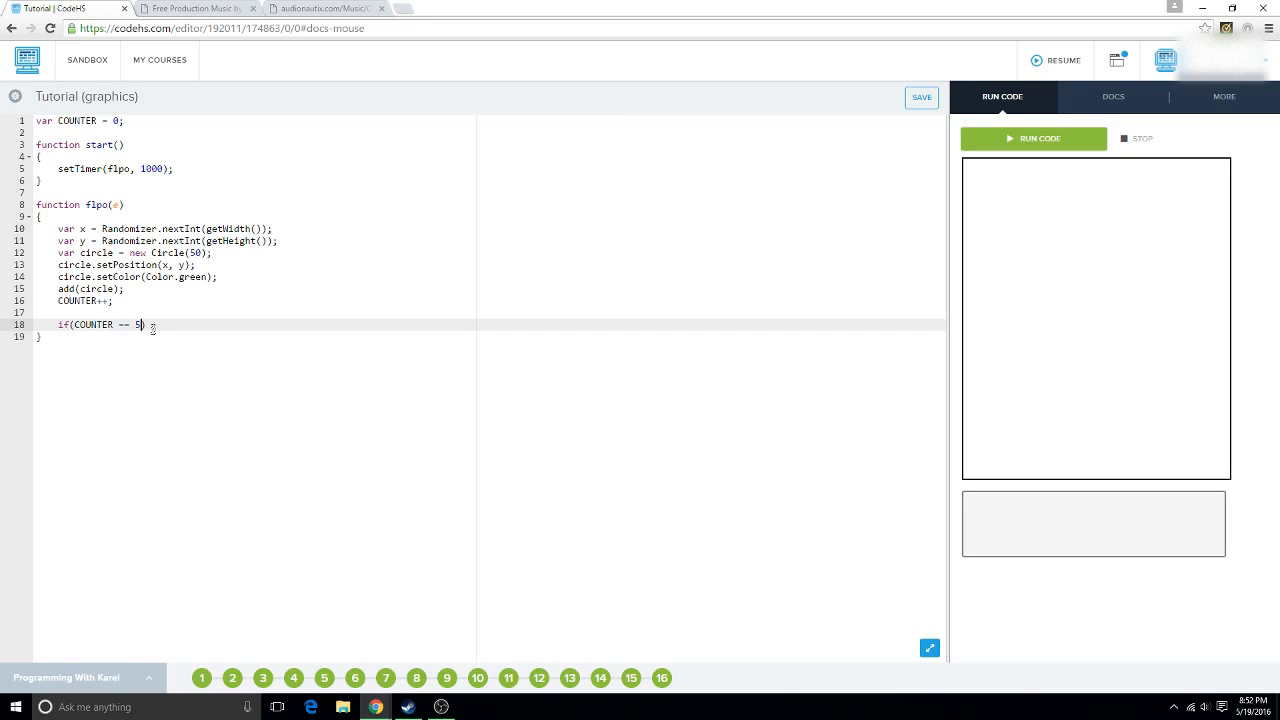
text({)
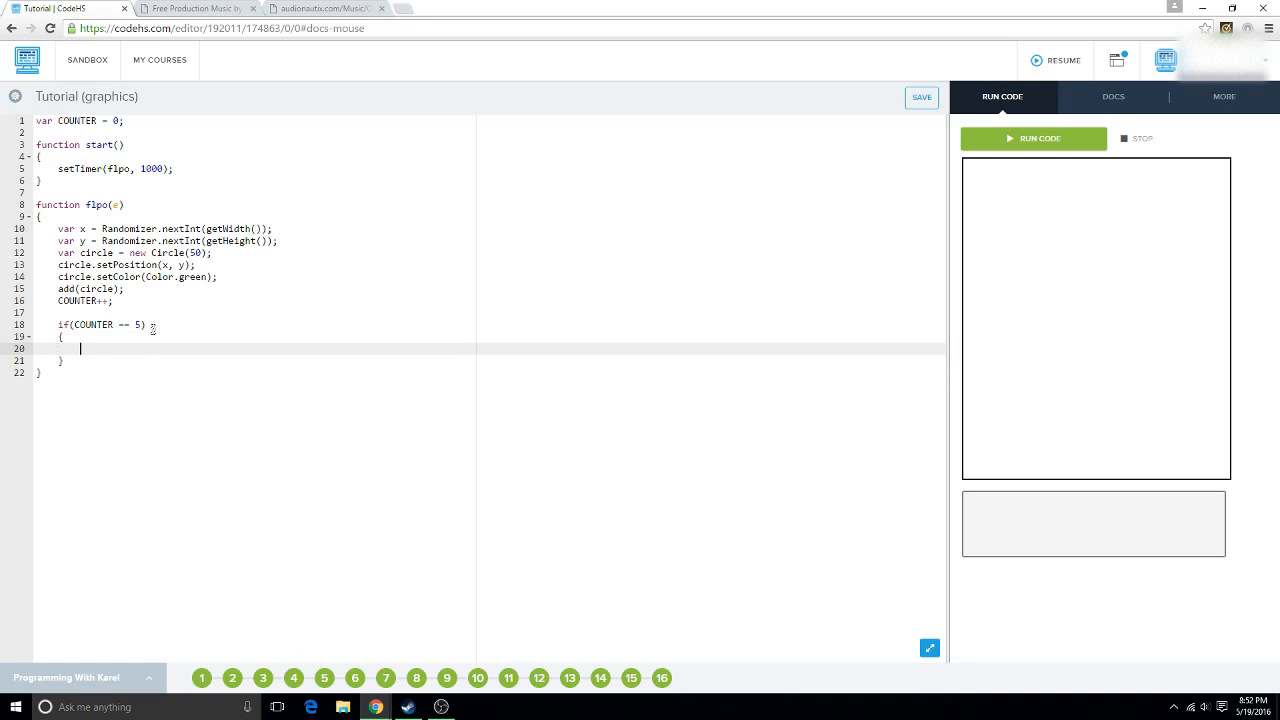
Call stopTimer(flpo); inside the if block and run to test the circle limit.
text(sto)
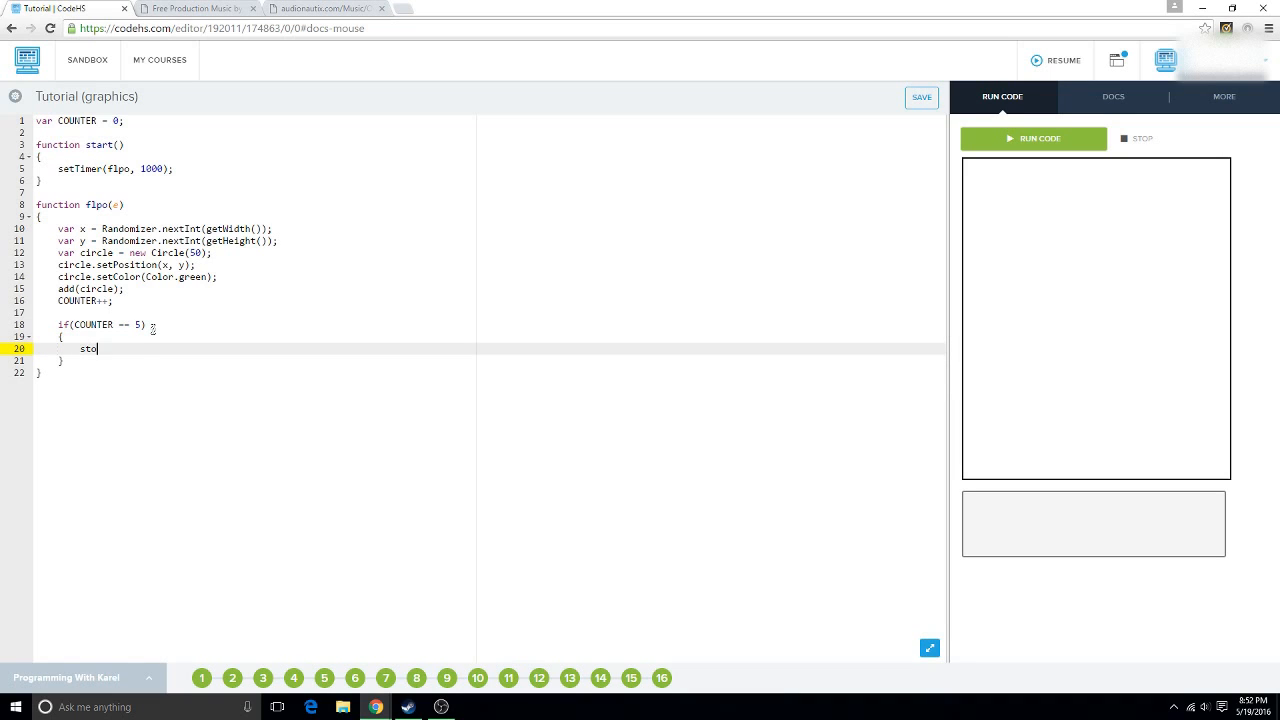
text(pTimer)
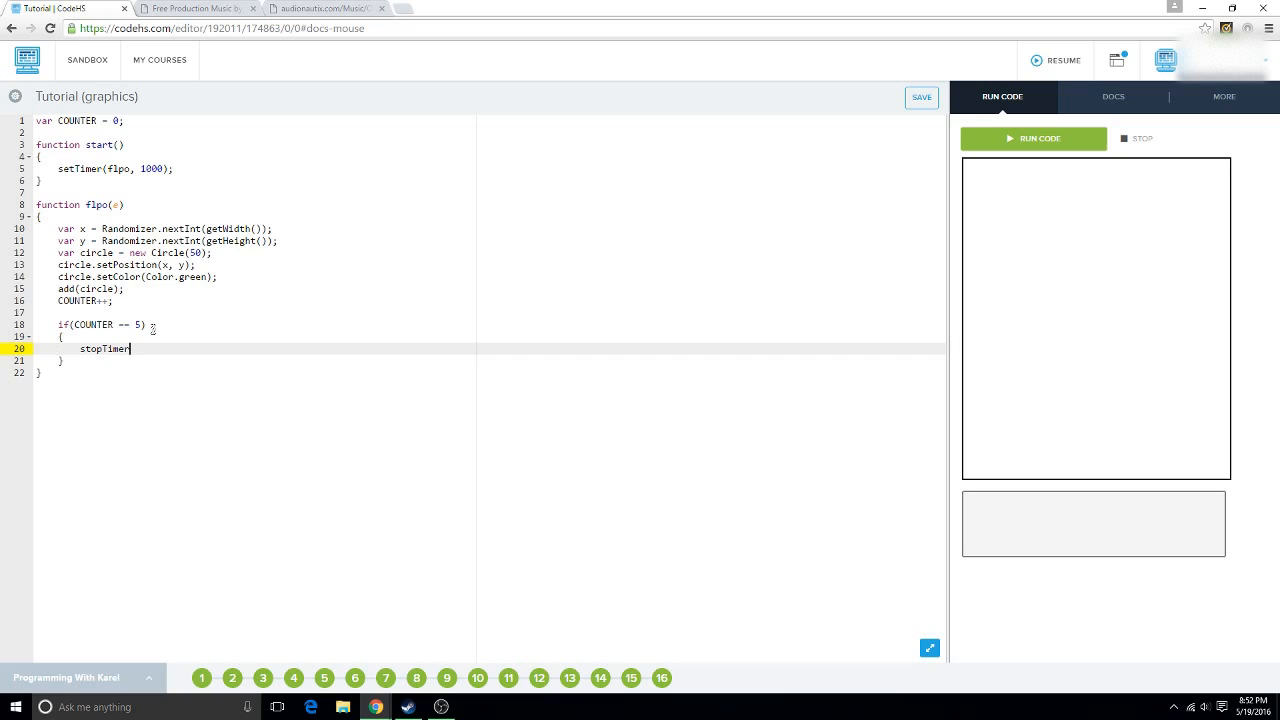
text(())
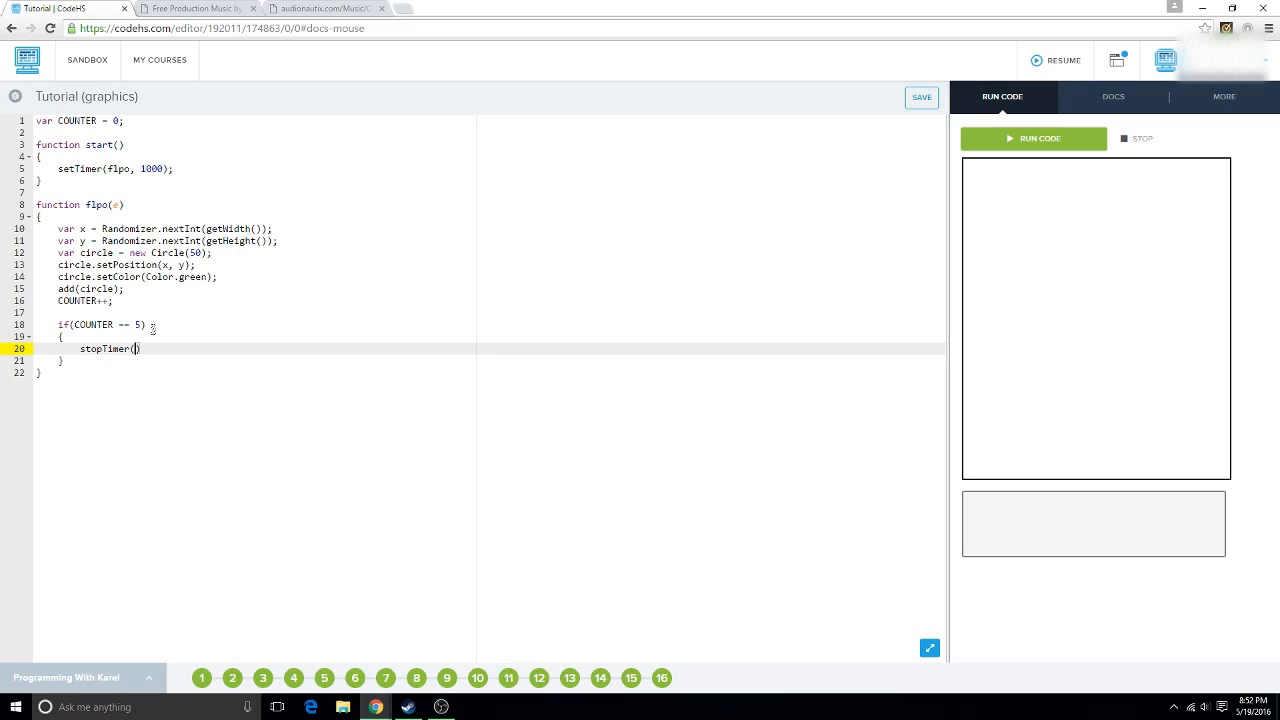
text(flpo)
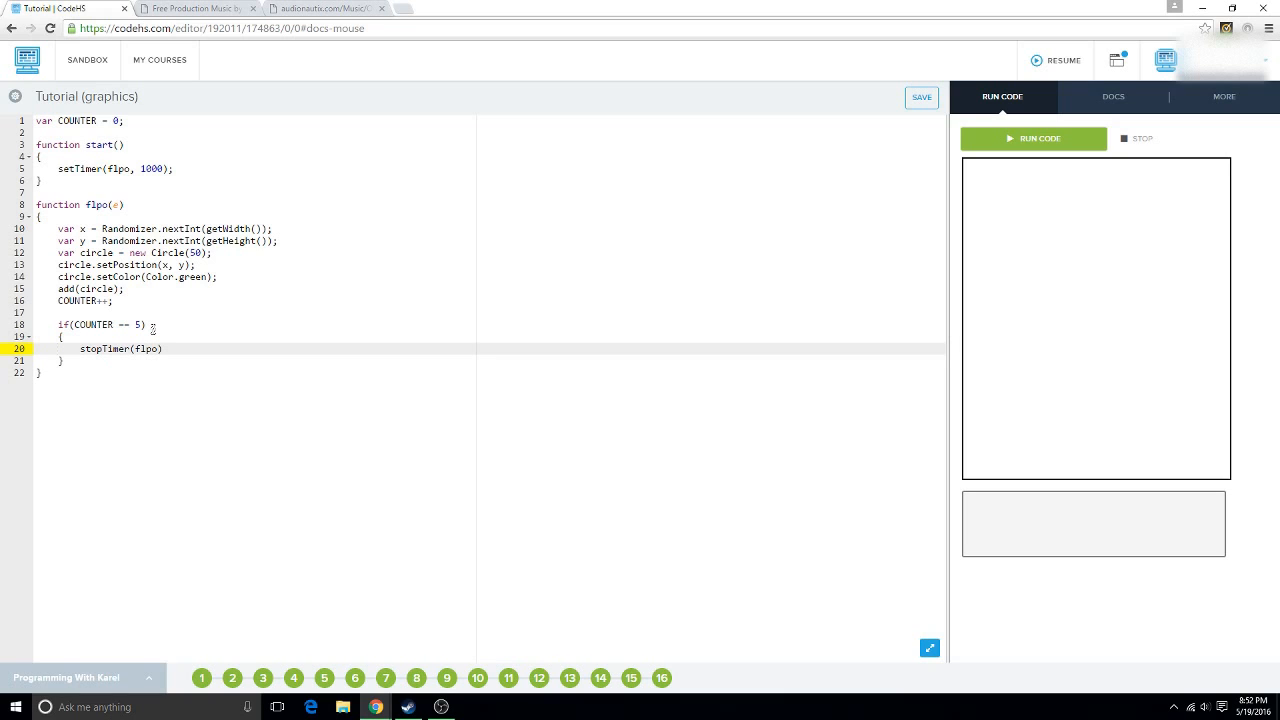
text(;)
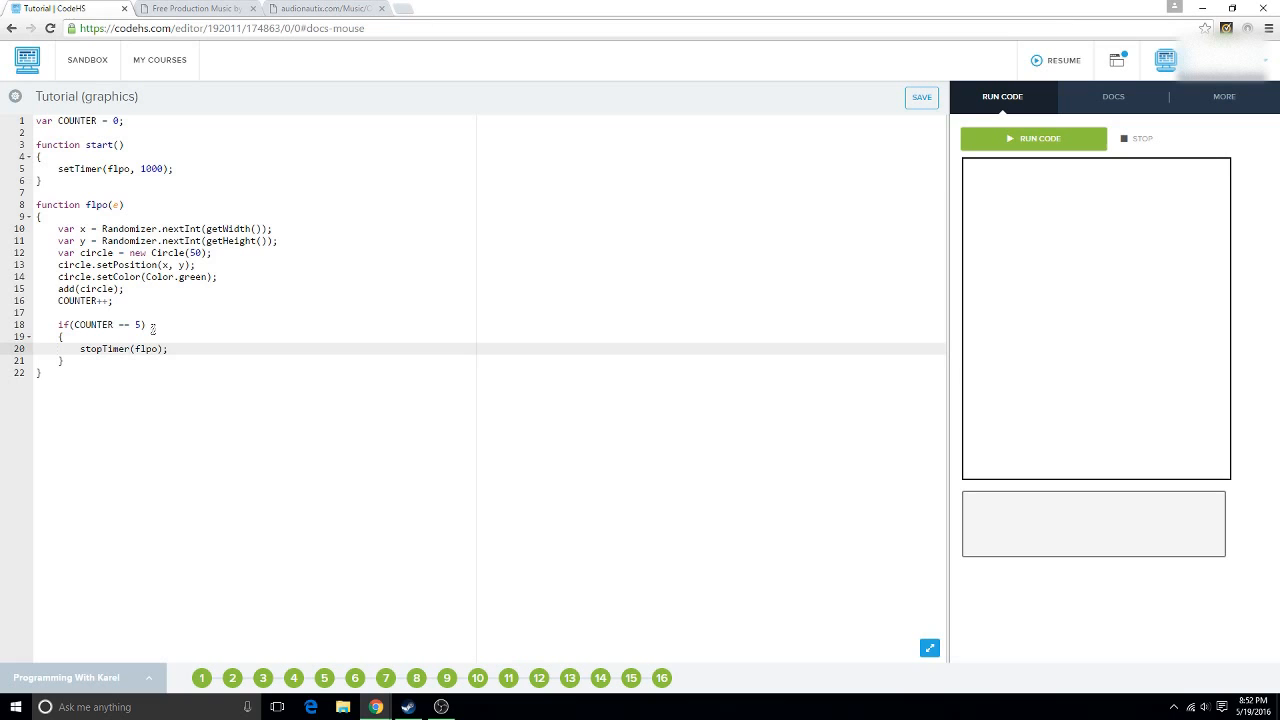
mouse_move(996, 188)
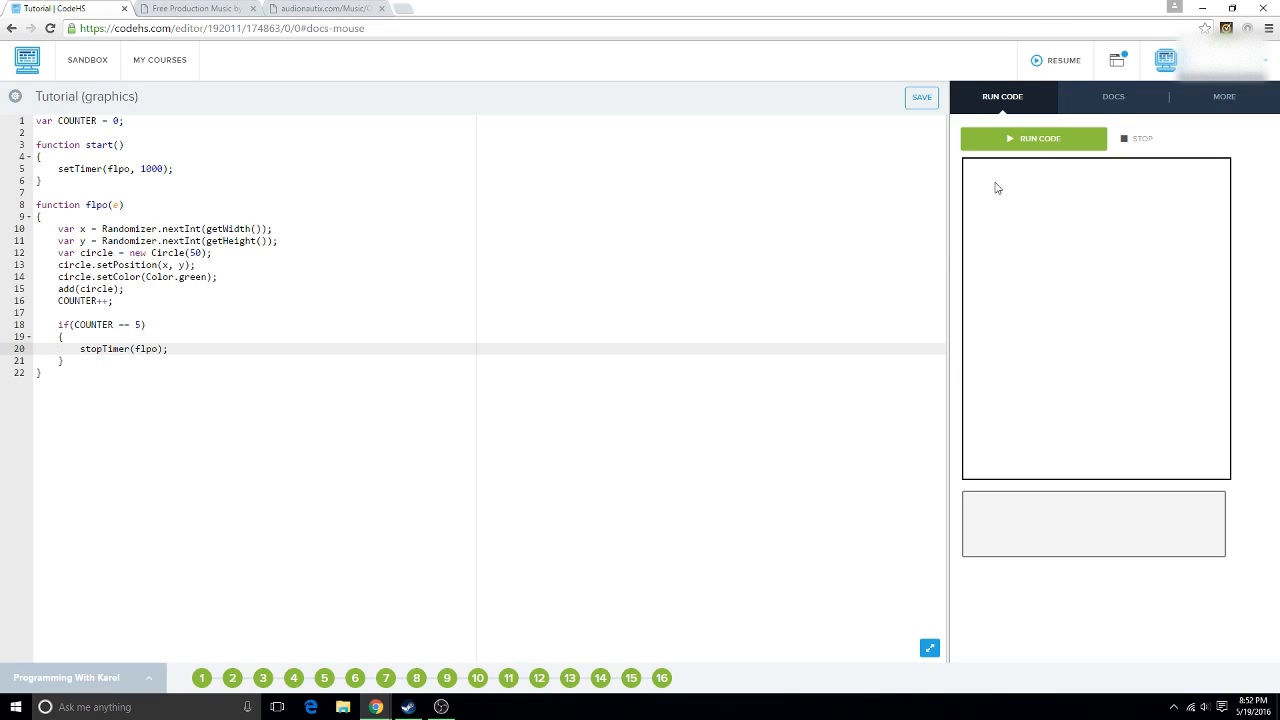
click(1032, 138)
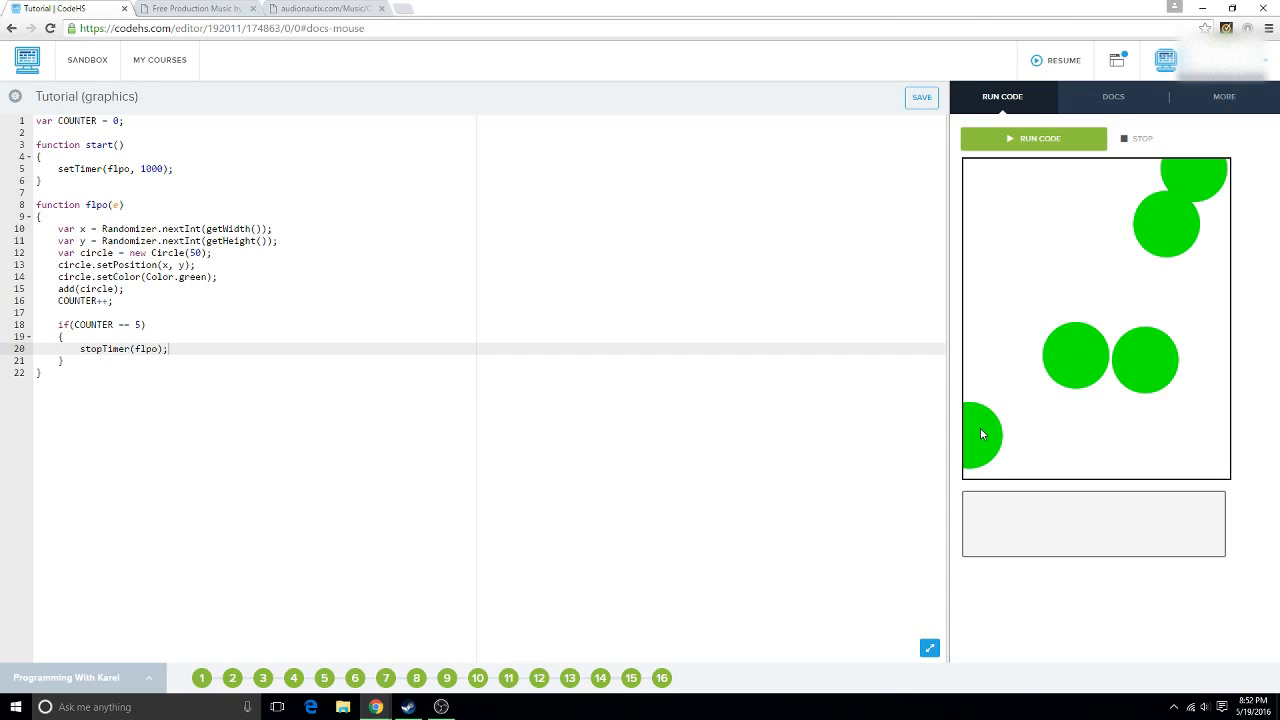
mouse_move(1150, 254)
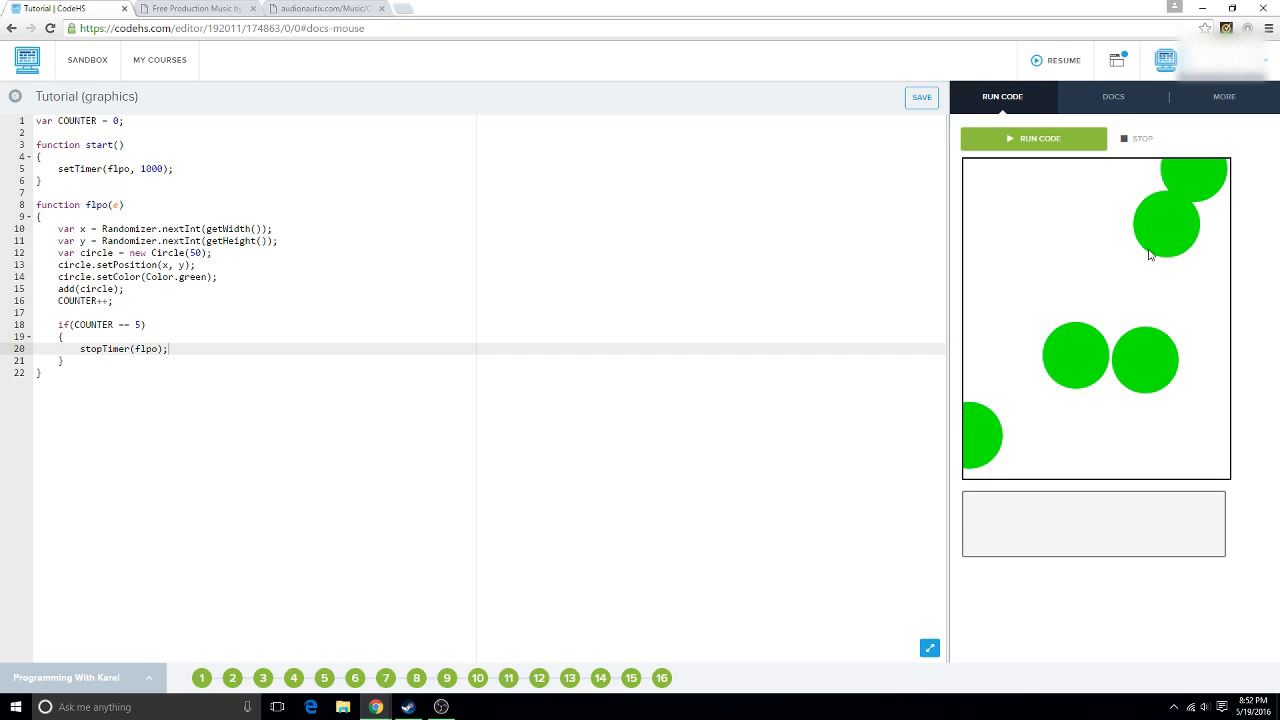
mouse_move(758, 388)
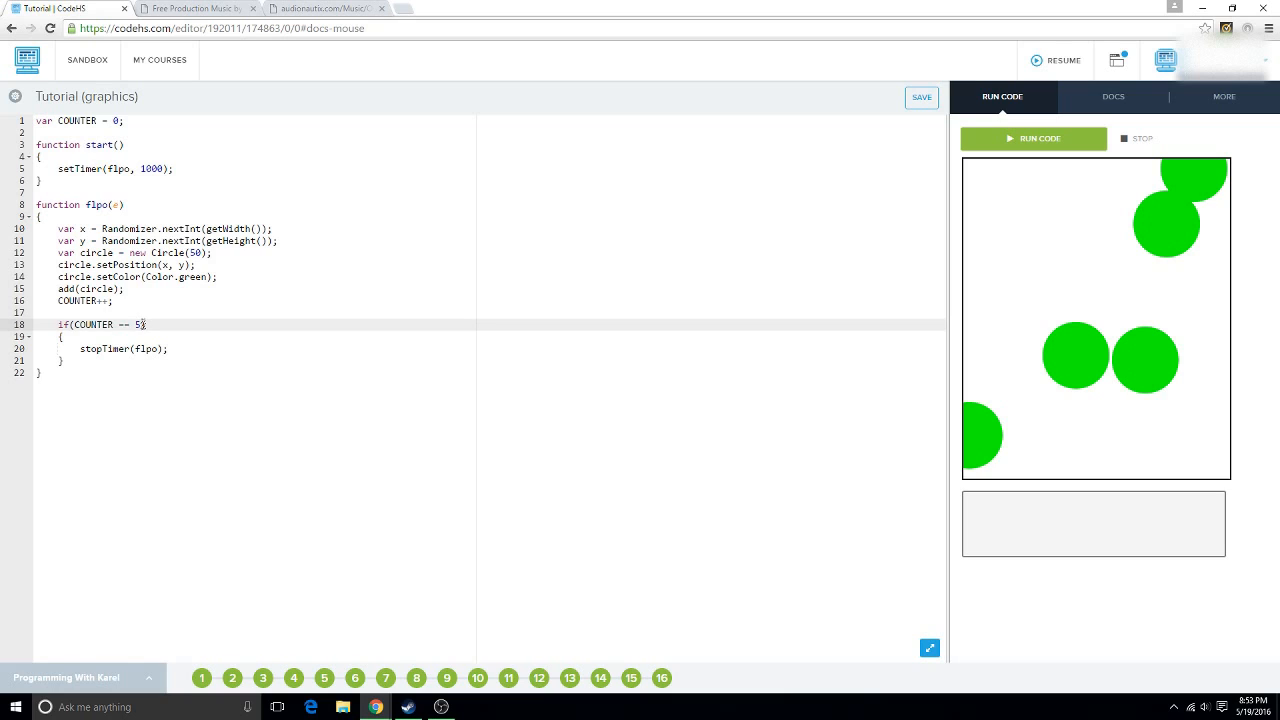
Change the stop condition to COUNTER == 15 instead of 5.
text(1)
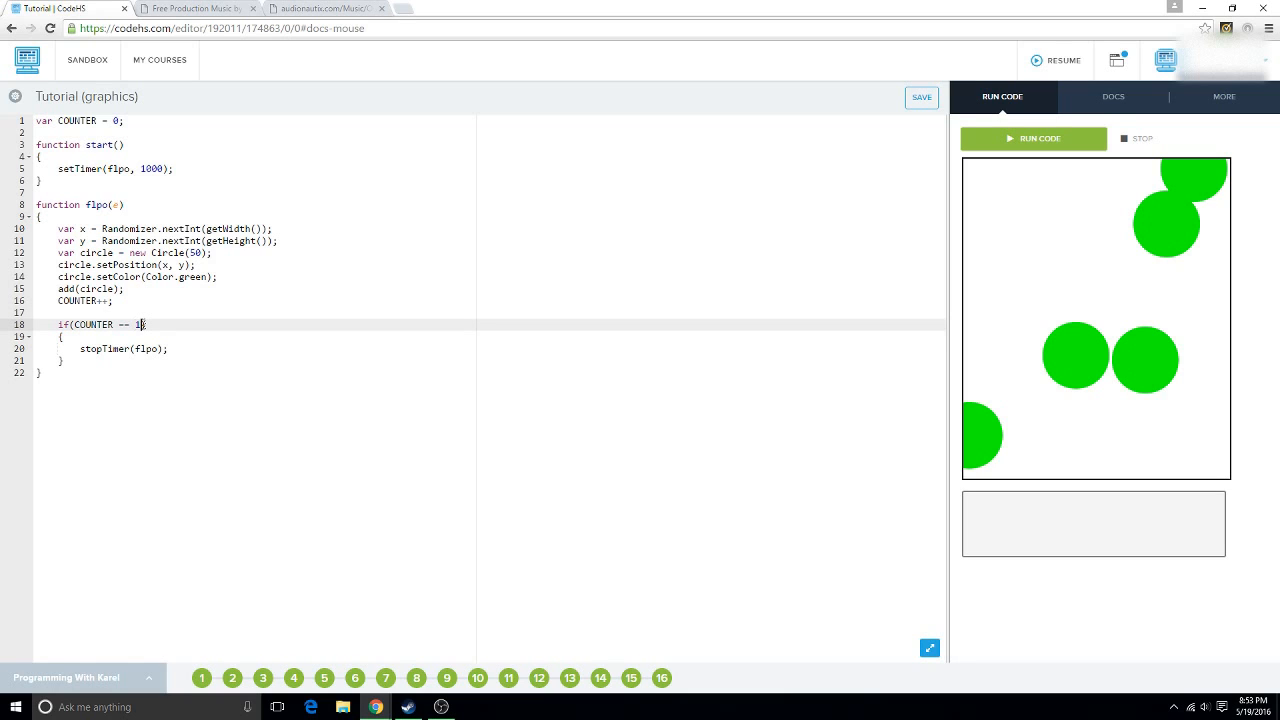
text(5)
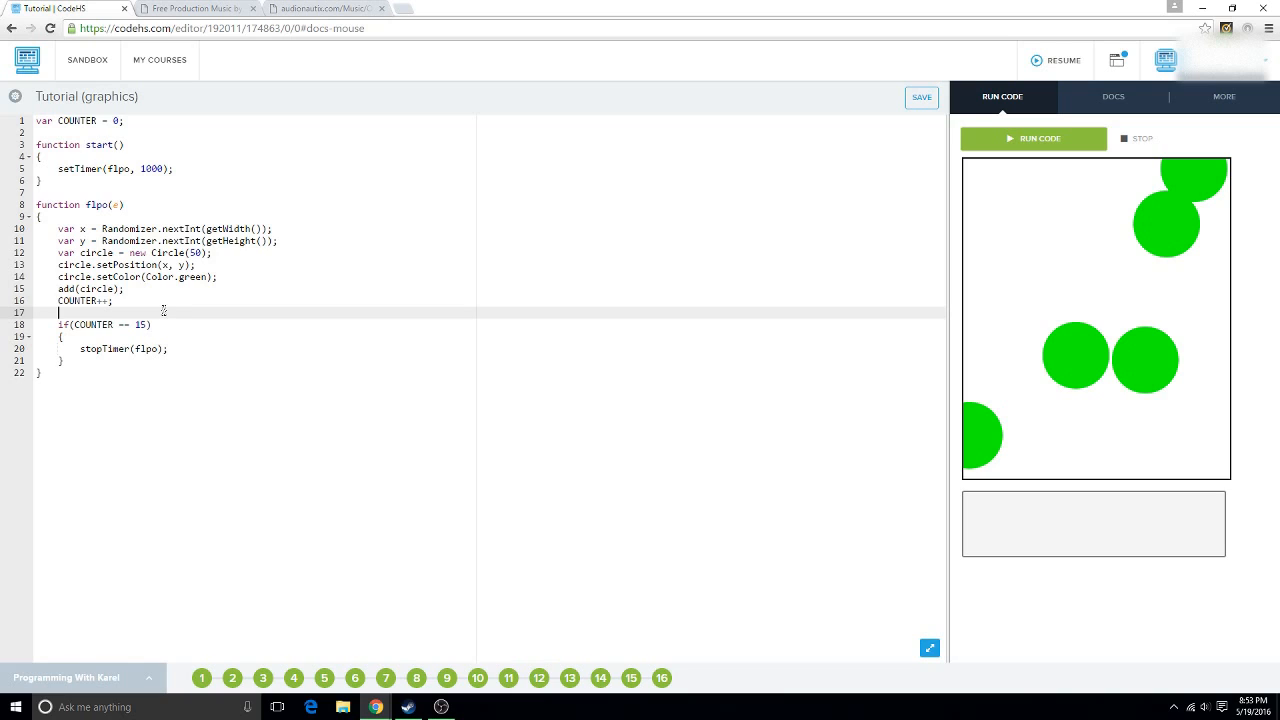
mouse_move(160, 374)
text(function so)
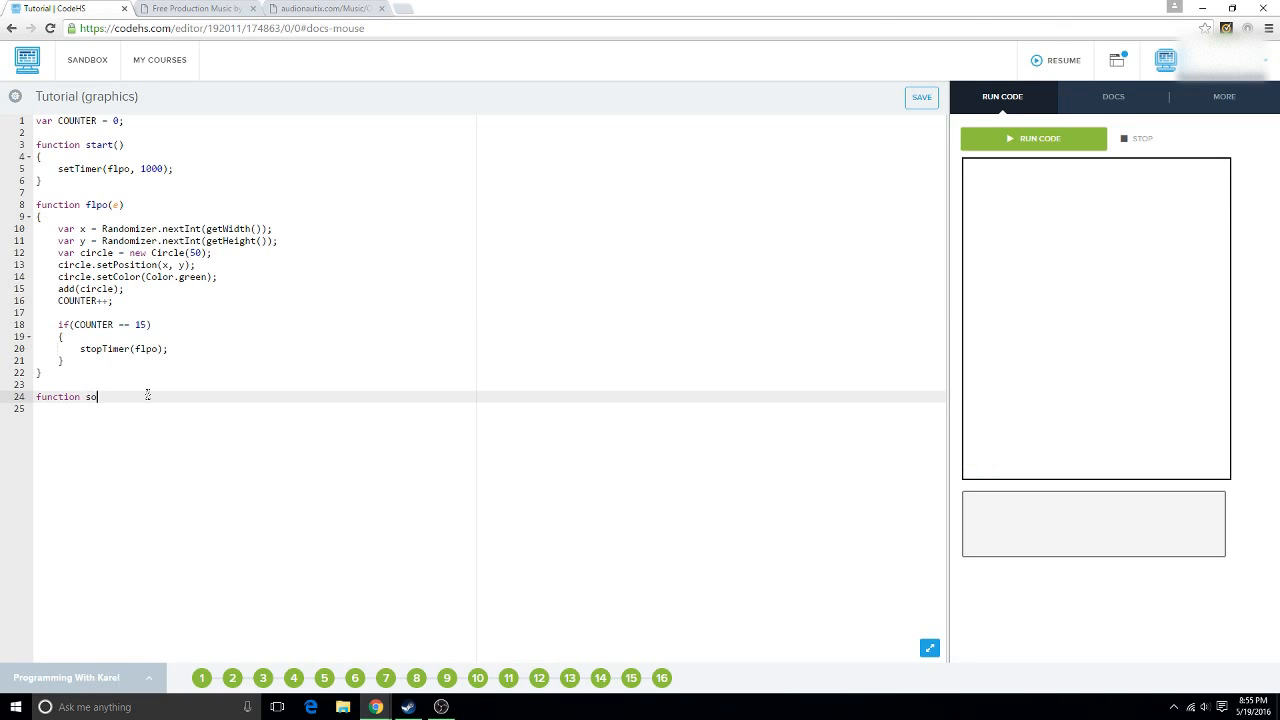
Declare an empty song() function and open its body.
text(ng)
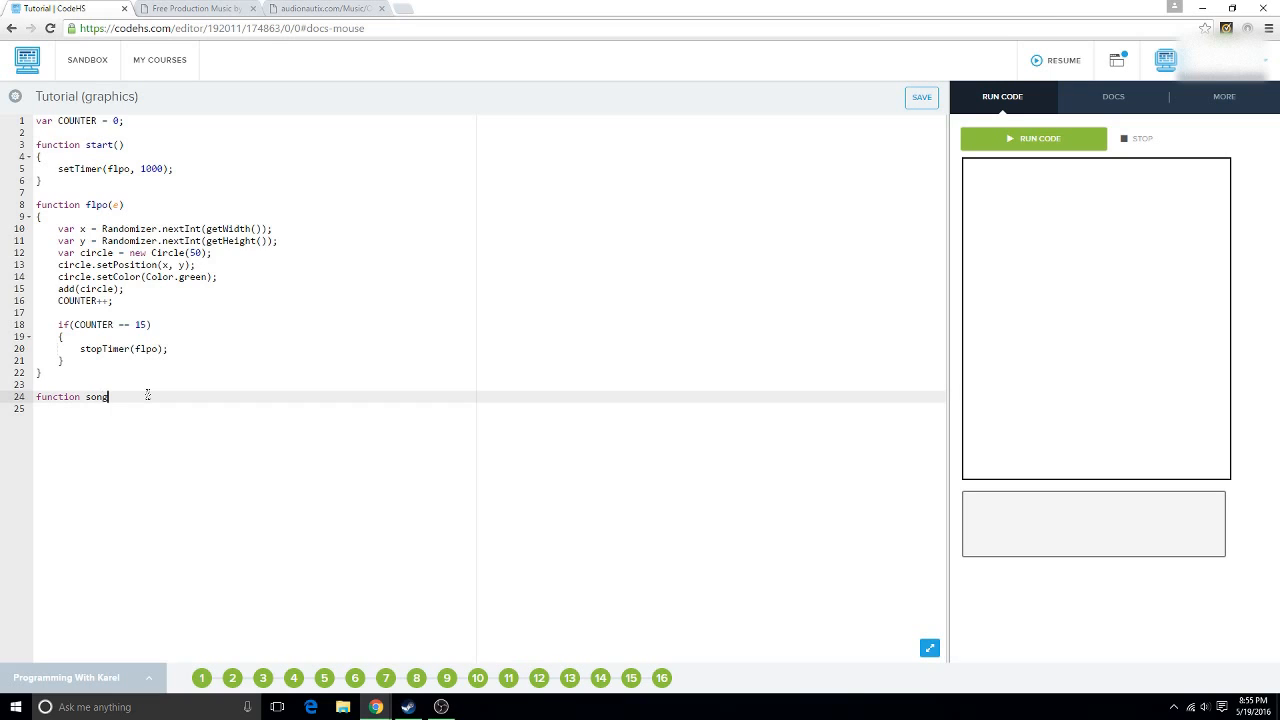
text((){})
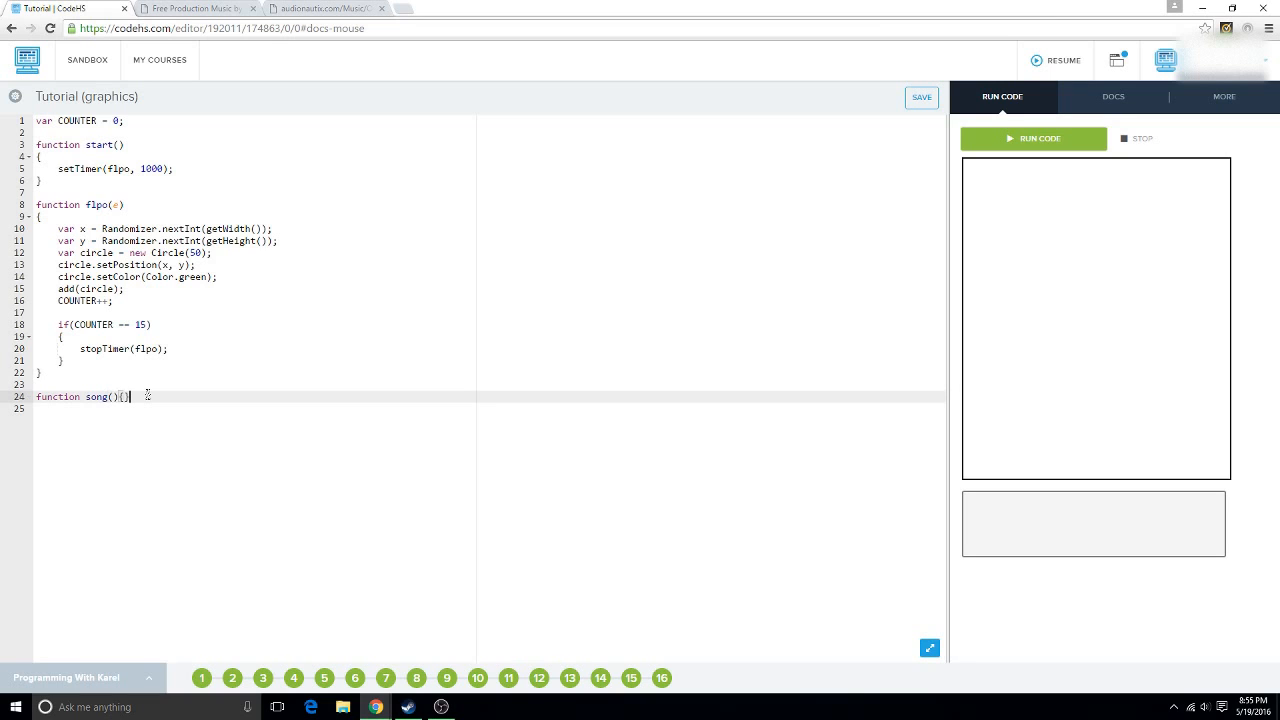
key(Enter)
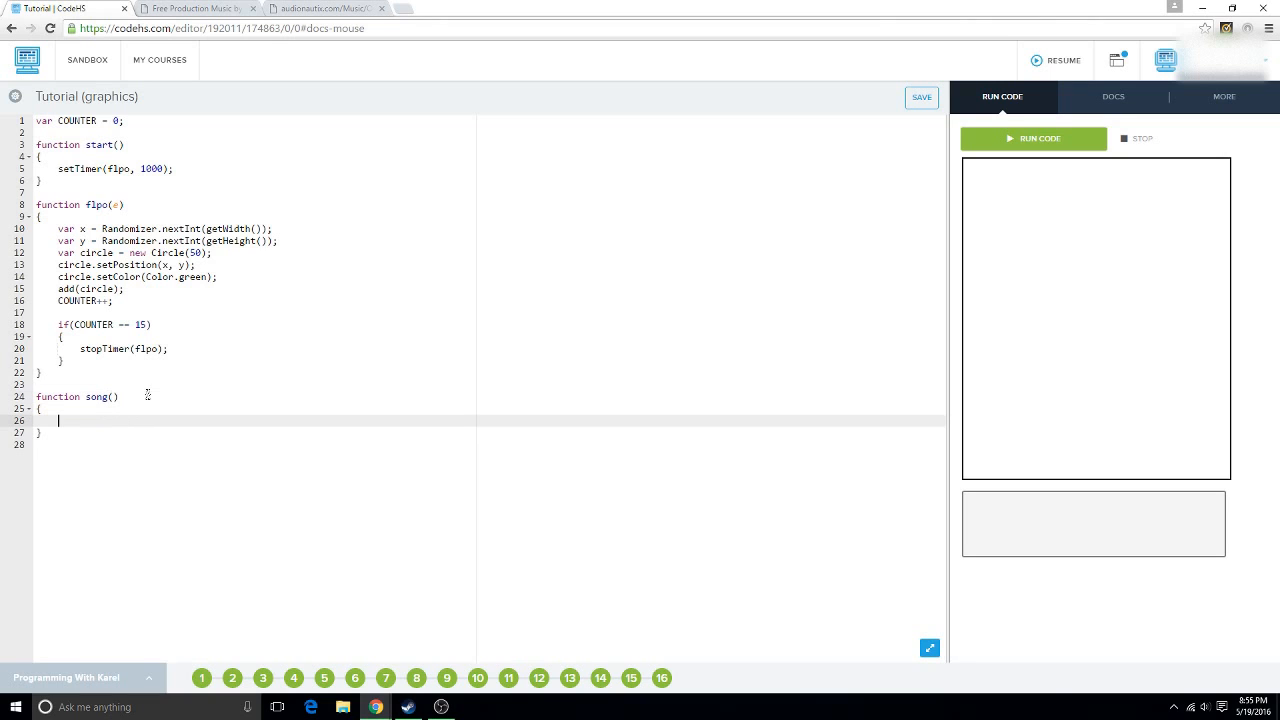
Inside song(), write var sound = new Audio().
text(var)
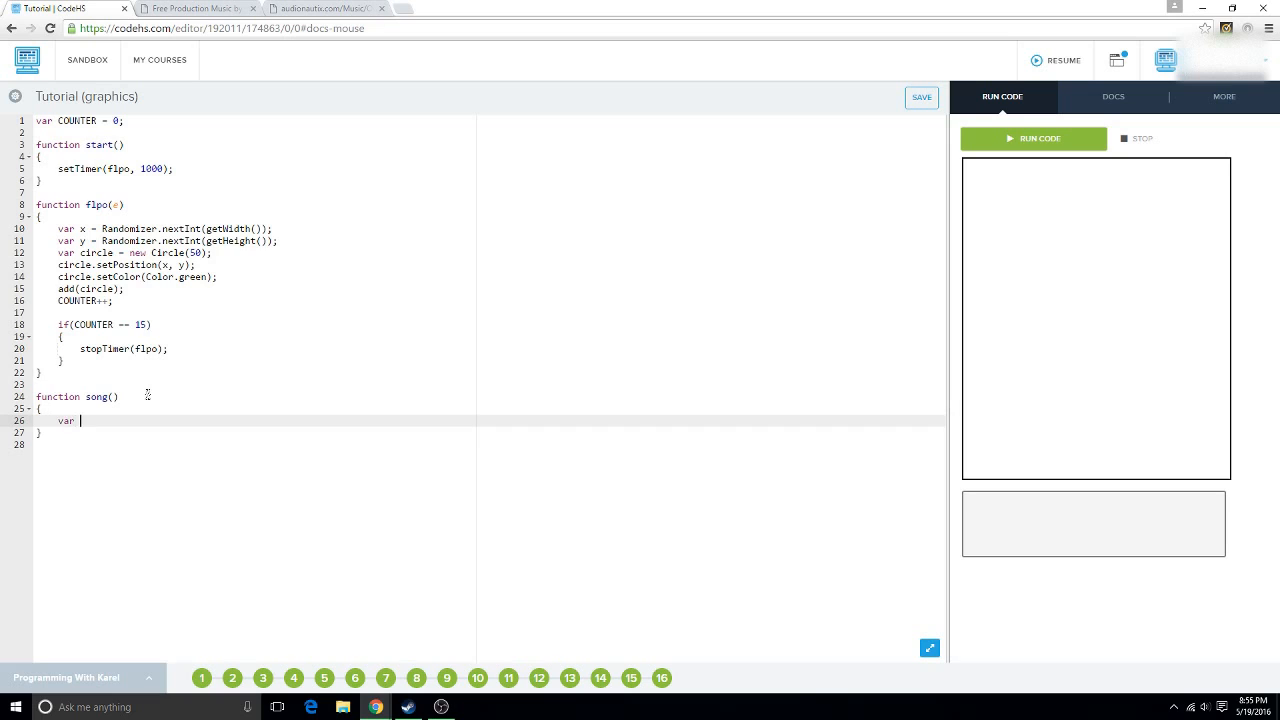
text(sound =)
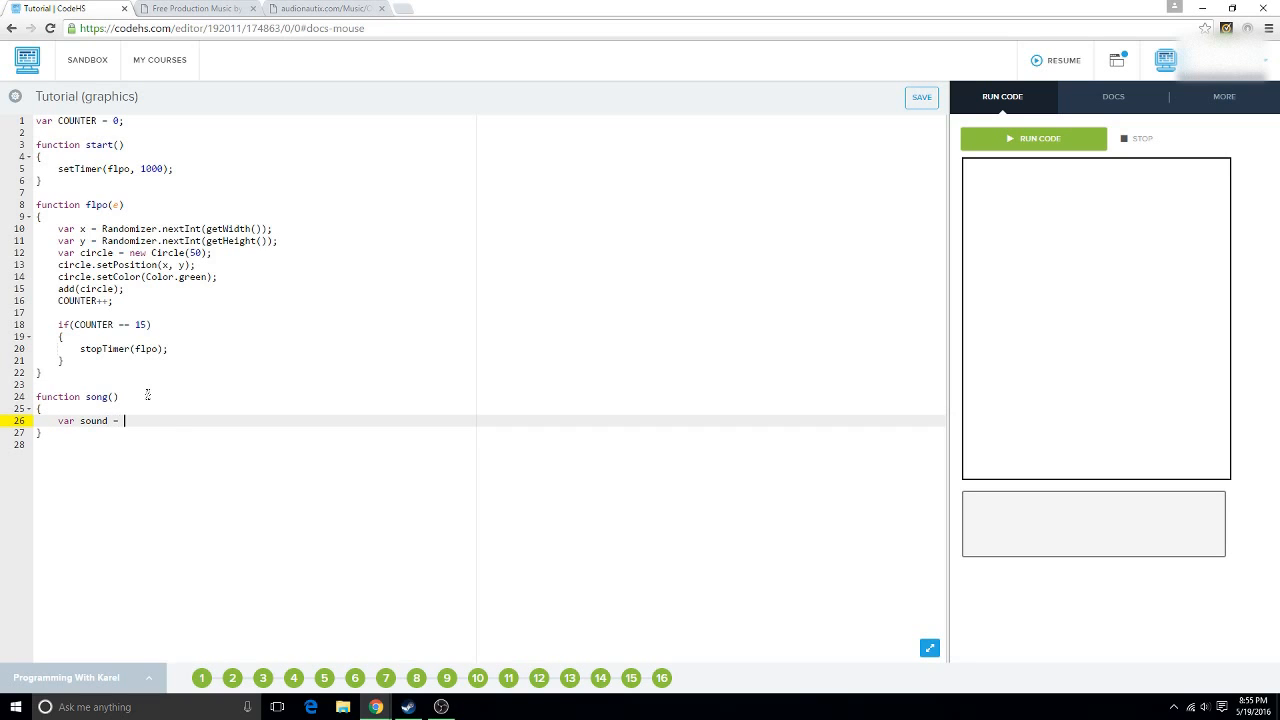
text(new A)
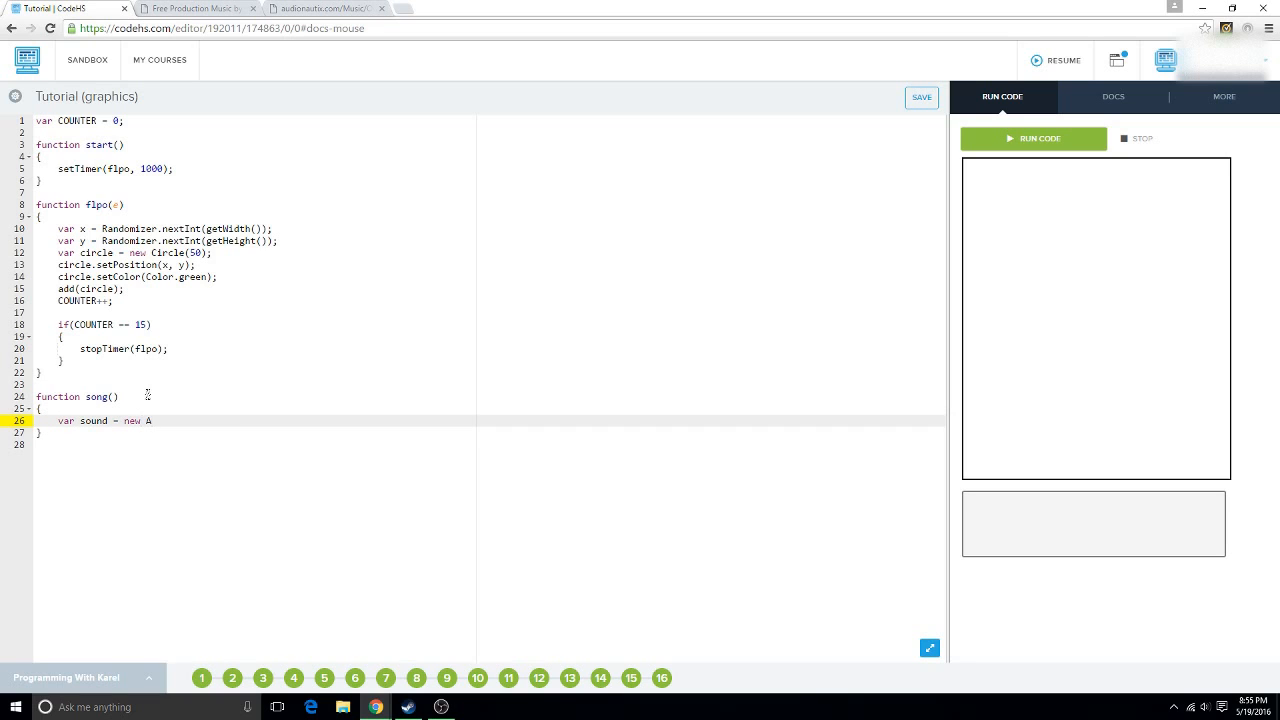
text(udio)
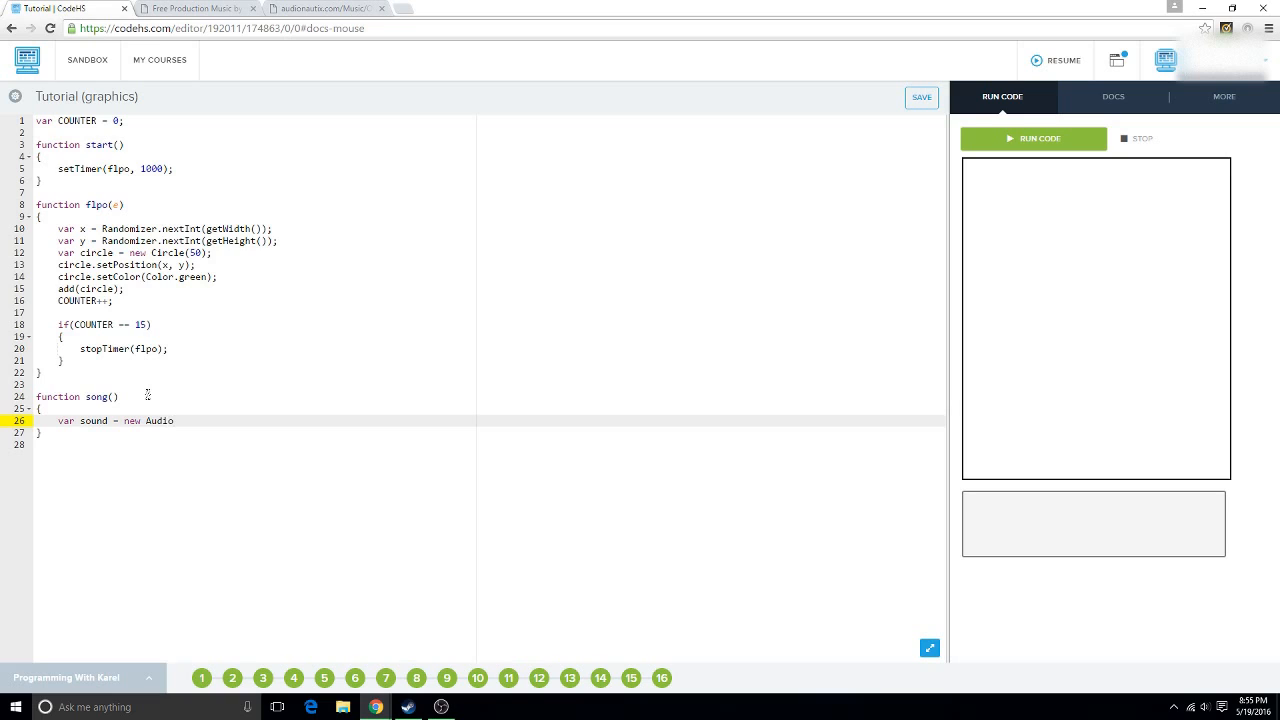
text(()")
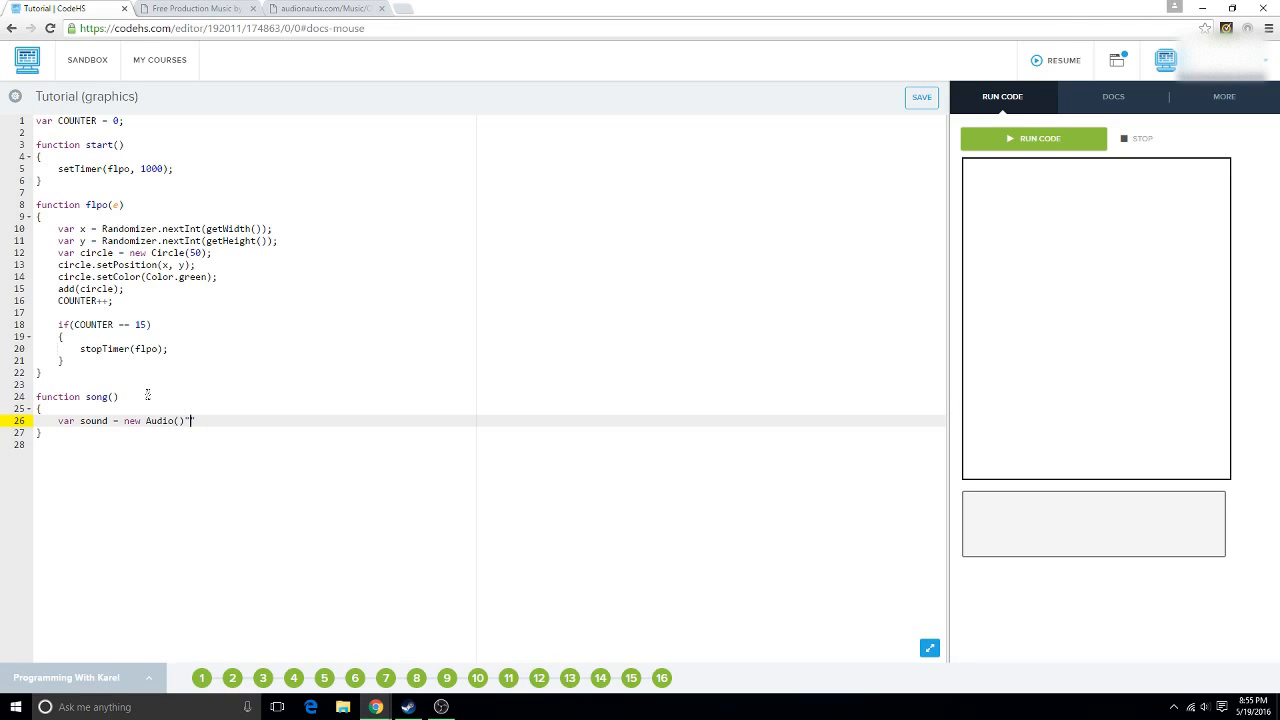
key(BackSpace)
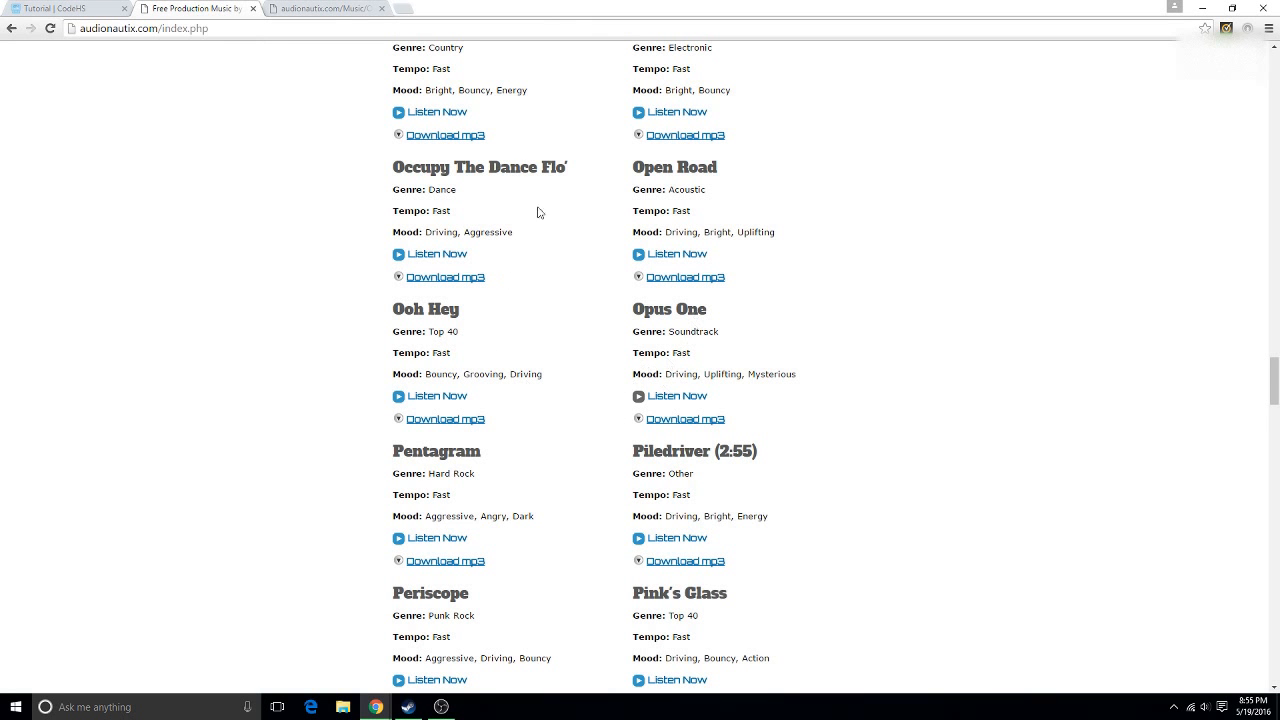
Grab the Opus One Download mp3 link from the Audionautix track list.
click(70, 8)
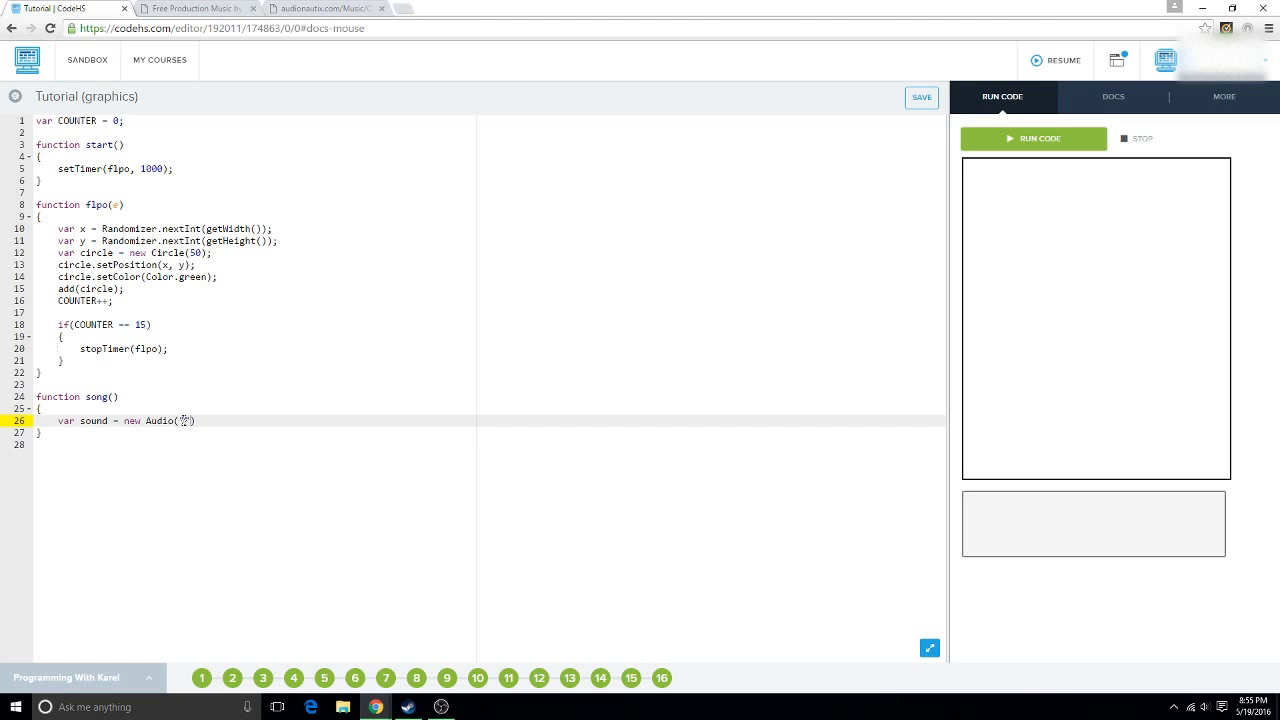
text("http://audionautix.com/Music/OpusOne.mp3")
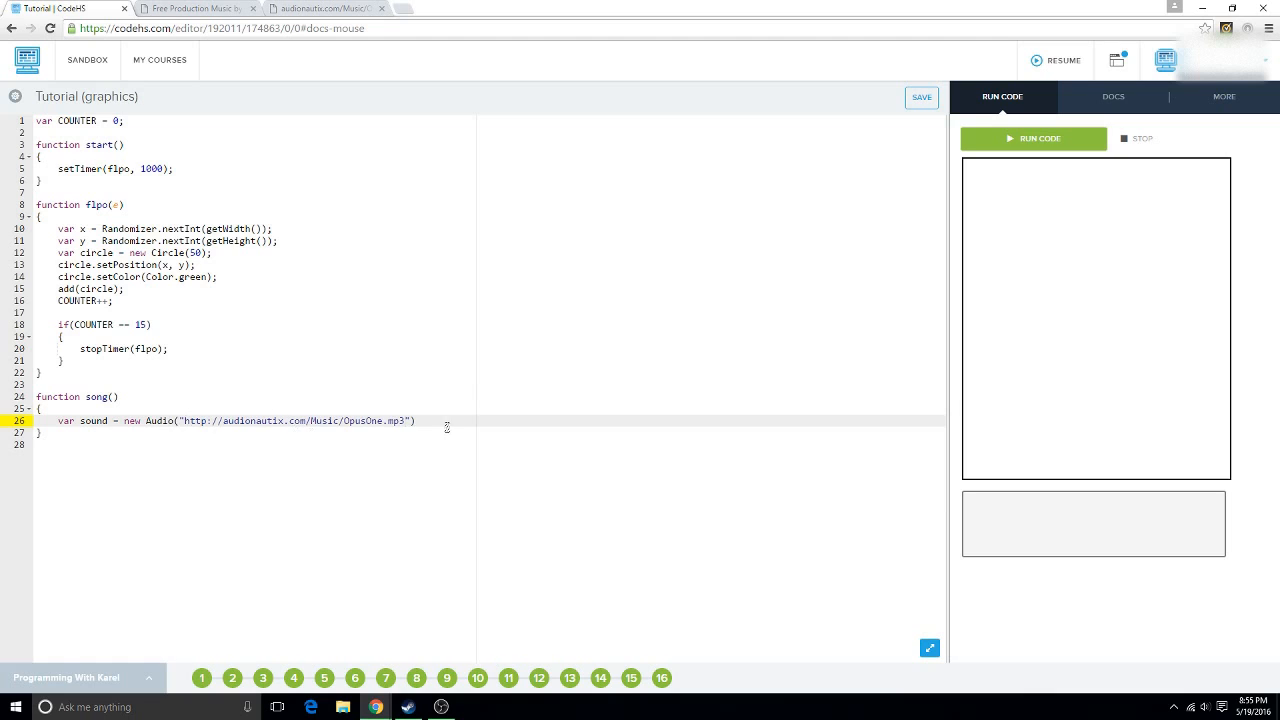
key(Return)
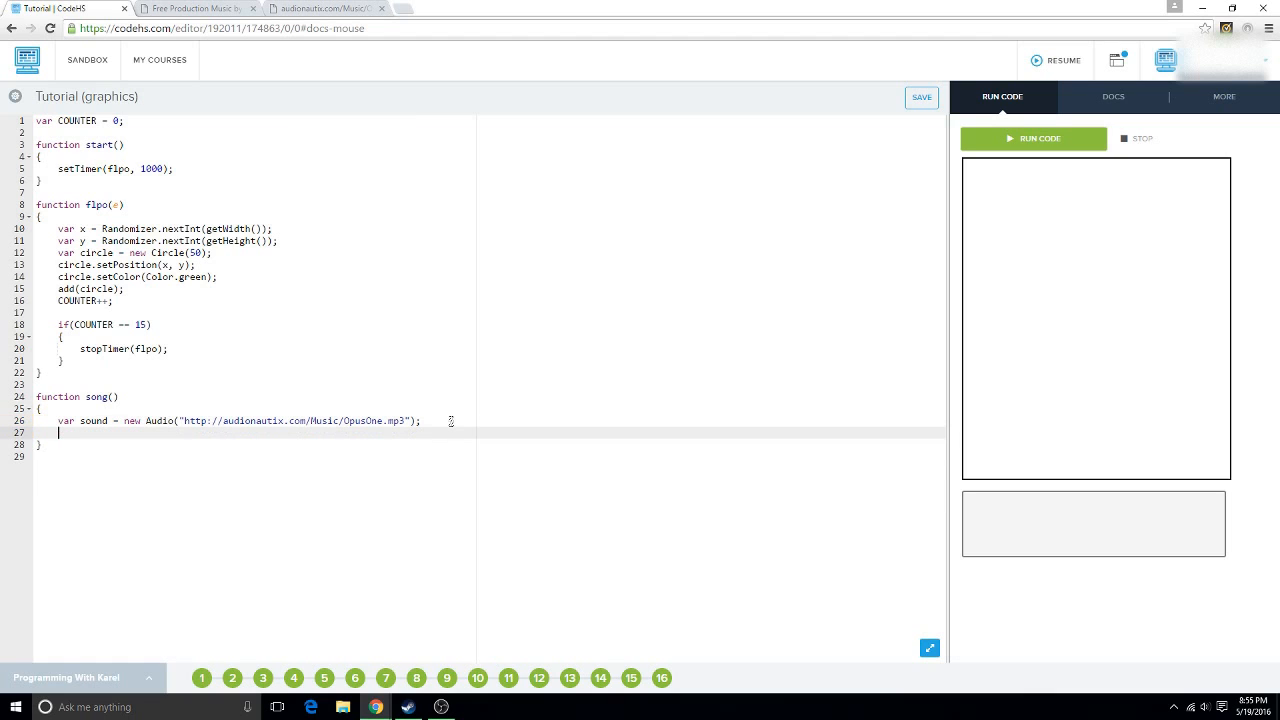
text(sound.p)
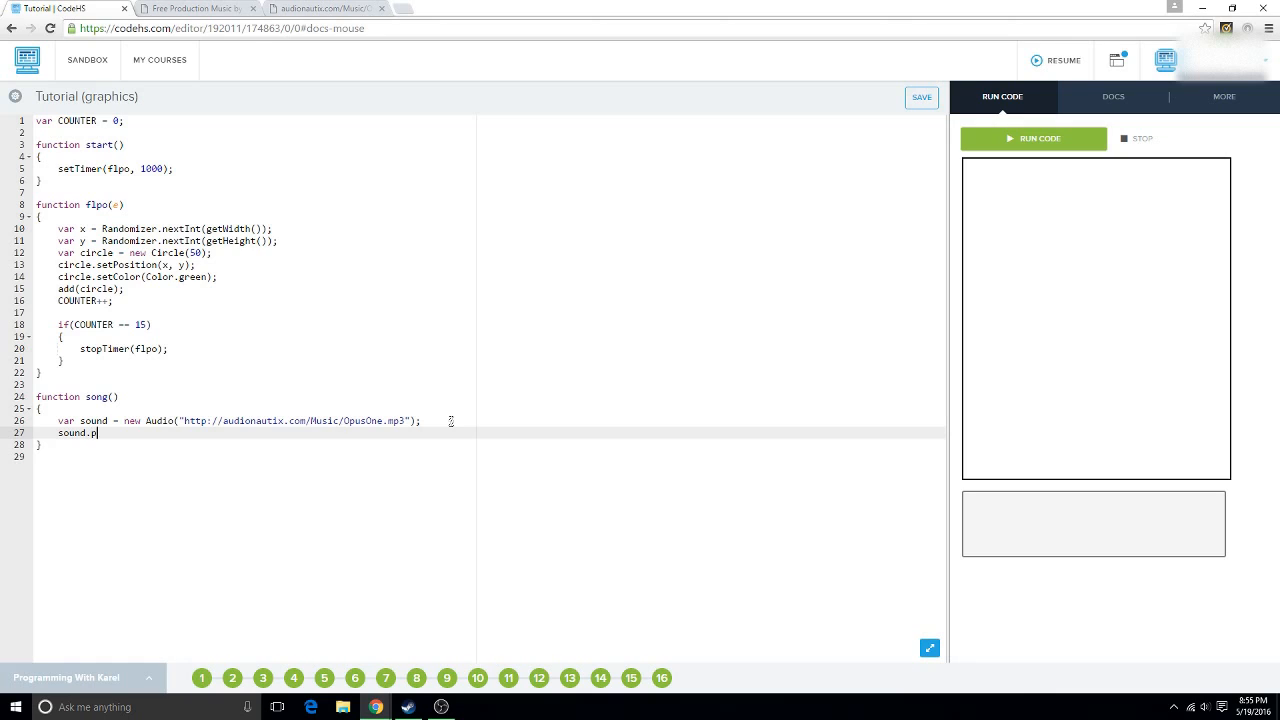
text(lay())
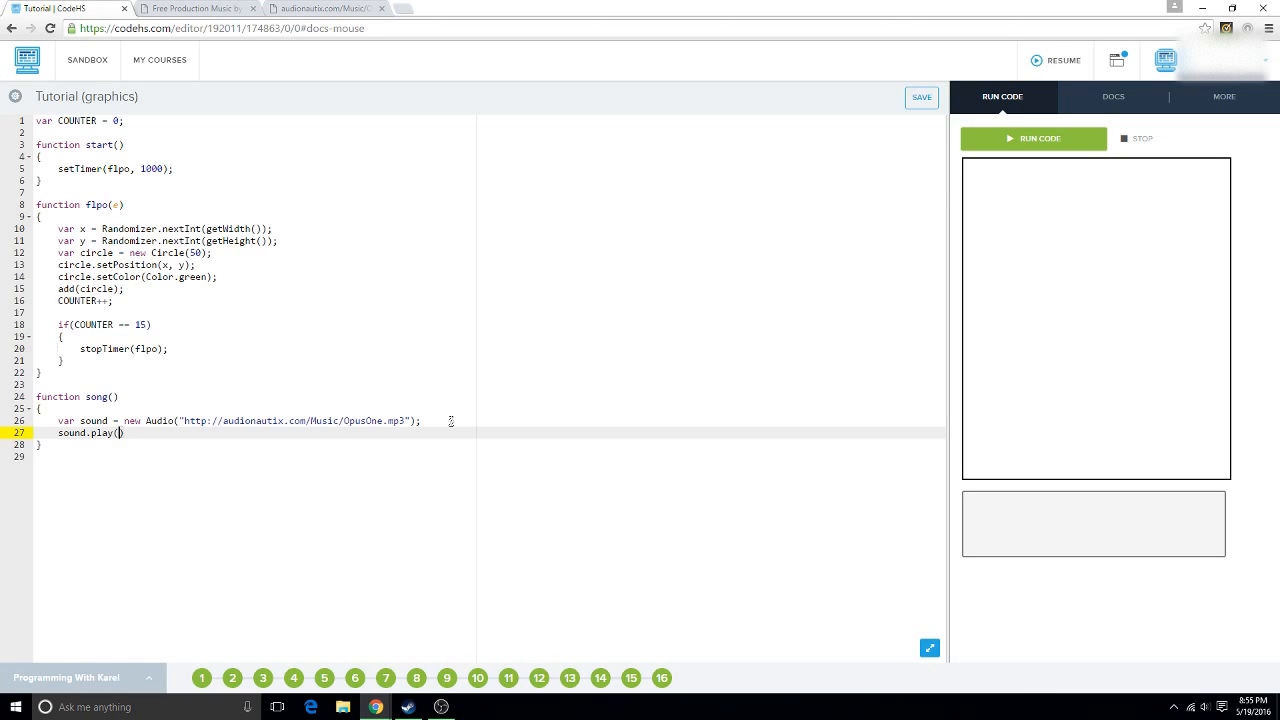
text(;)
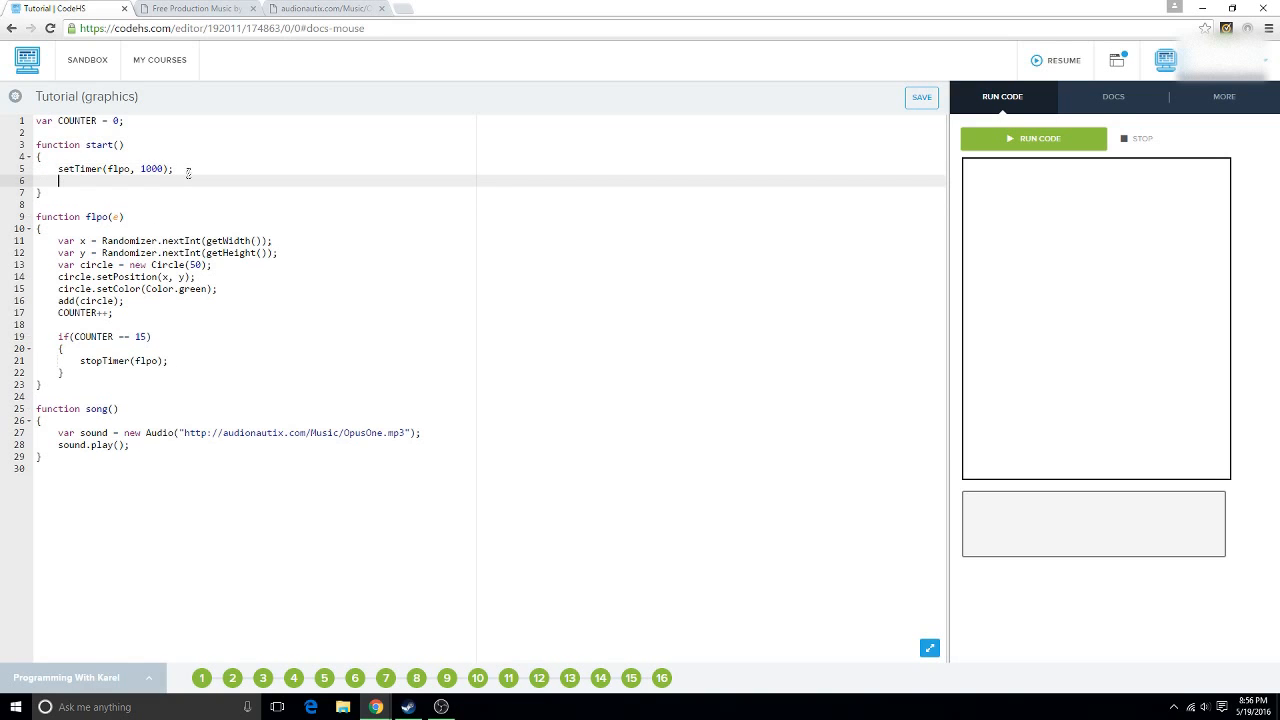
Add a song(); call under setTimer in start().
text(soung()
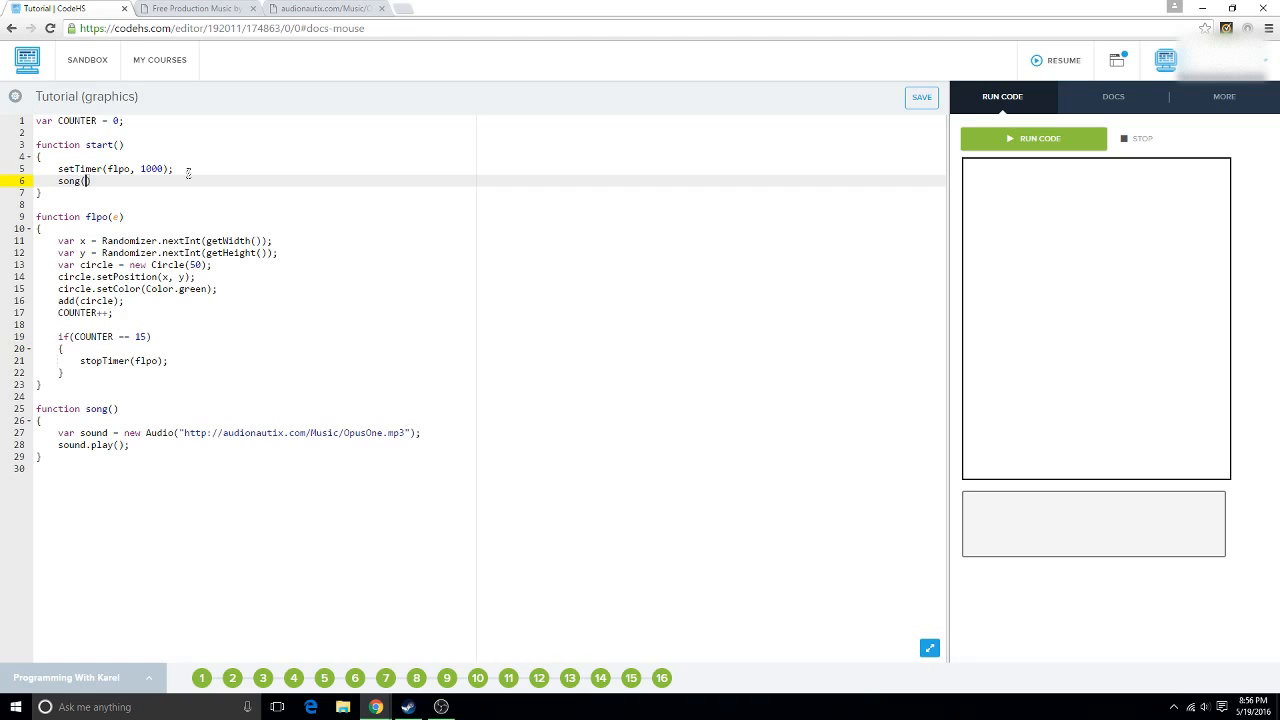
text();)
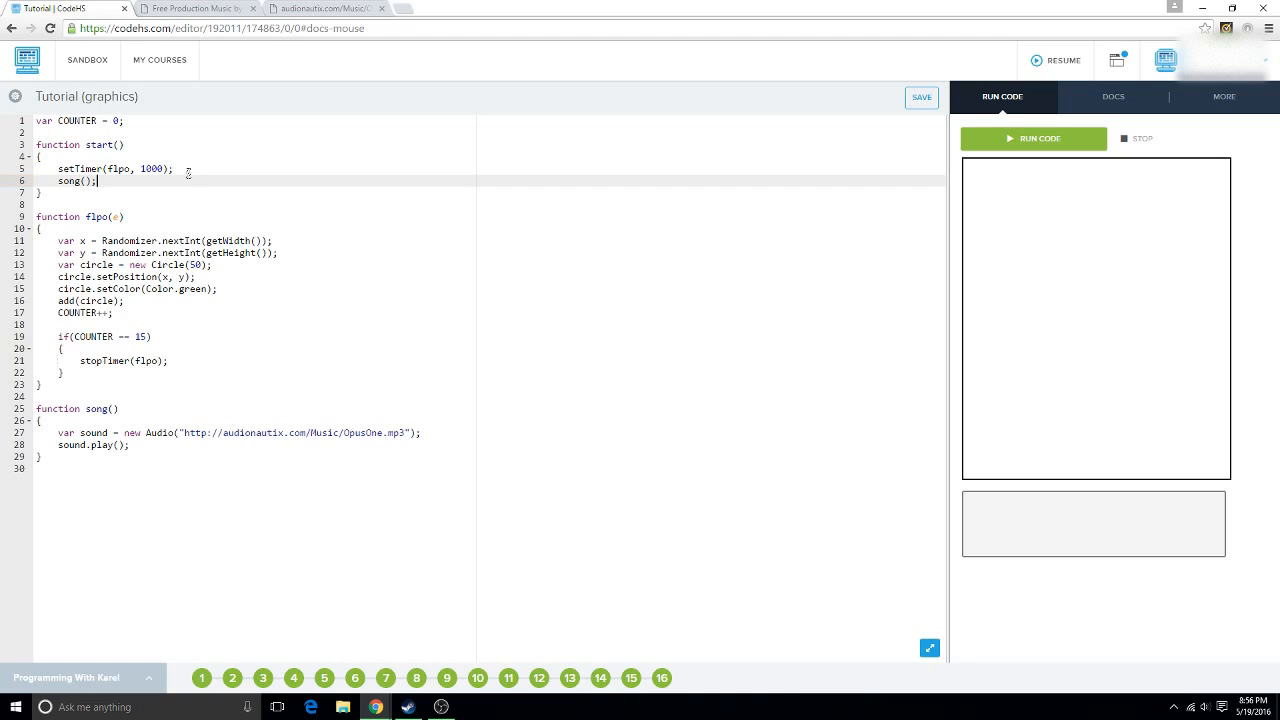
Run the program to hear the song alongside the circles.
click(920, 96)
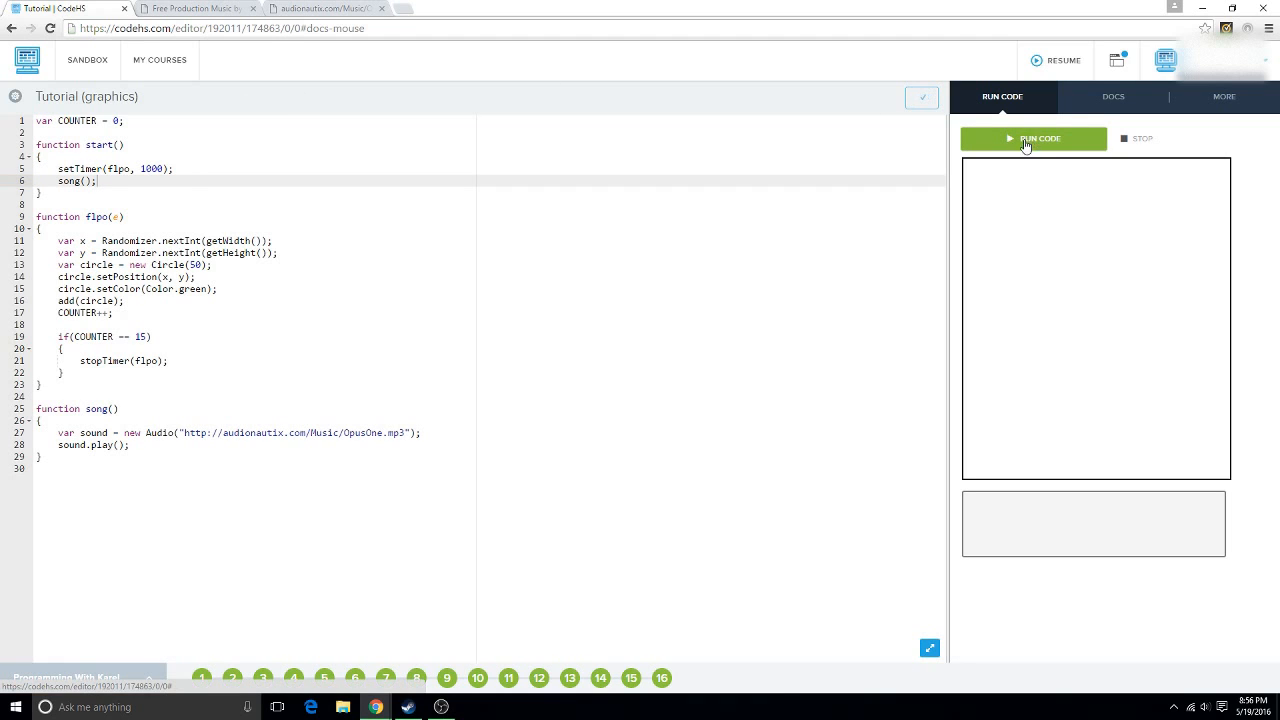
click(1032, 138)
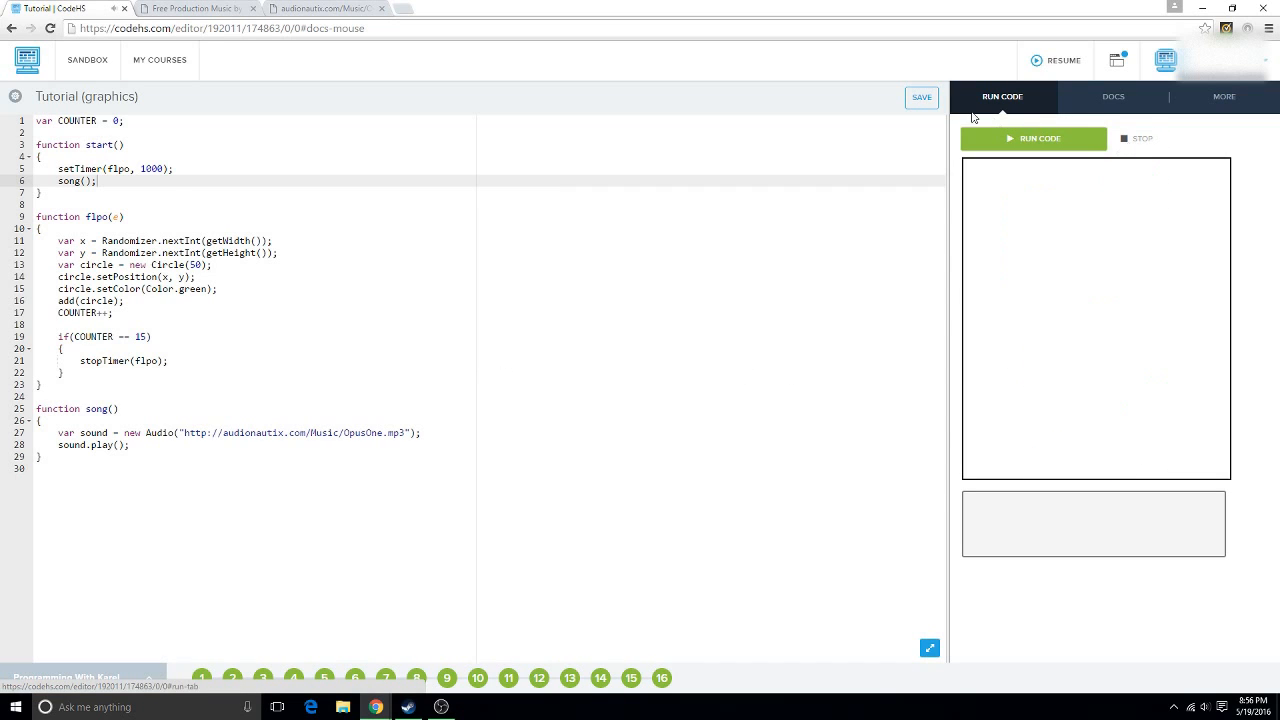
click(920, 96)
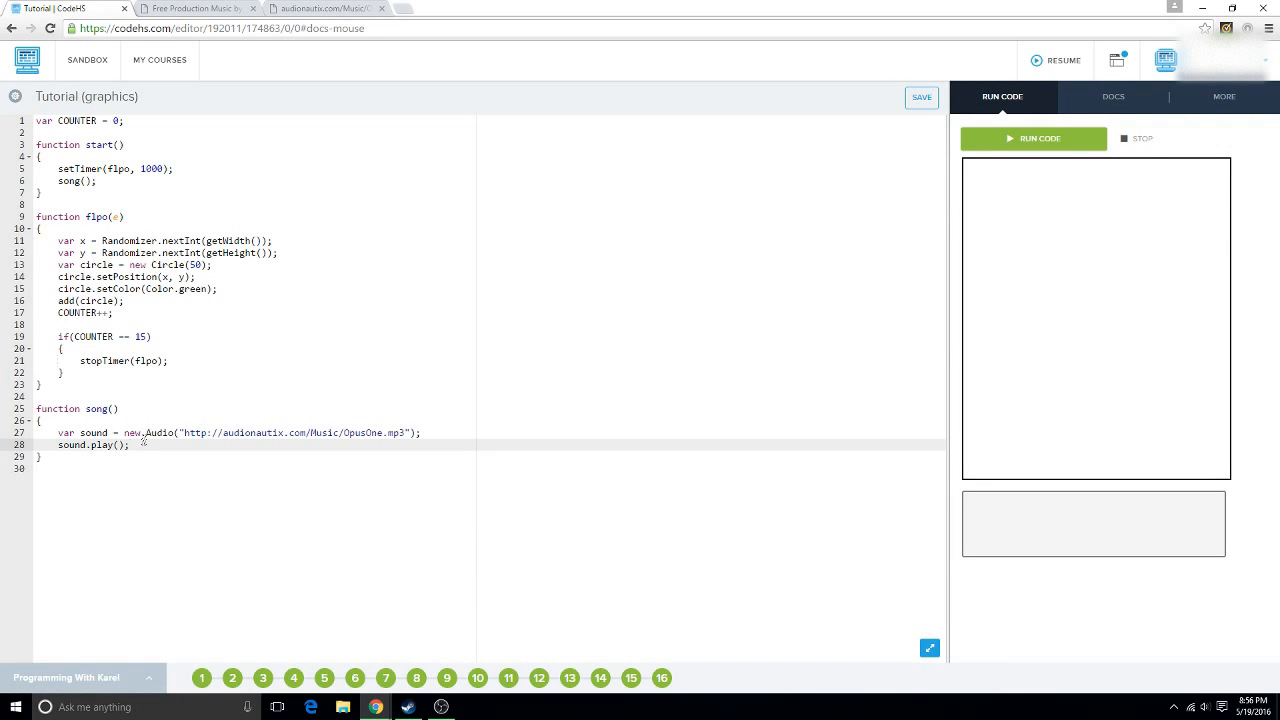
Add sound.pause(); after stopTimer(flipo); in the if block, erasing a stray if first.
text(if)
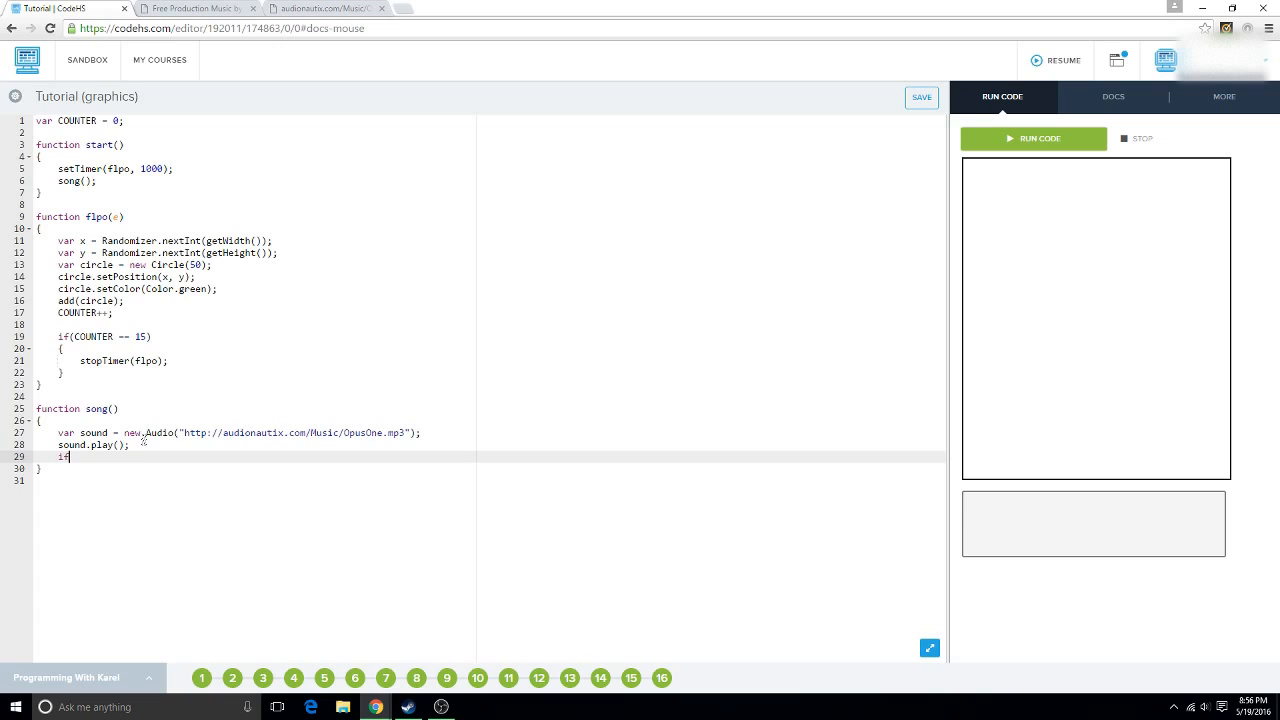
key(Backspace)
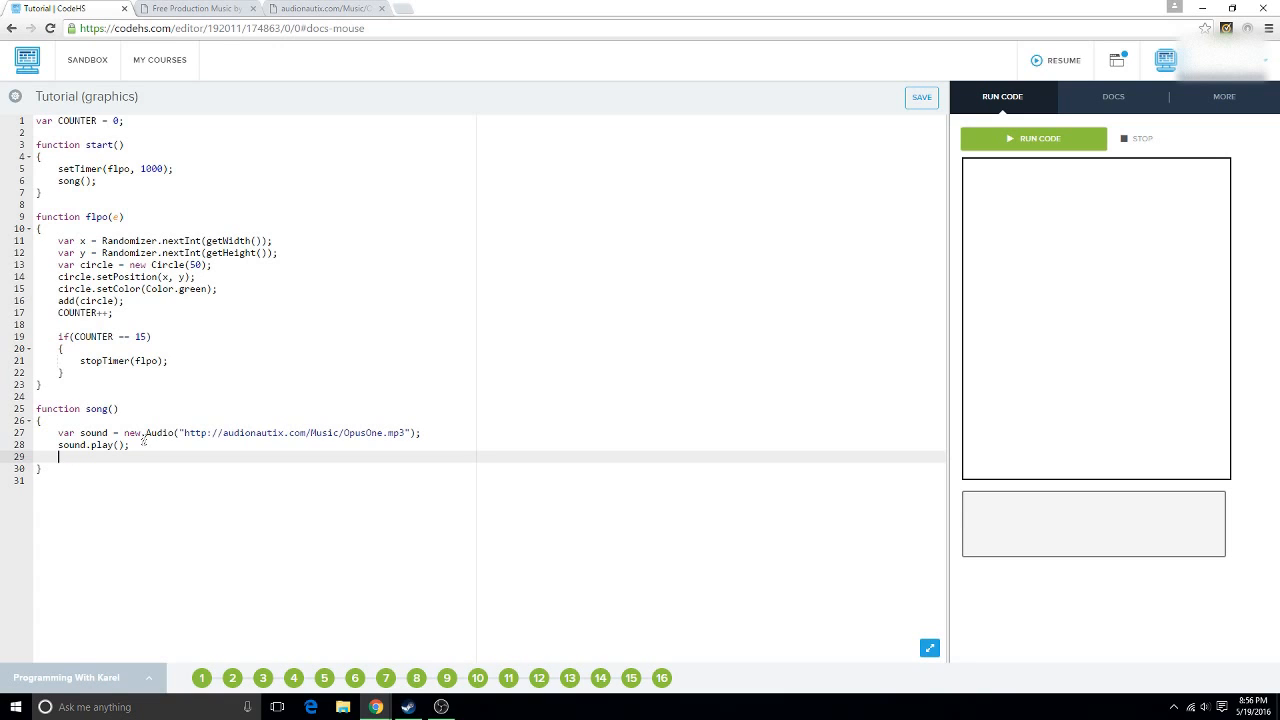
key(Backspace)
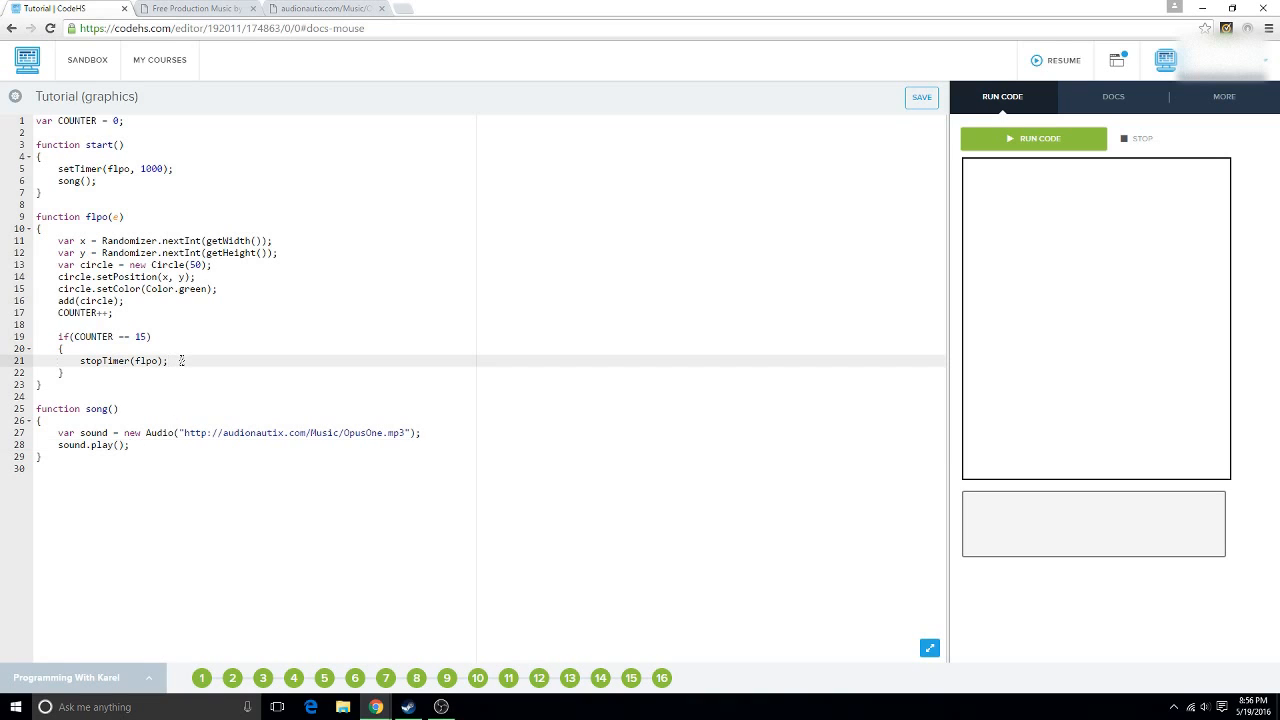
text(sound.)
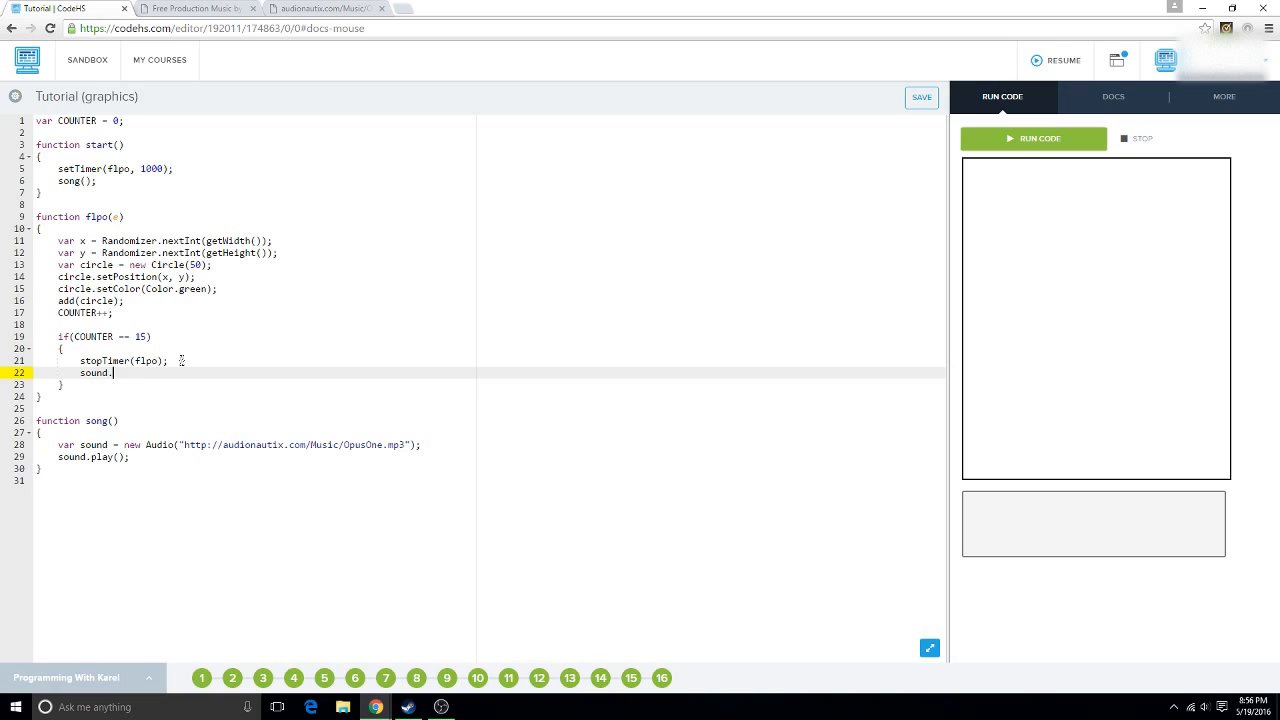
text(pause)
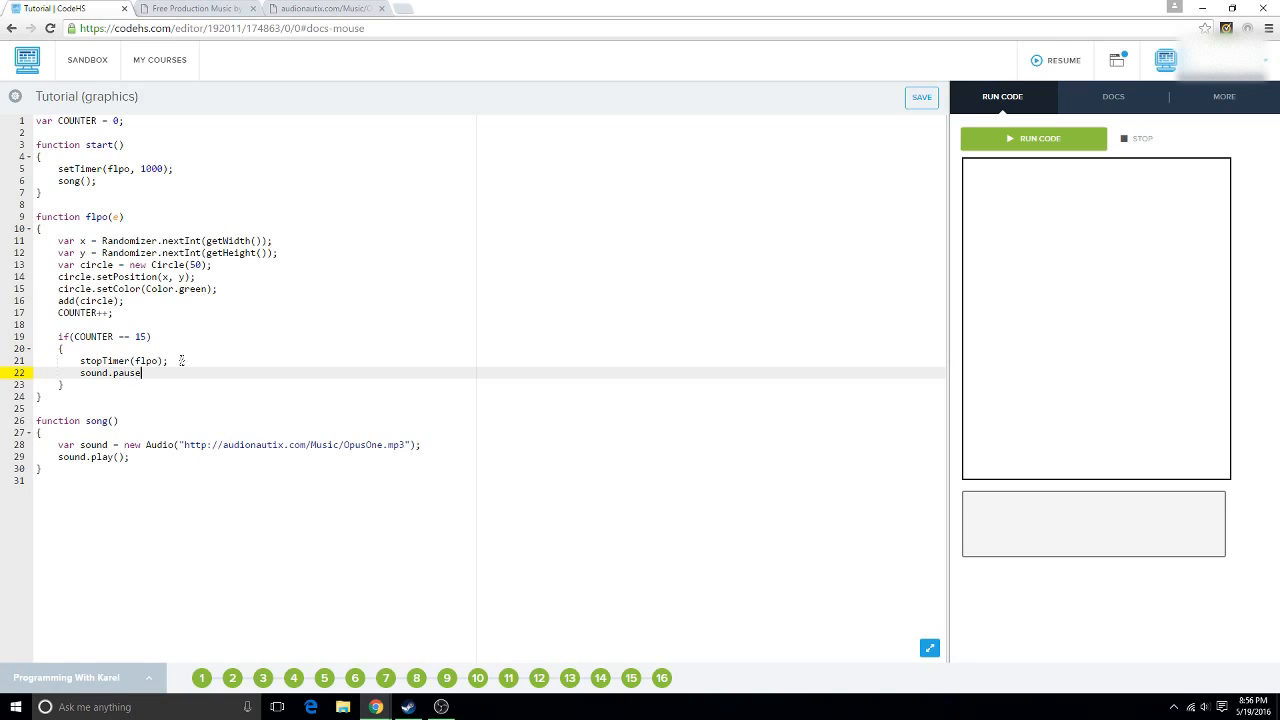
text(();)
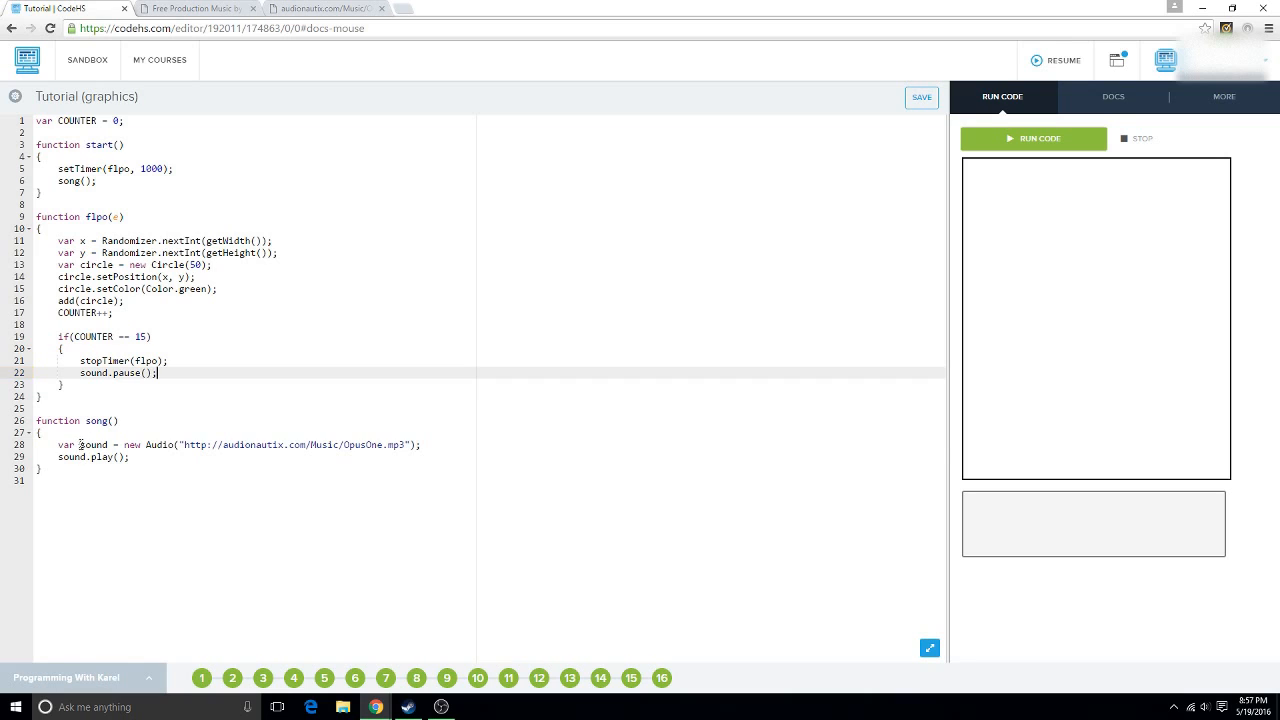
Delete the var sound declaration line from song().
click(240, 444)
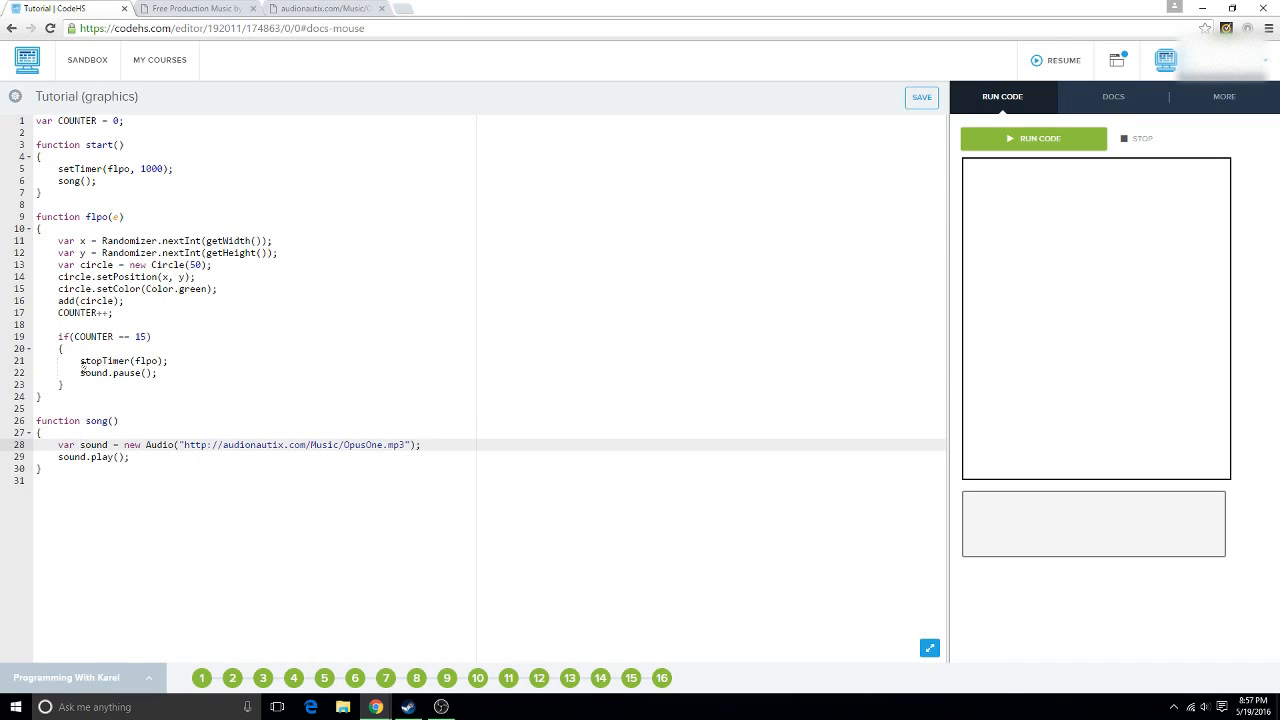
double_click(78, 444)
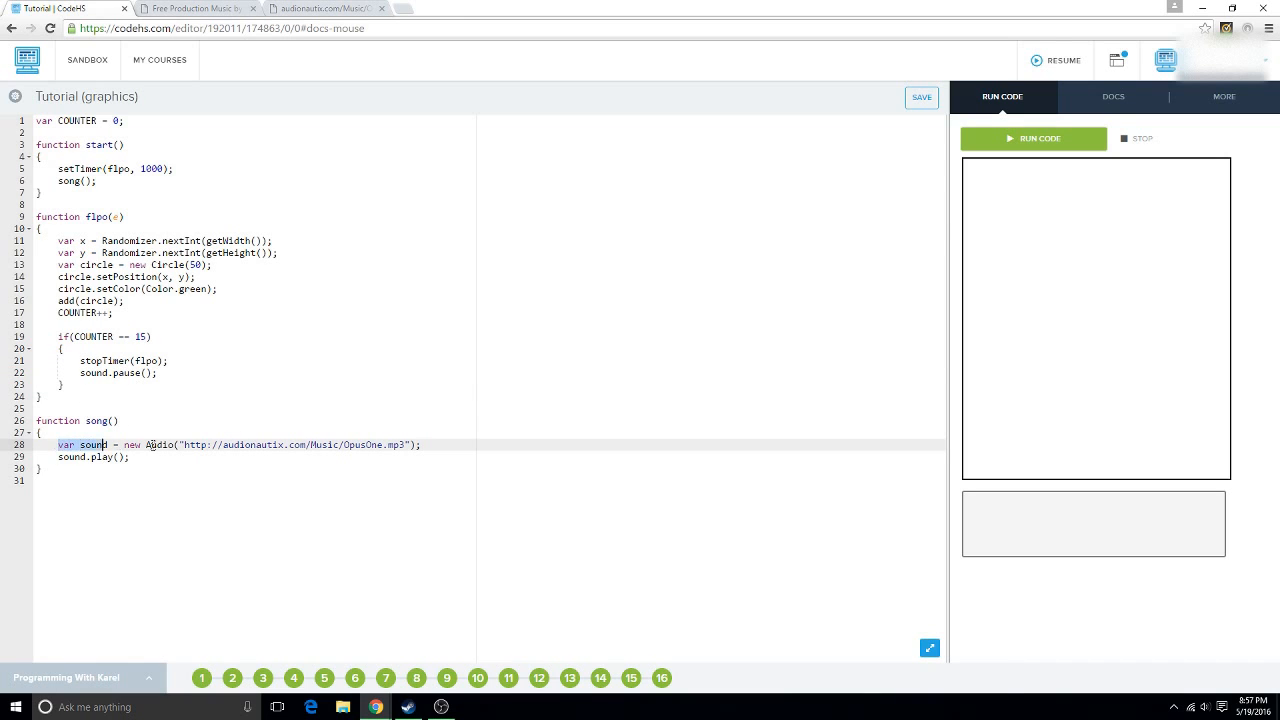
key(Delete)
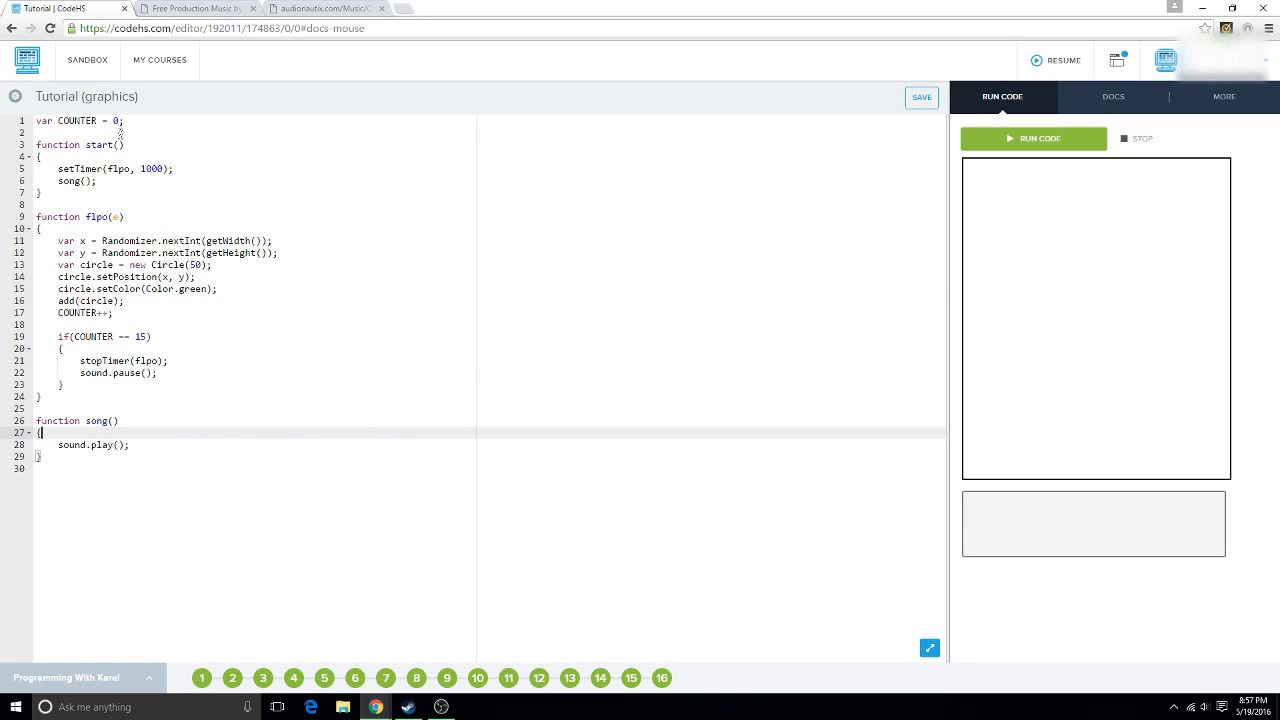
text(var sound = new Audio("http://audionautix.com/Music/OpusOne.mp3");)
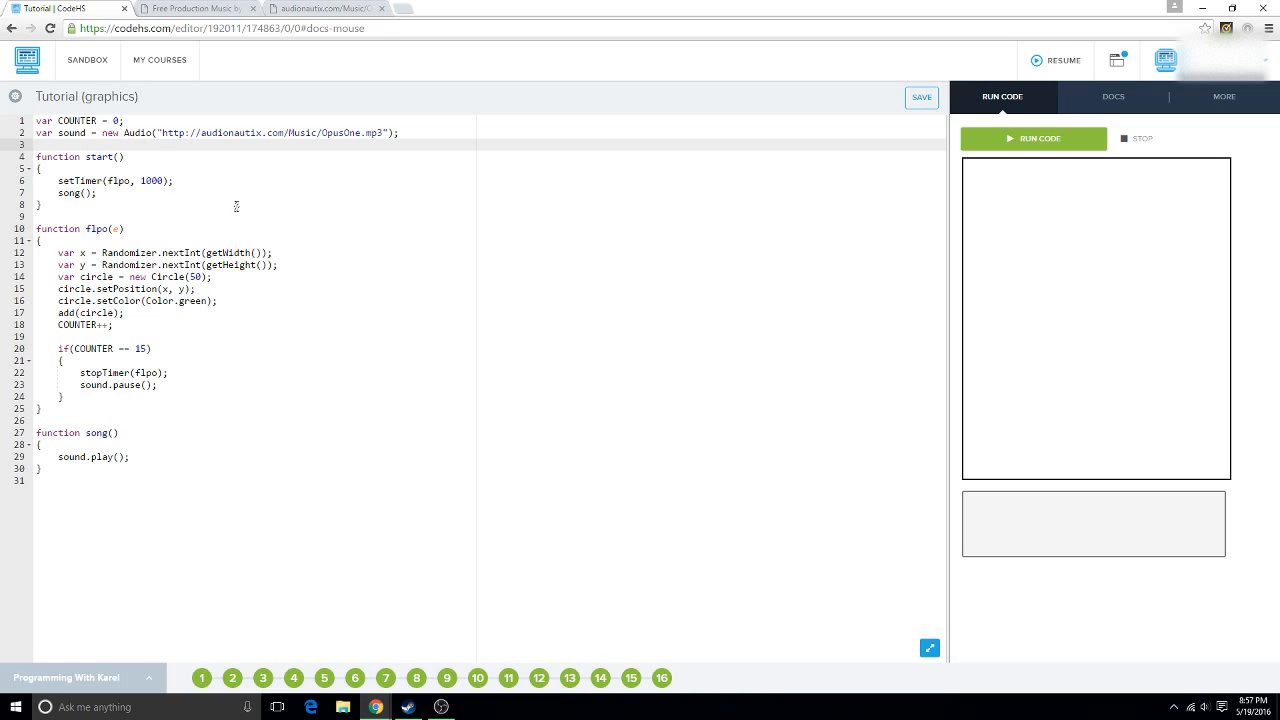
mouse_move(996, 160)
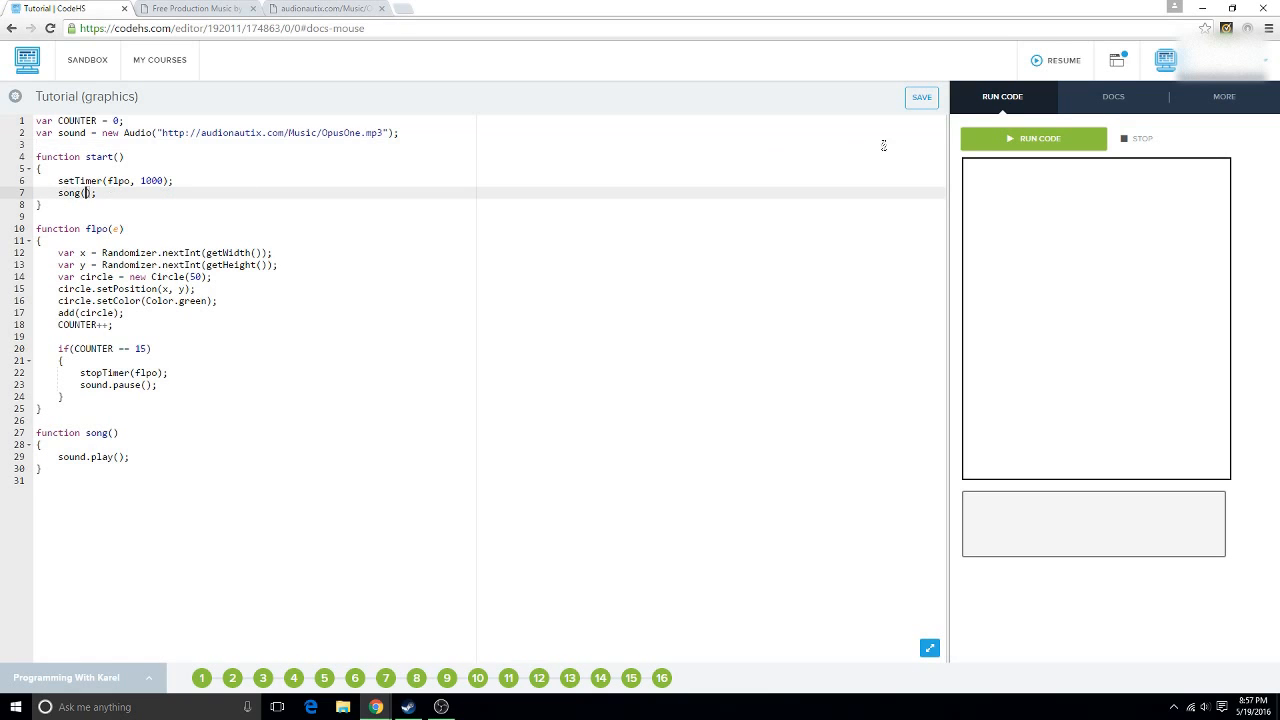
click(1032, 138)
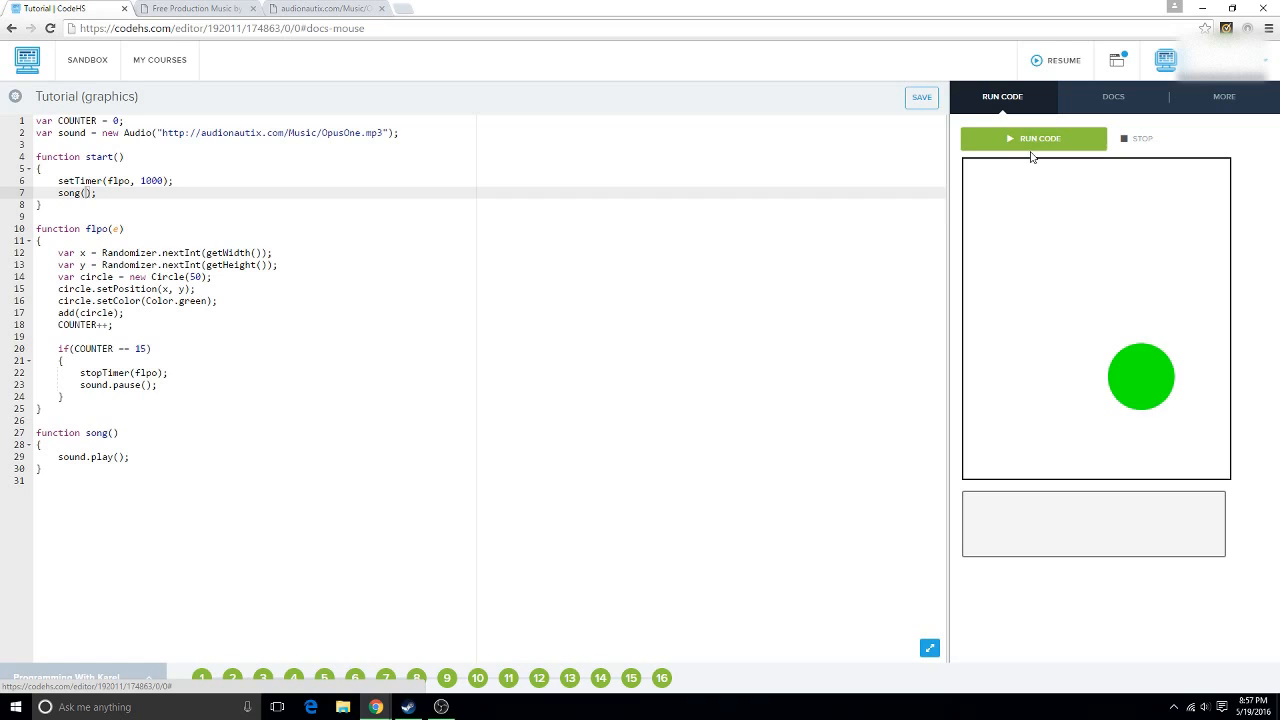